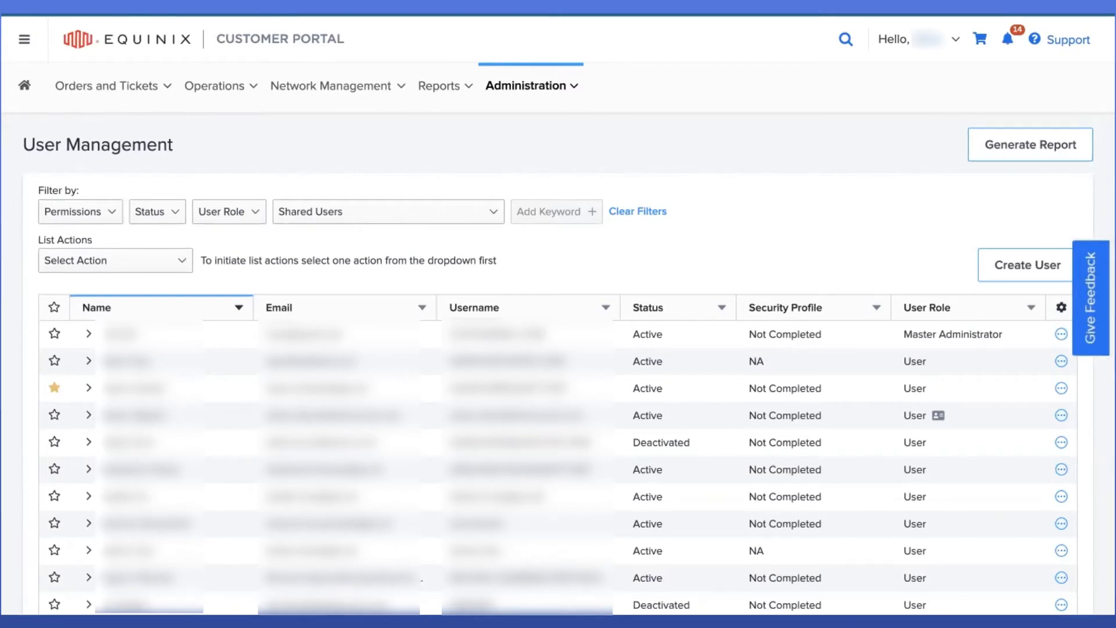
Go to User Management from the administration options and start creating a new user.
left_click(529, 86)
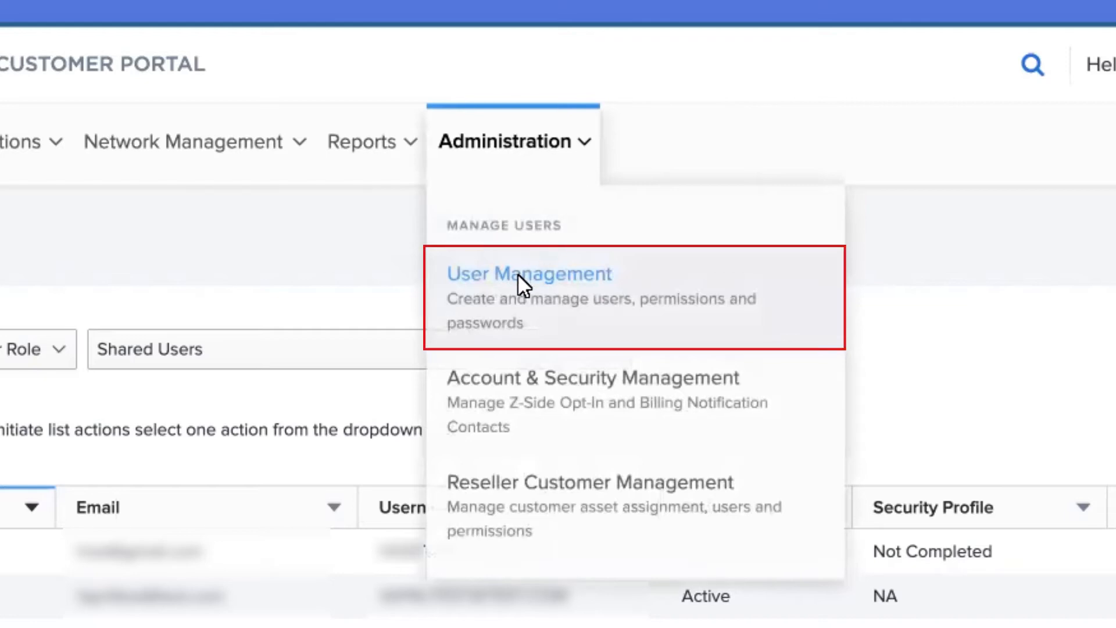
left_click(529, 273)
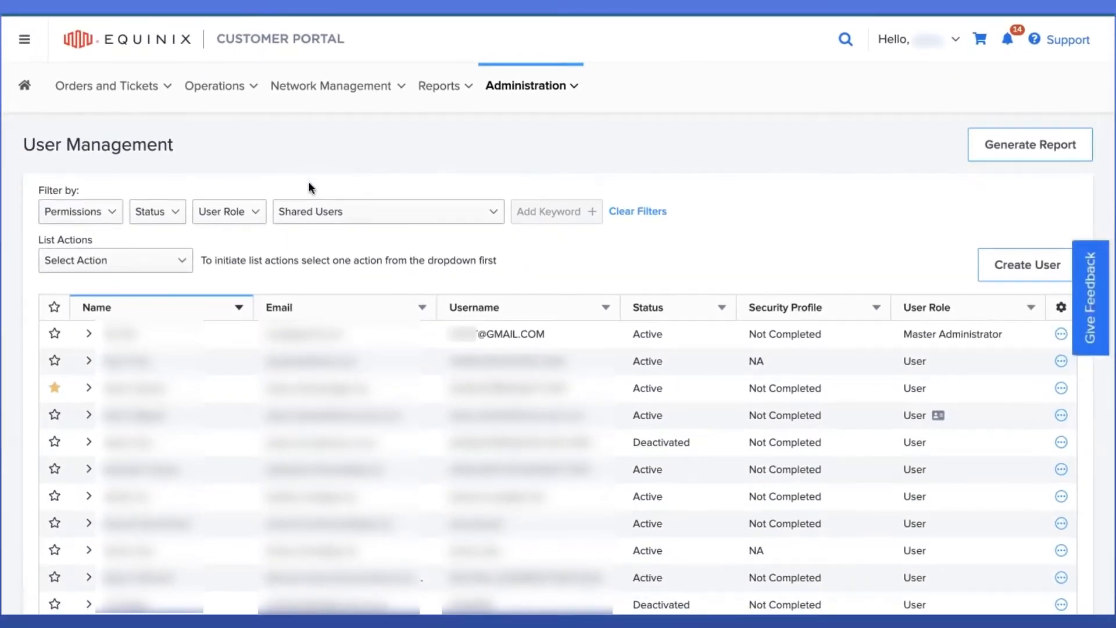
mouse_move(419, 214)
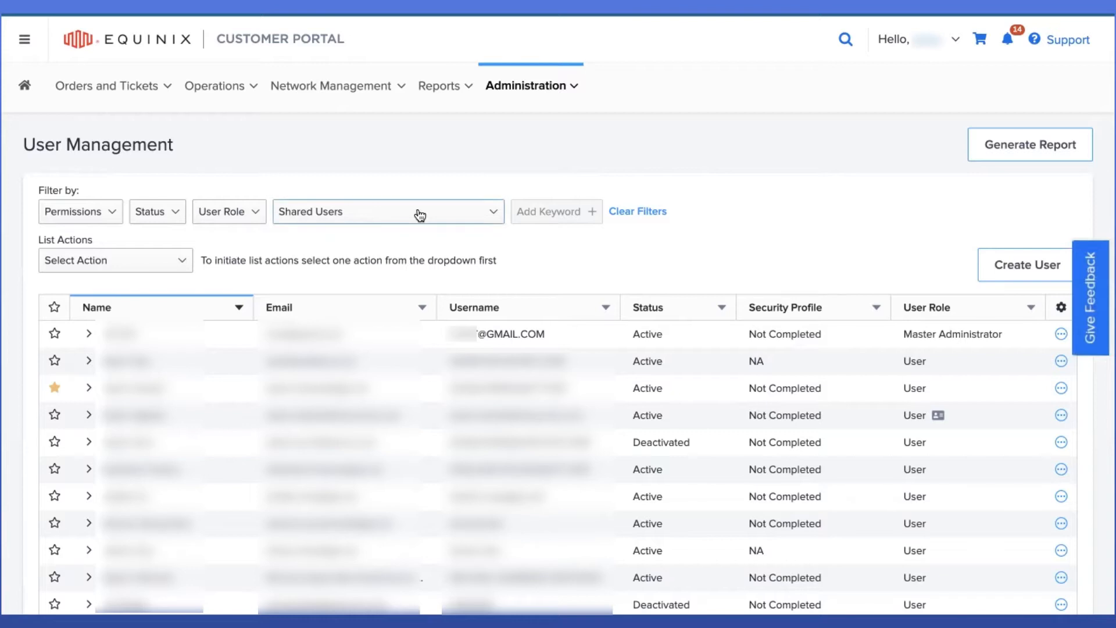
mouse_move(807, 240)
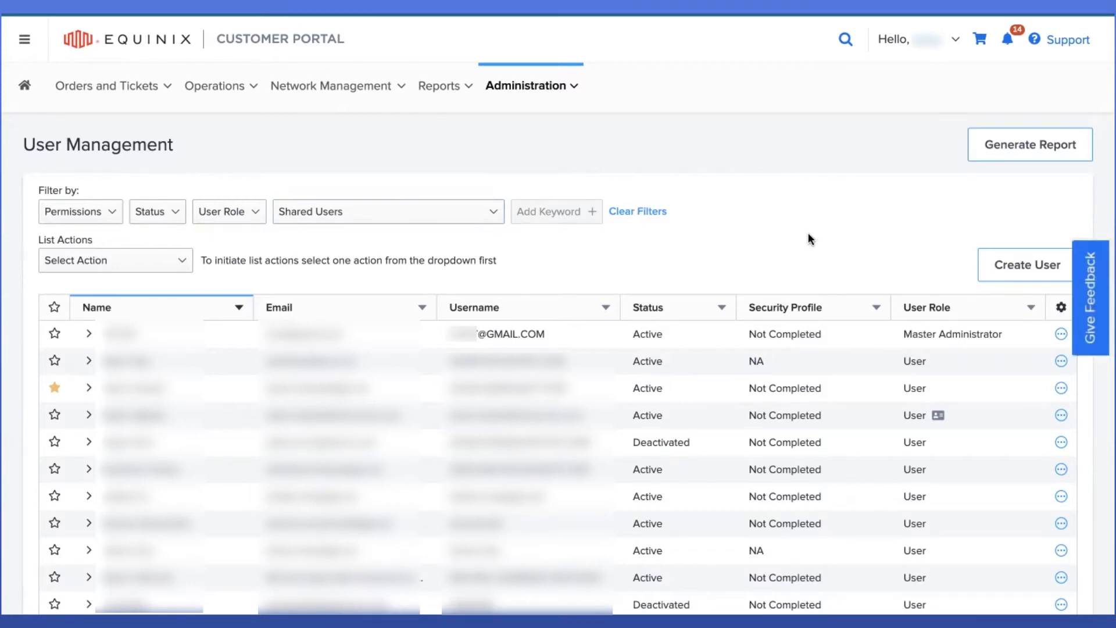
mouse_move(1025, 265)
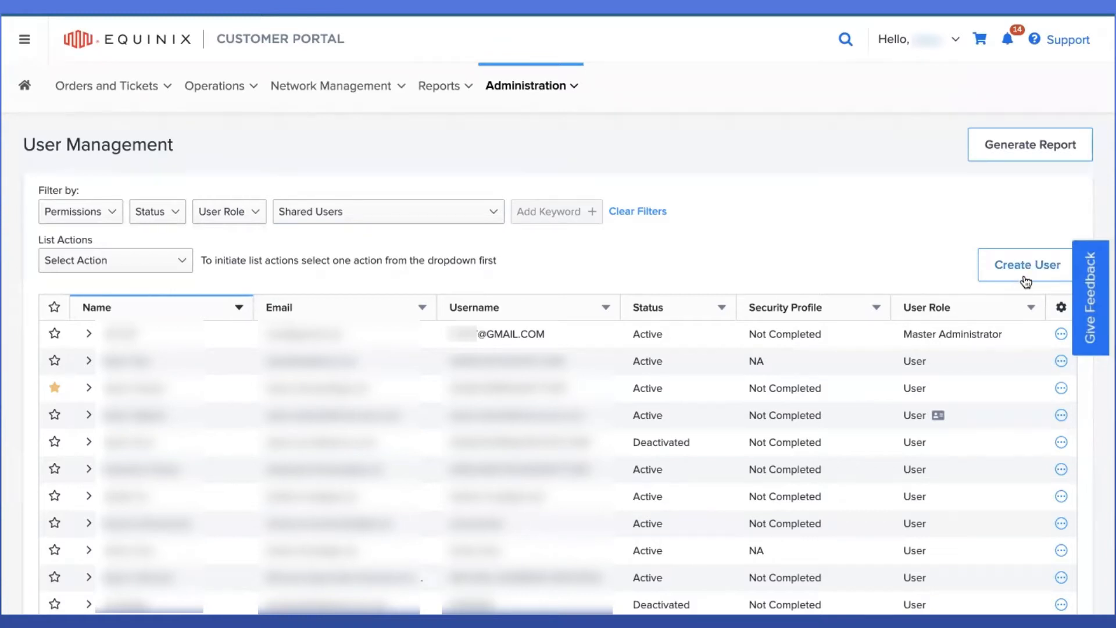
left_click(1025, 265)
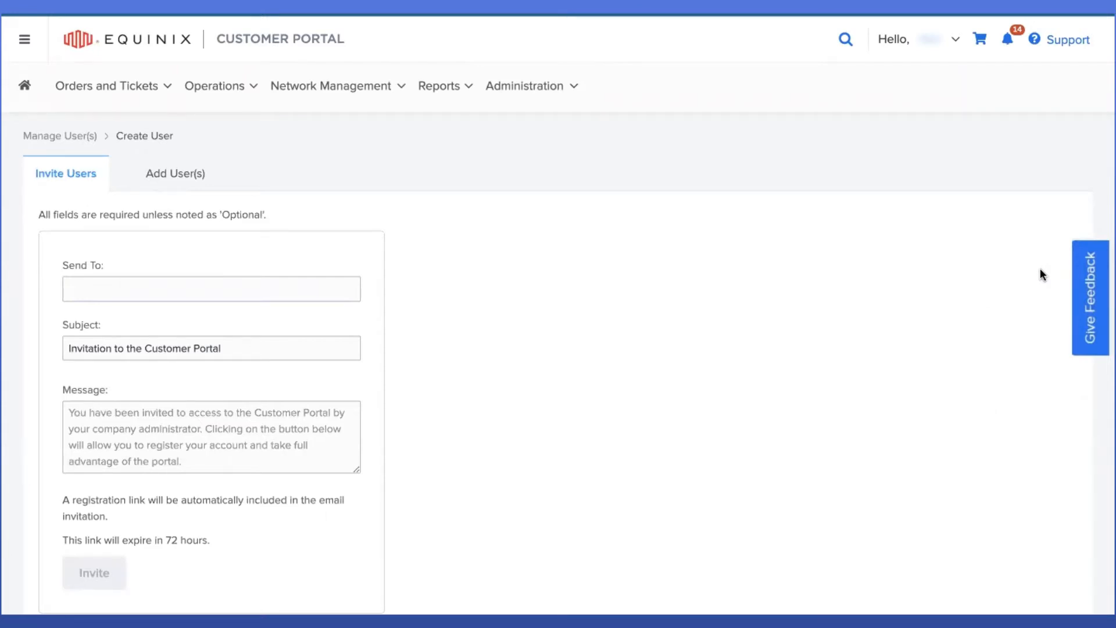
mouse_move(544, 330)
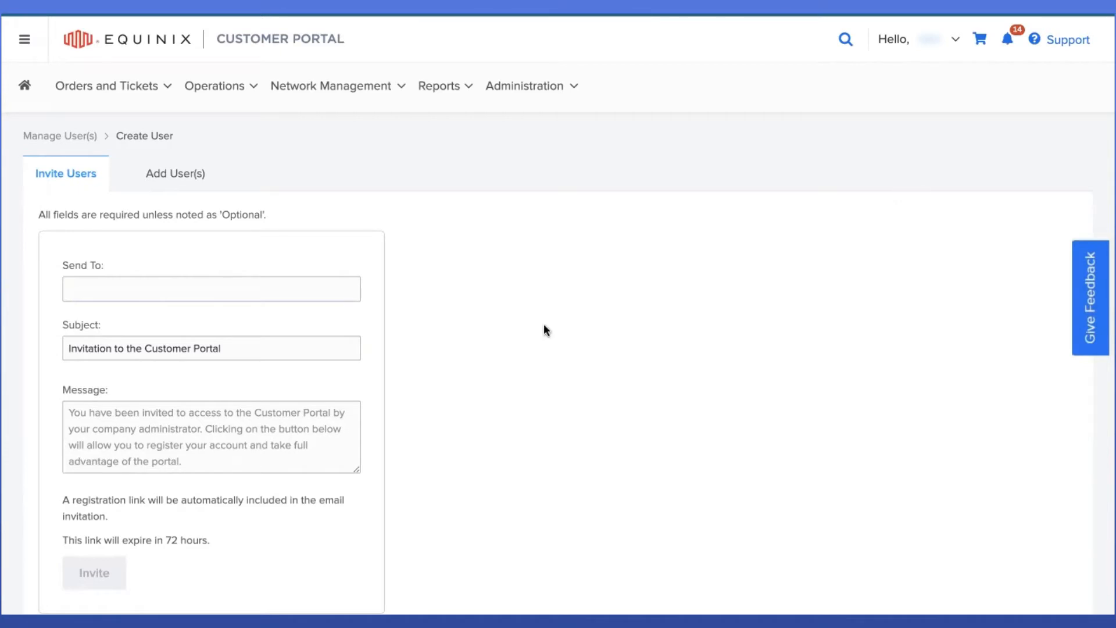
Enter the 1May test address in Send To and send the Customer Portal invitation.
scroll("down", 3)
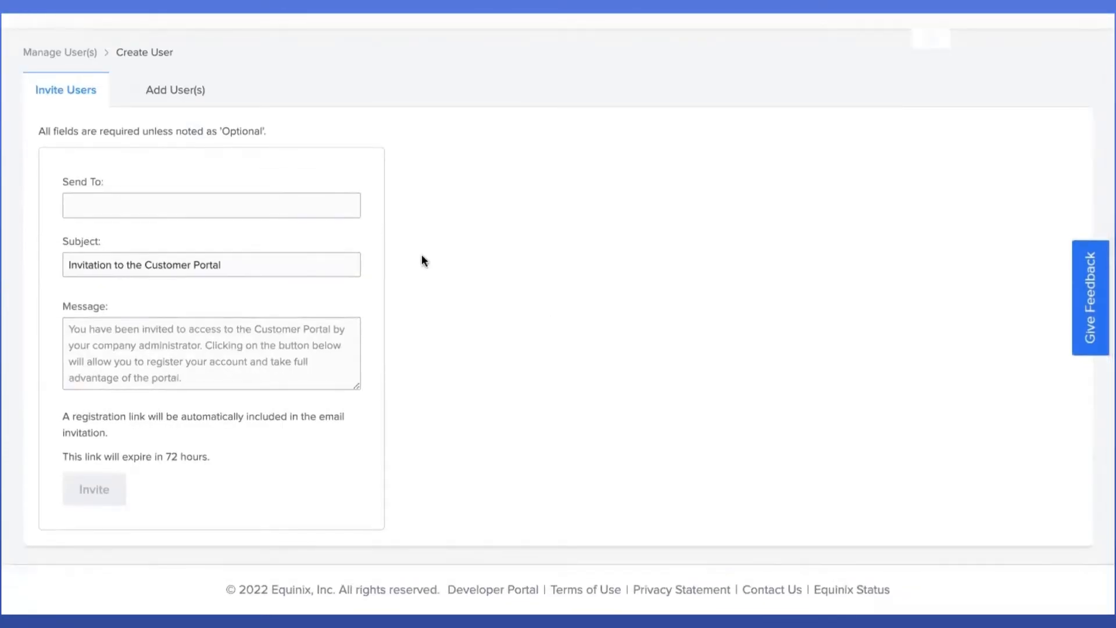
left_click(211, 205)
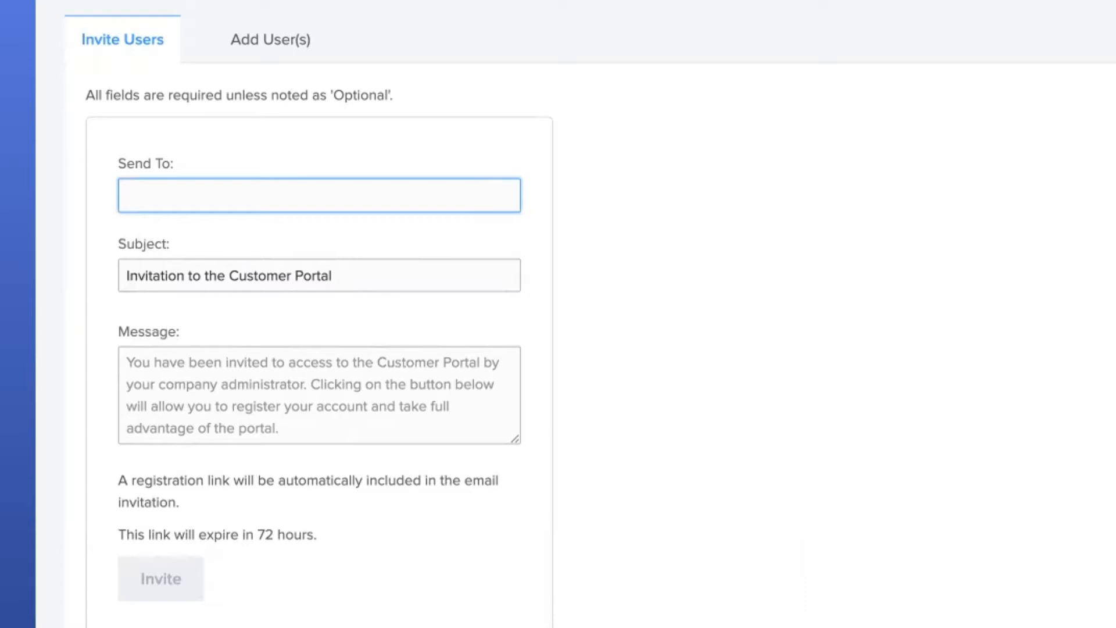
type("1")
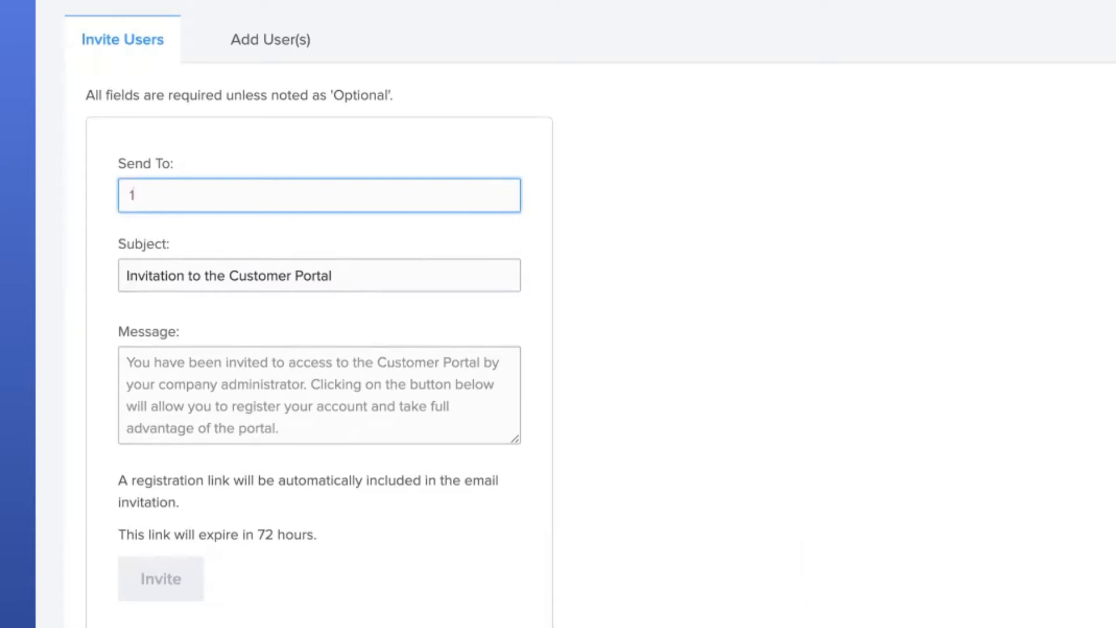
type("May")
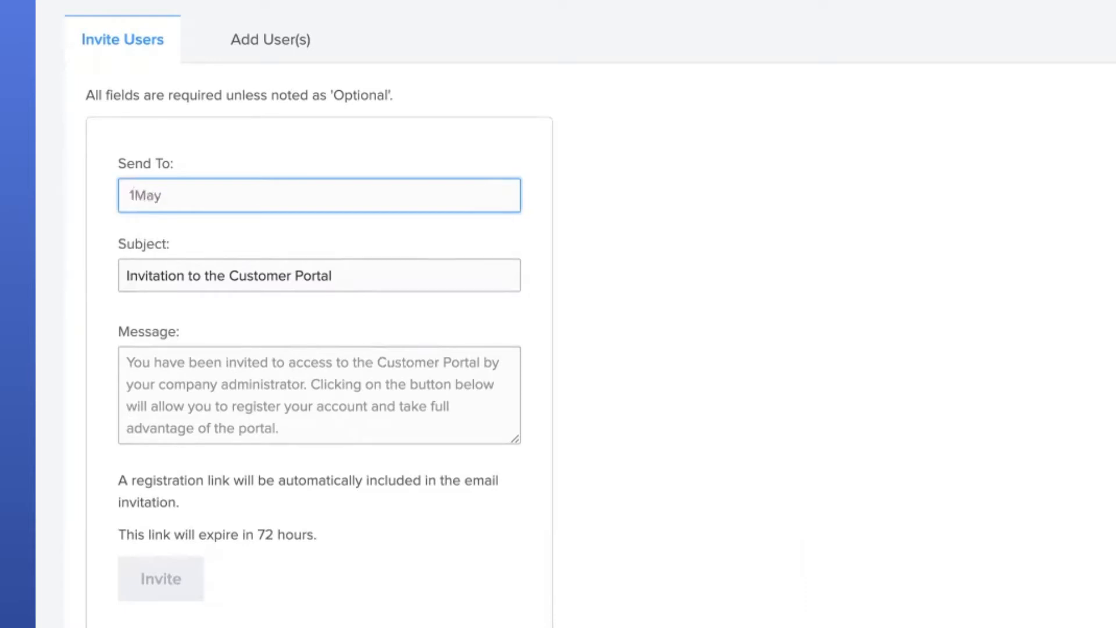
type("@test.com")
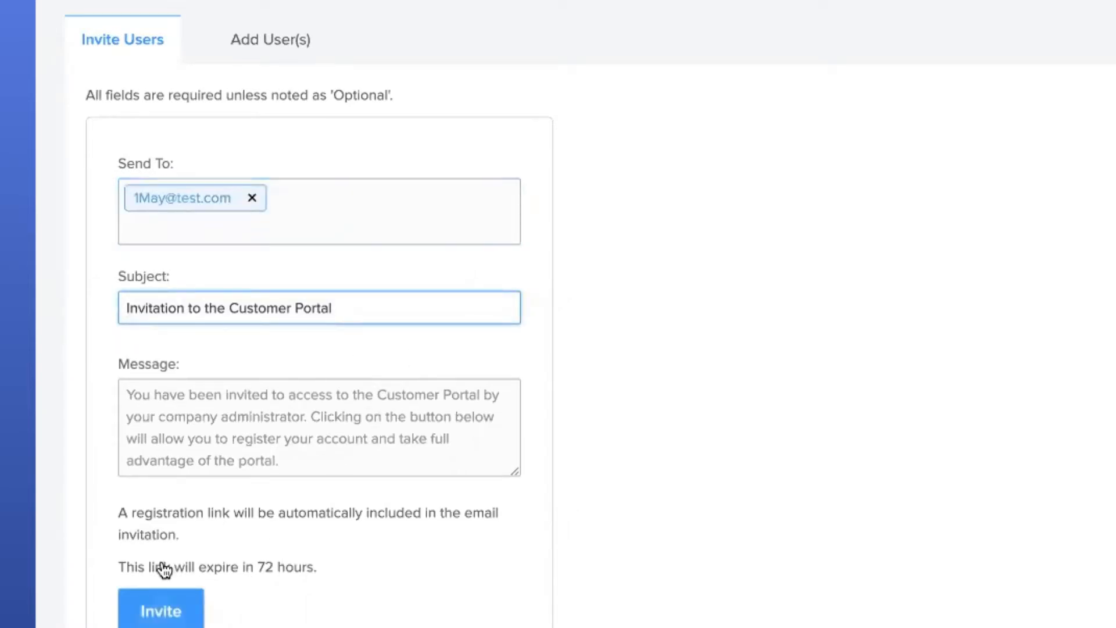
mouse_move(235, 568)
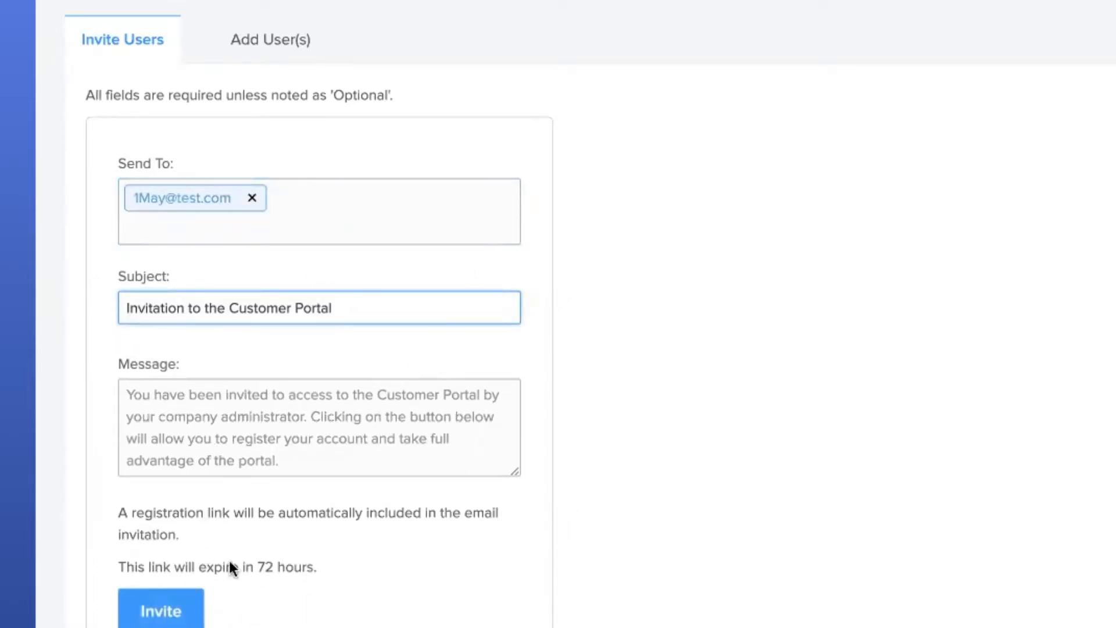
left_click(160, 609)
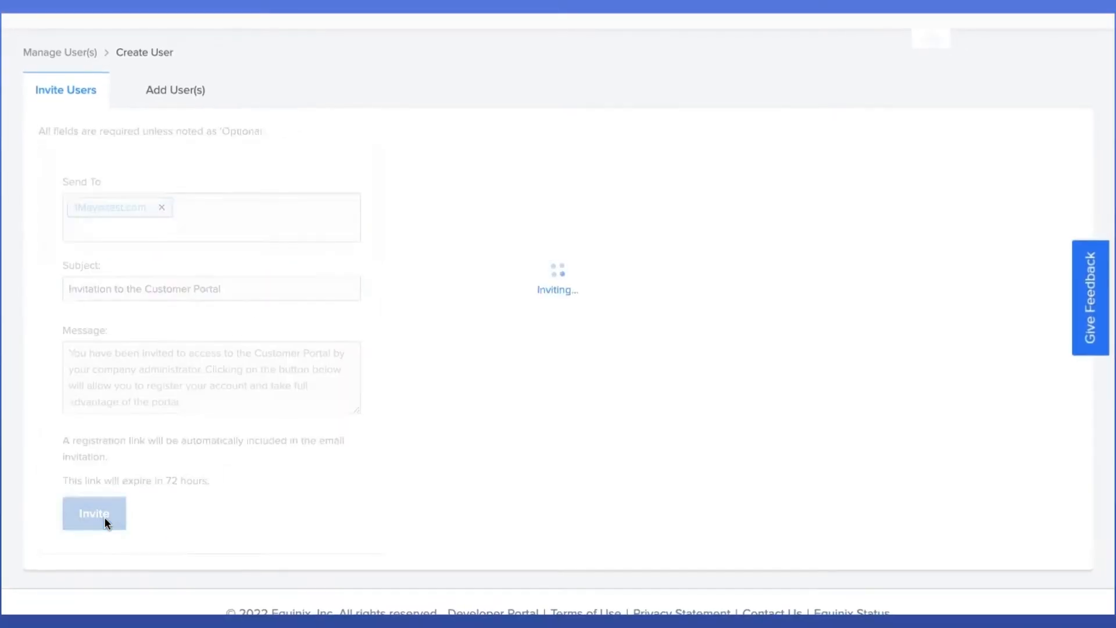
Finish sending the invite so the green banner confirms one user was emailed.
left_click(93, 513)
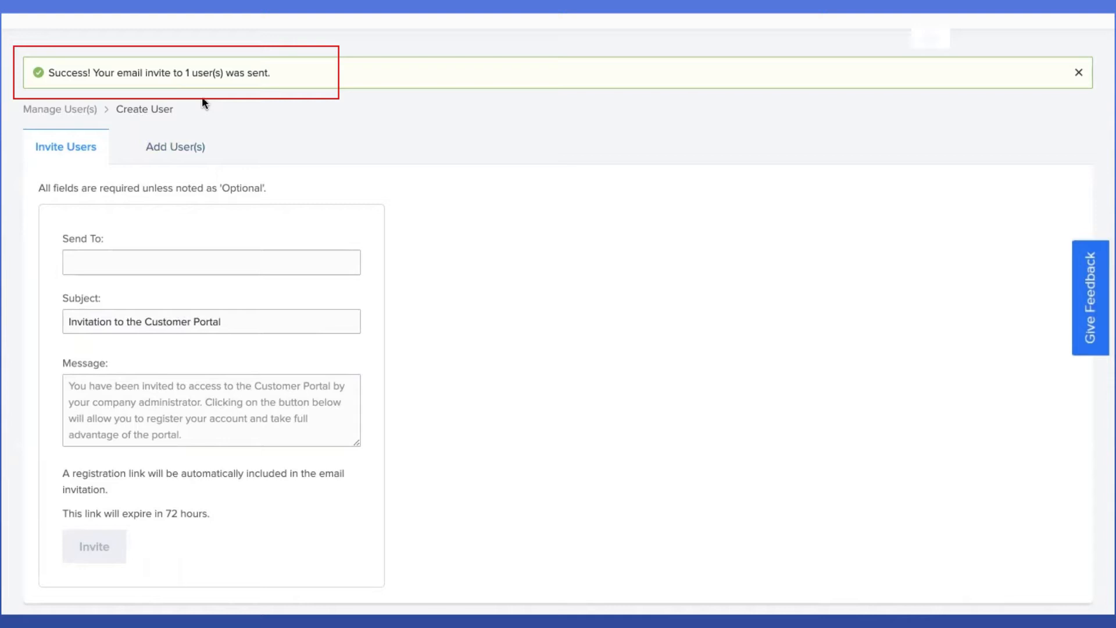
mouse_move(136, 255)
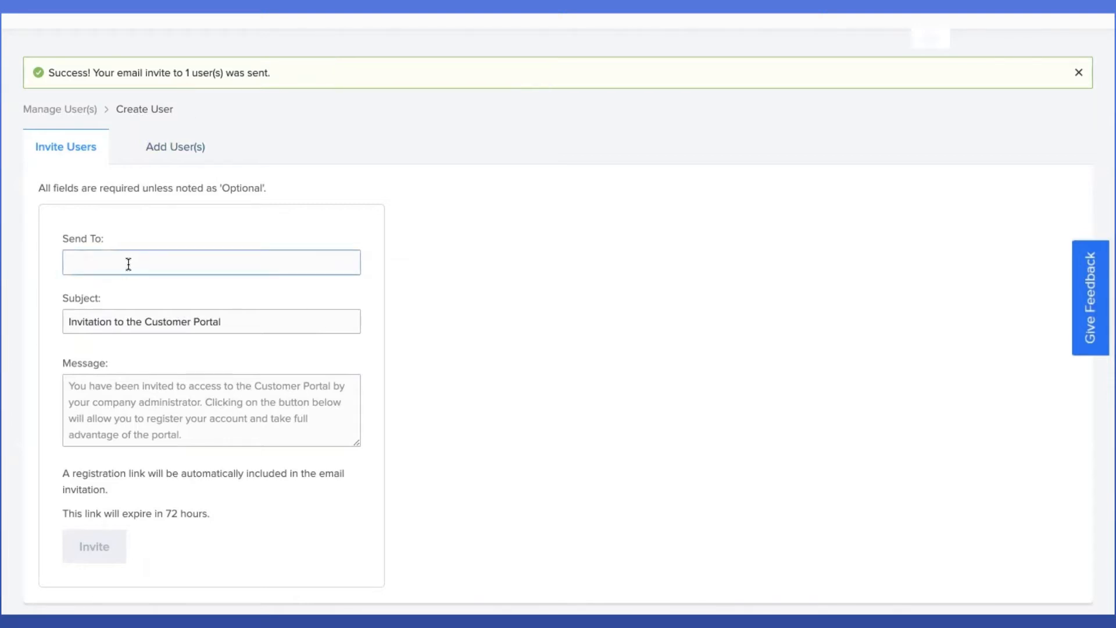
mouse_move(685, 275)
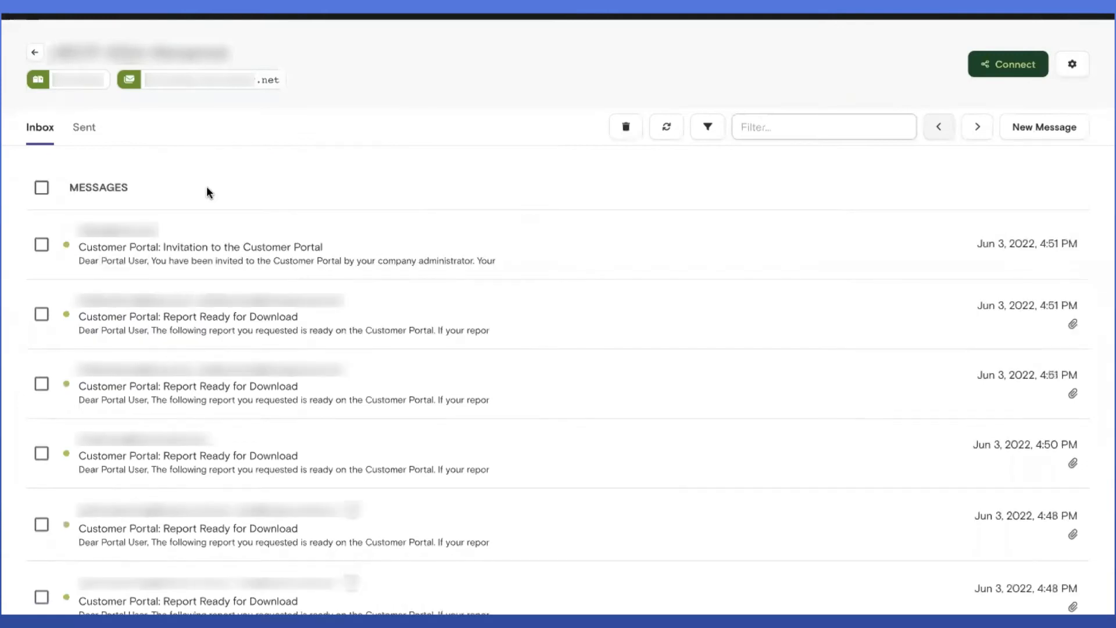
mouse_move(130, 250)
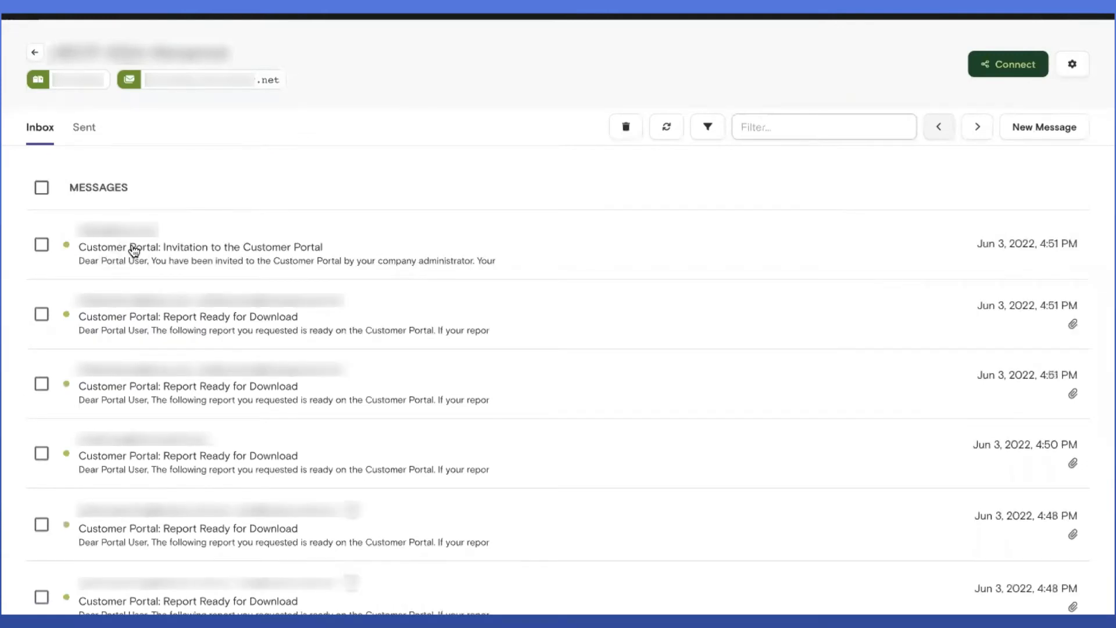
Open the 'Invitation to the Customer Portal' email and follow its Activate Account link.
left_click(200, 247)
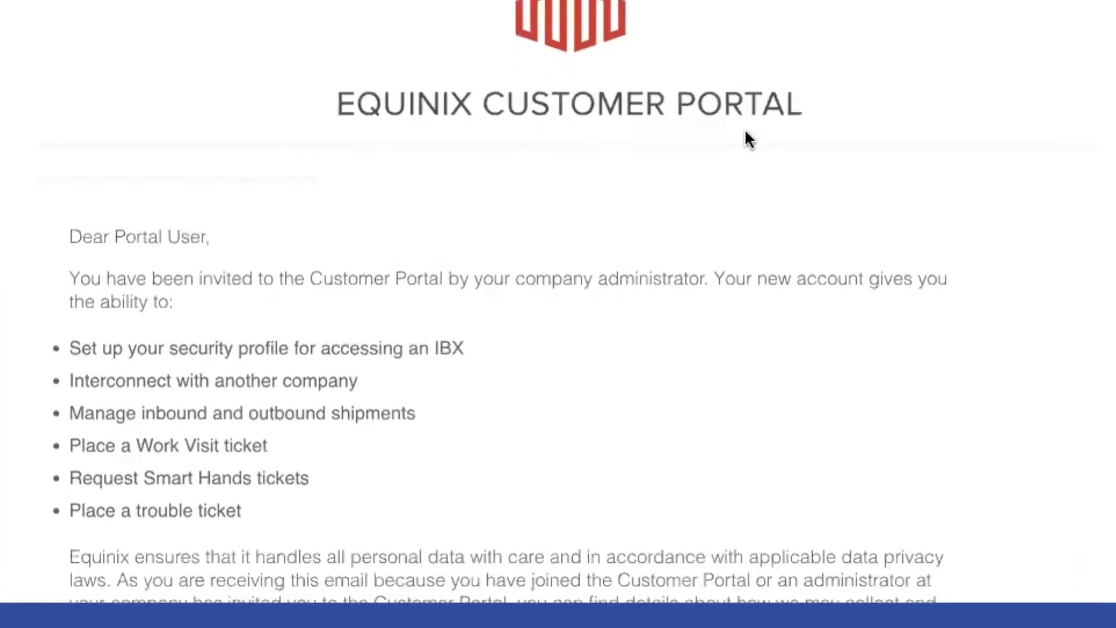
scroll("down", 3)
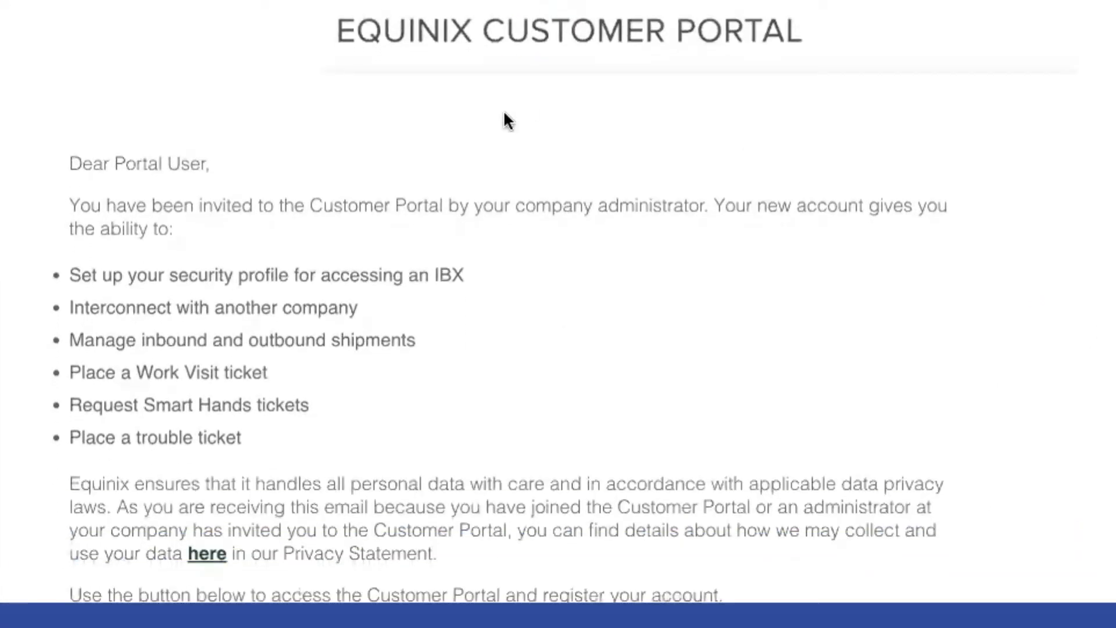
scroll("down", 3)
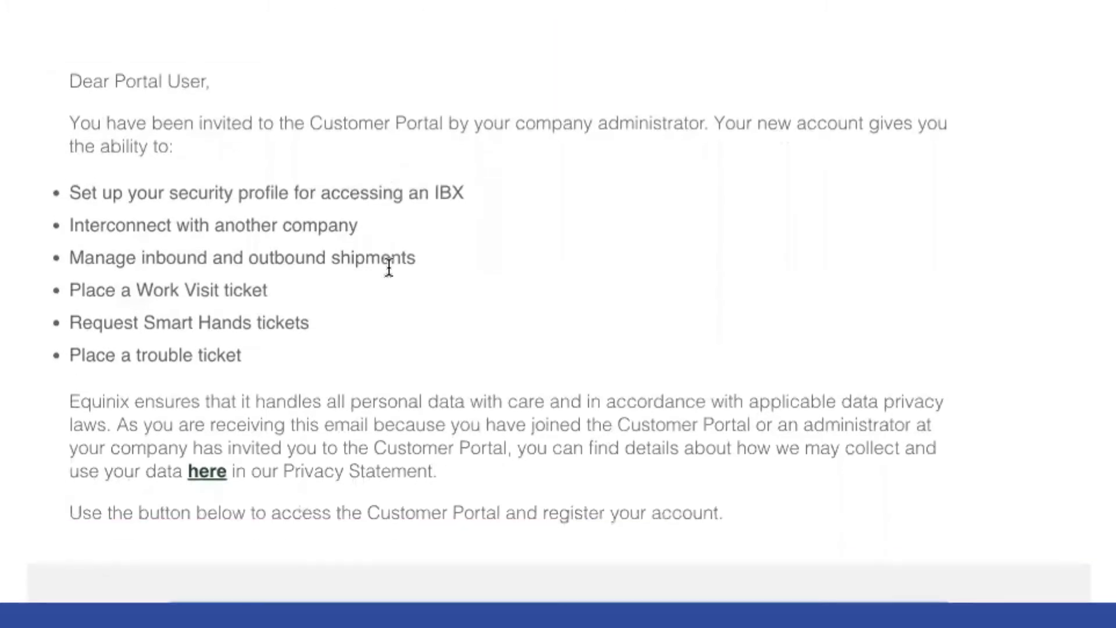
mouse_move(457, 140)
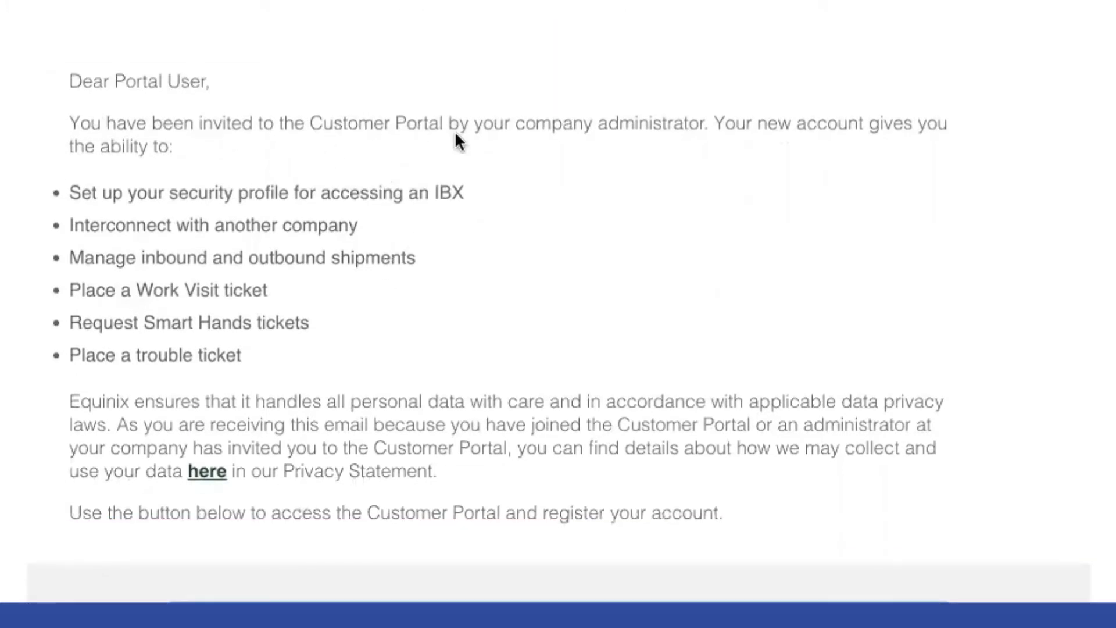
mouse_move(448, 169)
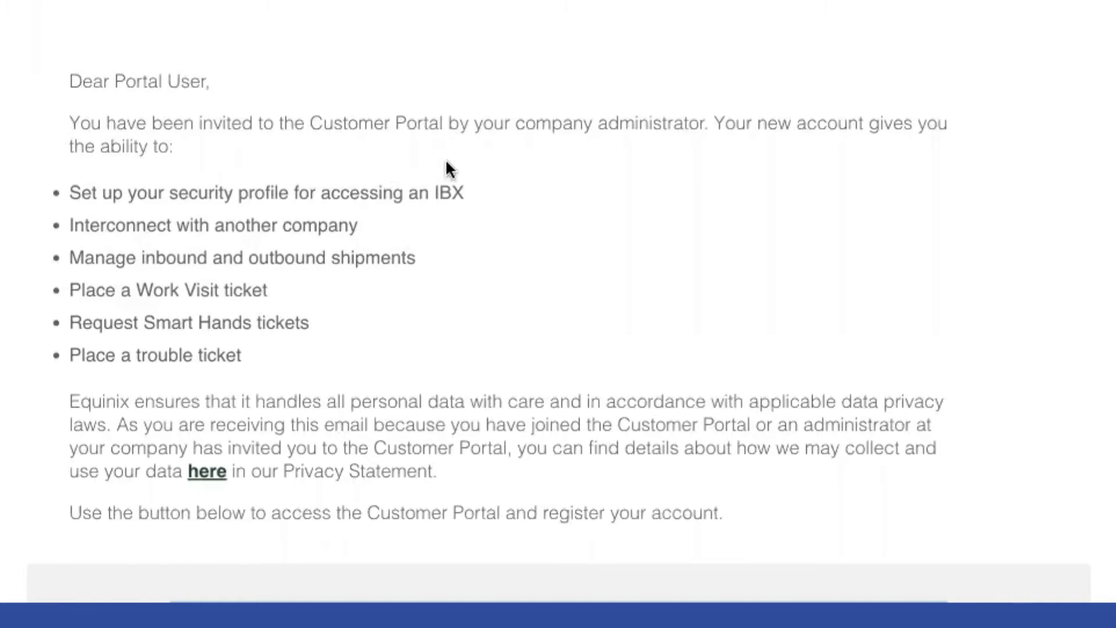
scroll("down", 3)
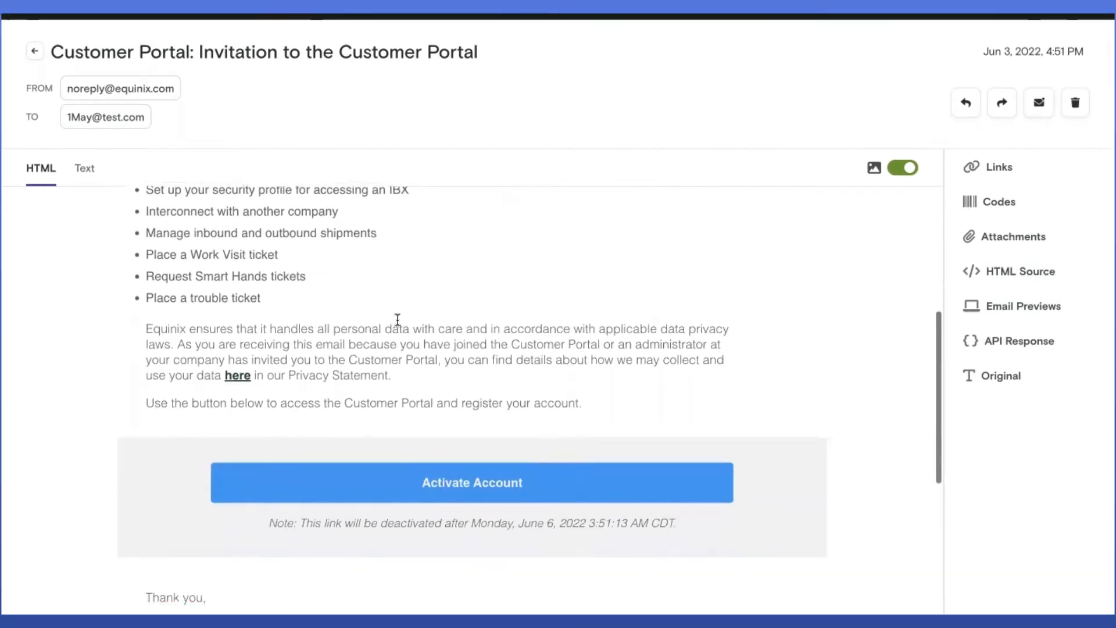
mouse_move(492, 491)
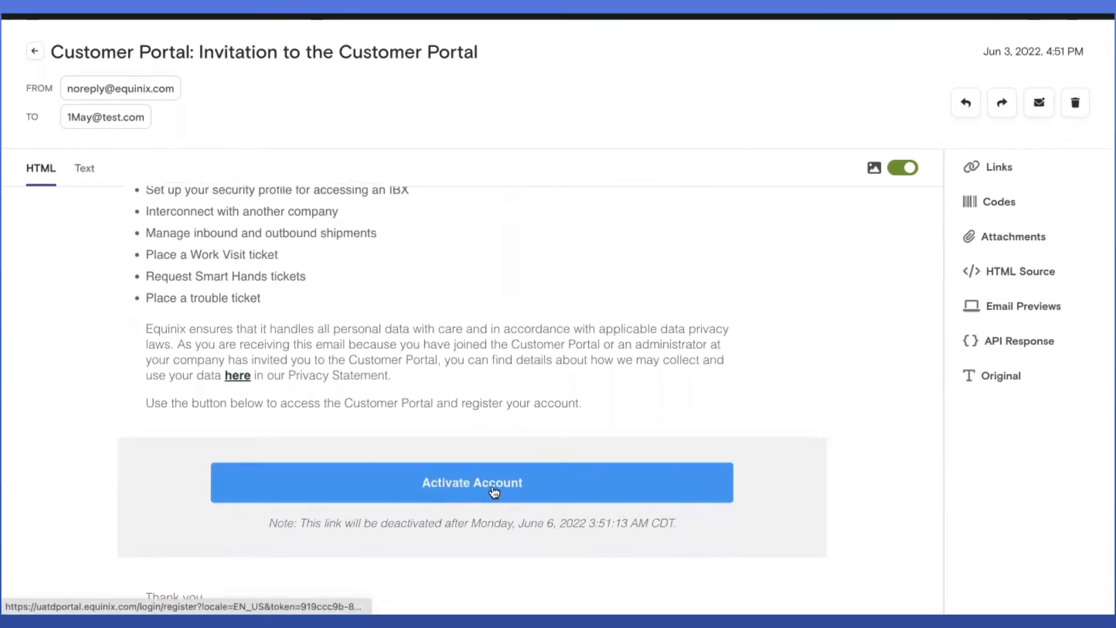
left_click(471, 481)
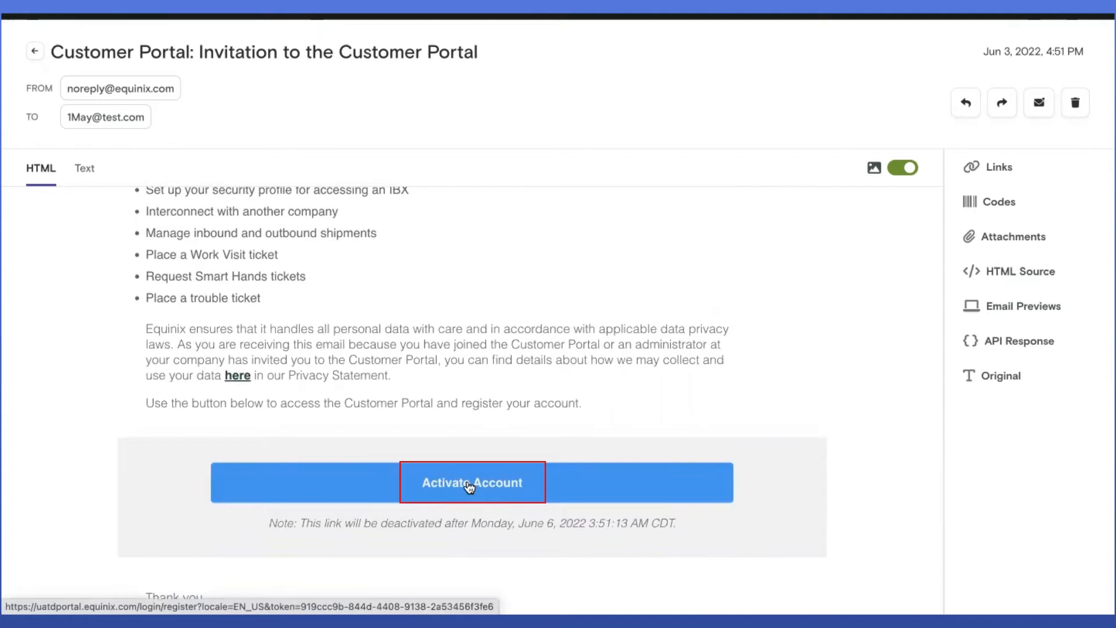
left_click(472, 482)
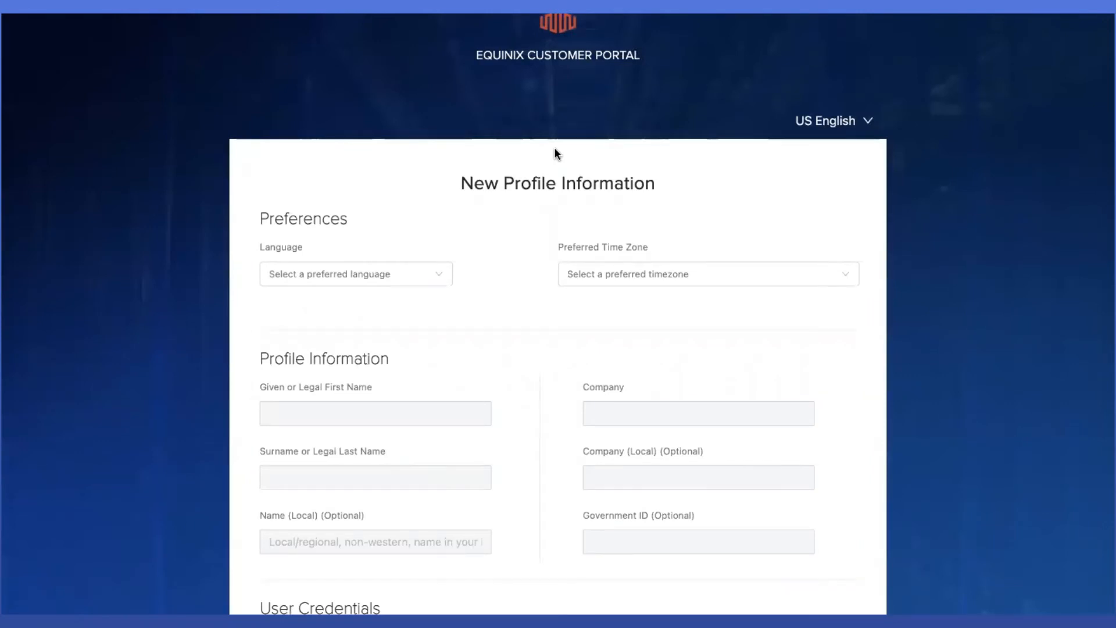
scroll("down", 3)
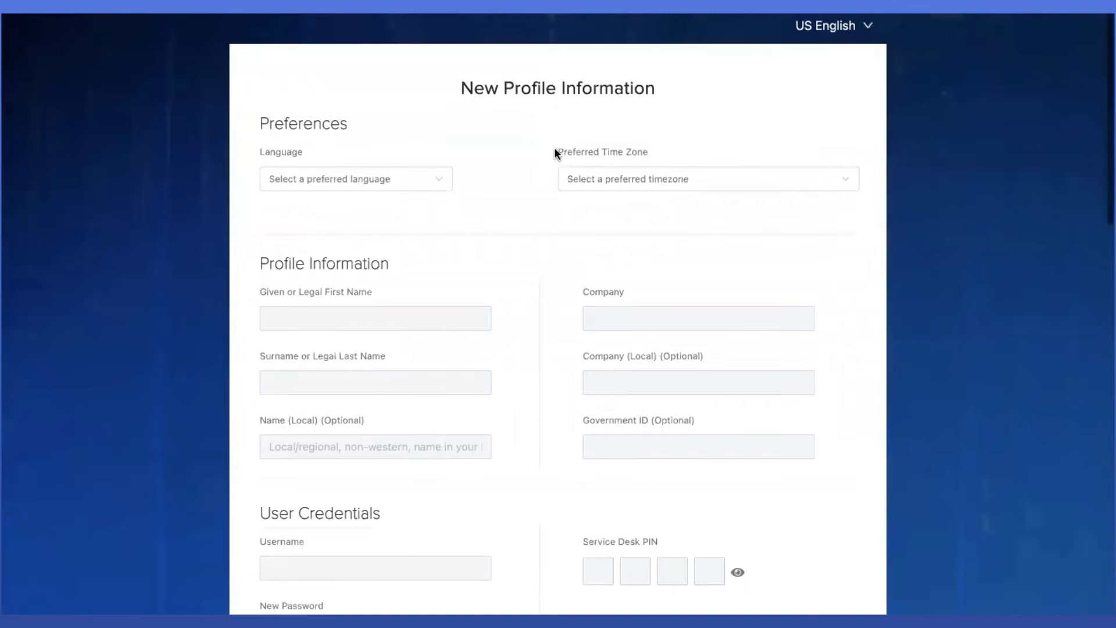
mouse_move(468, 349)
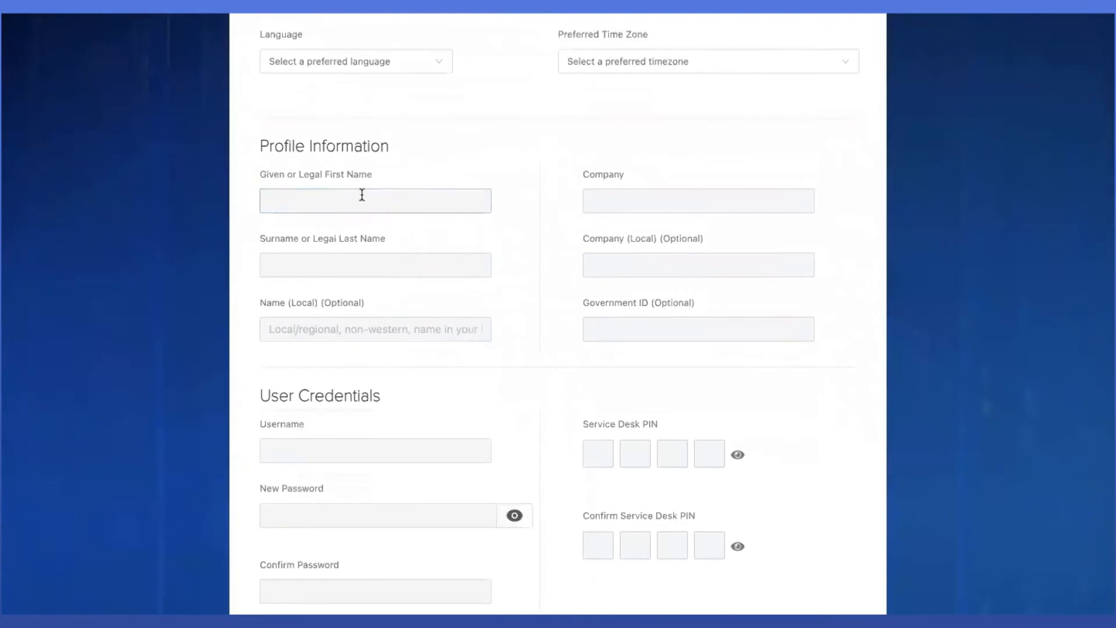
left_click(374, 200)
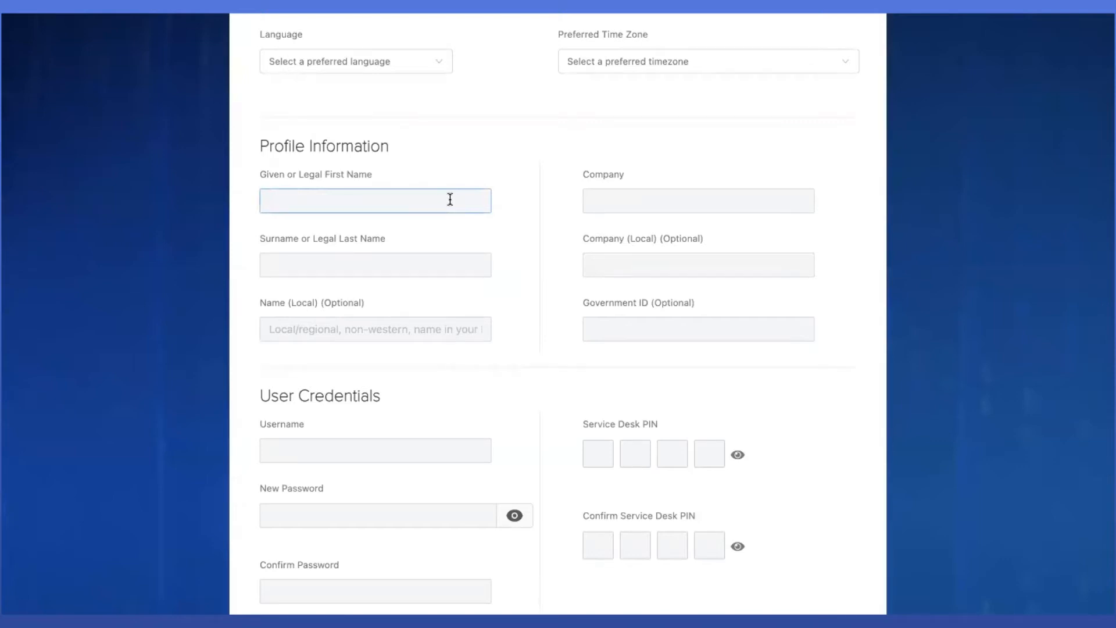
type("1")
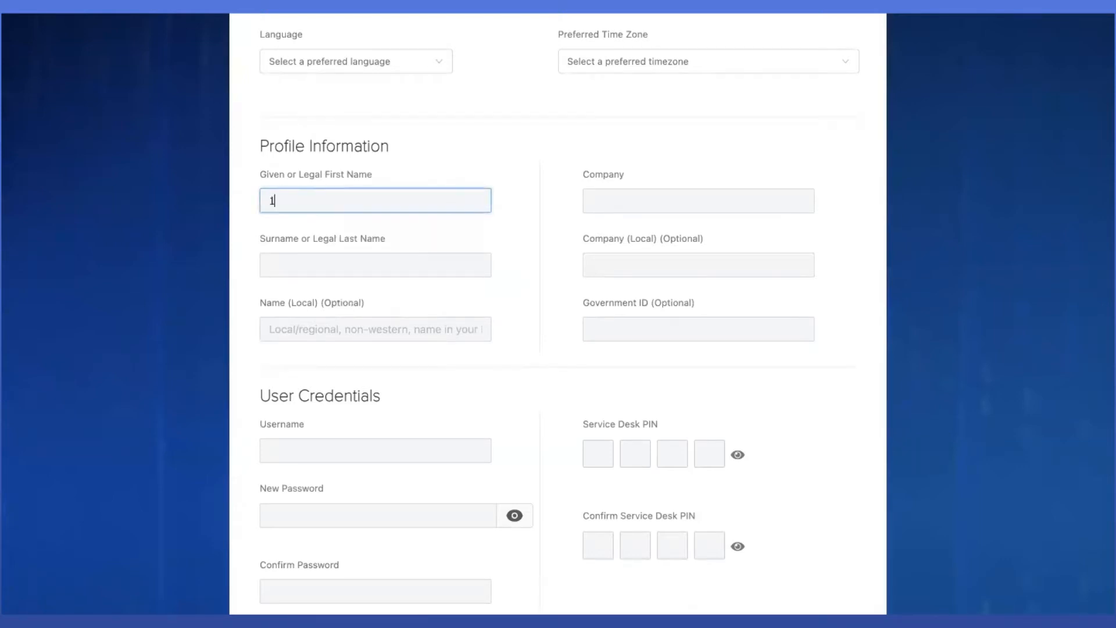
type("May")
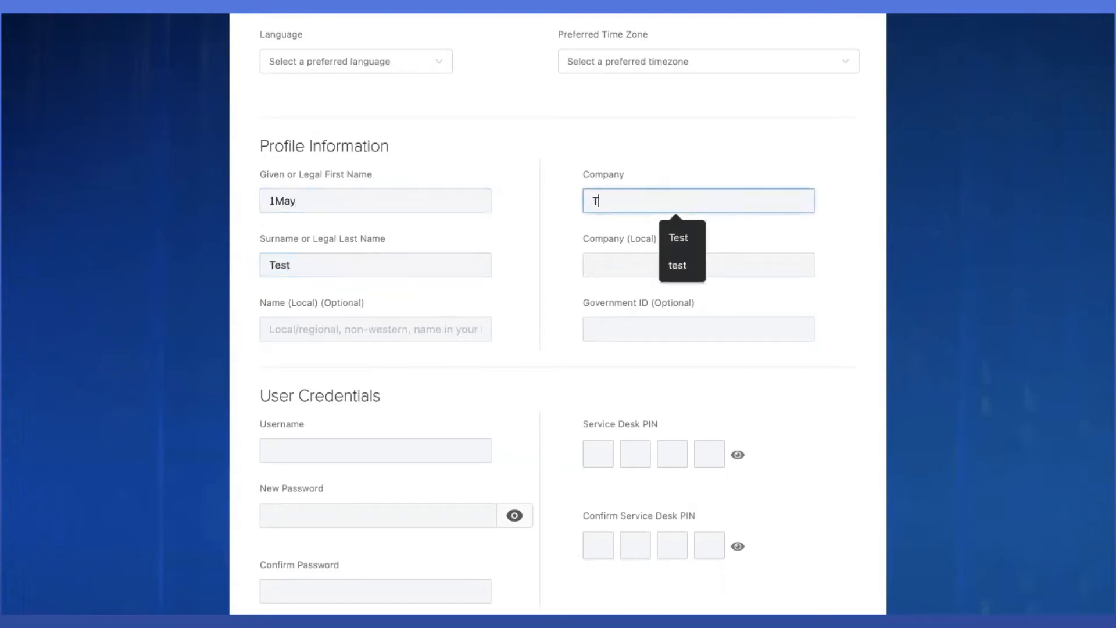
left_click(677, 237)
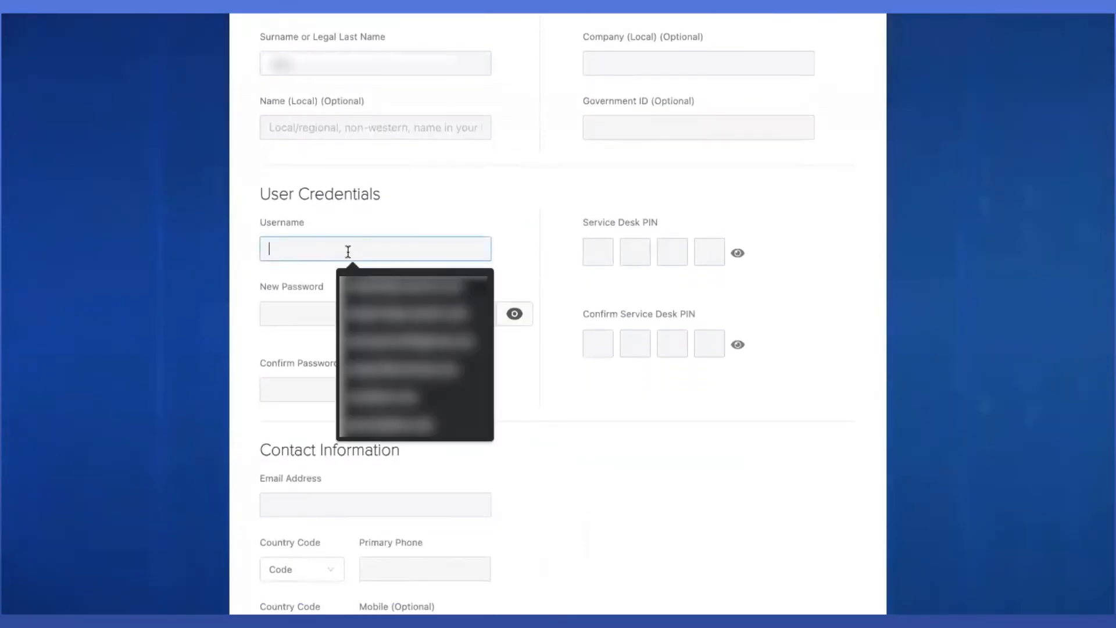
type("1May")
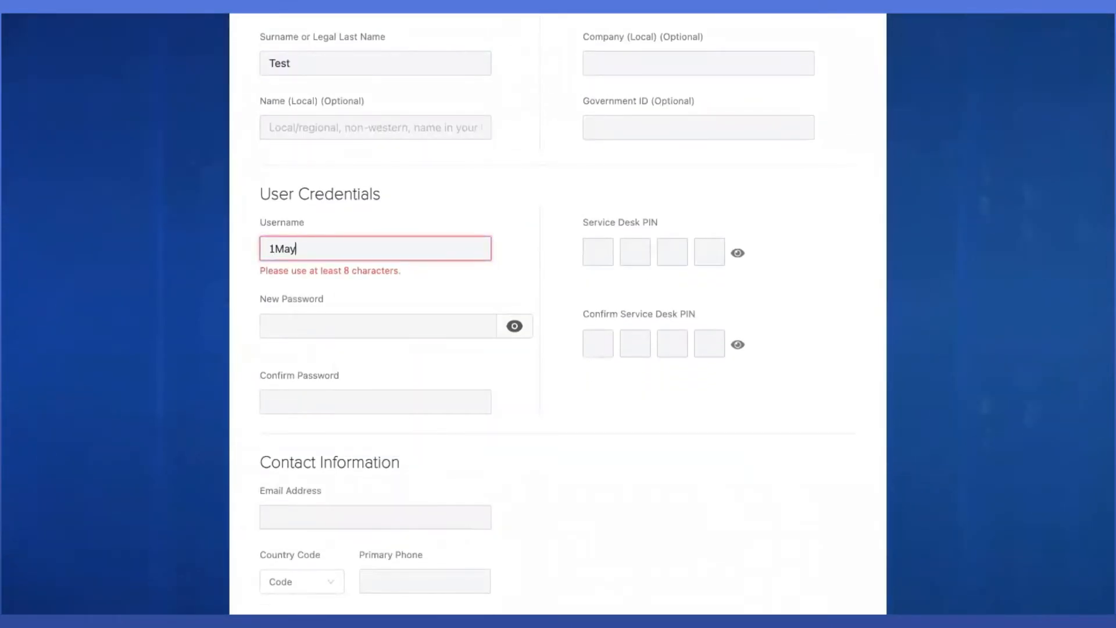
type("@test.com")
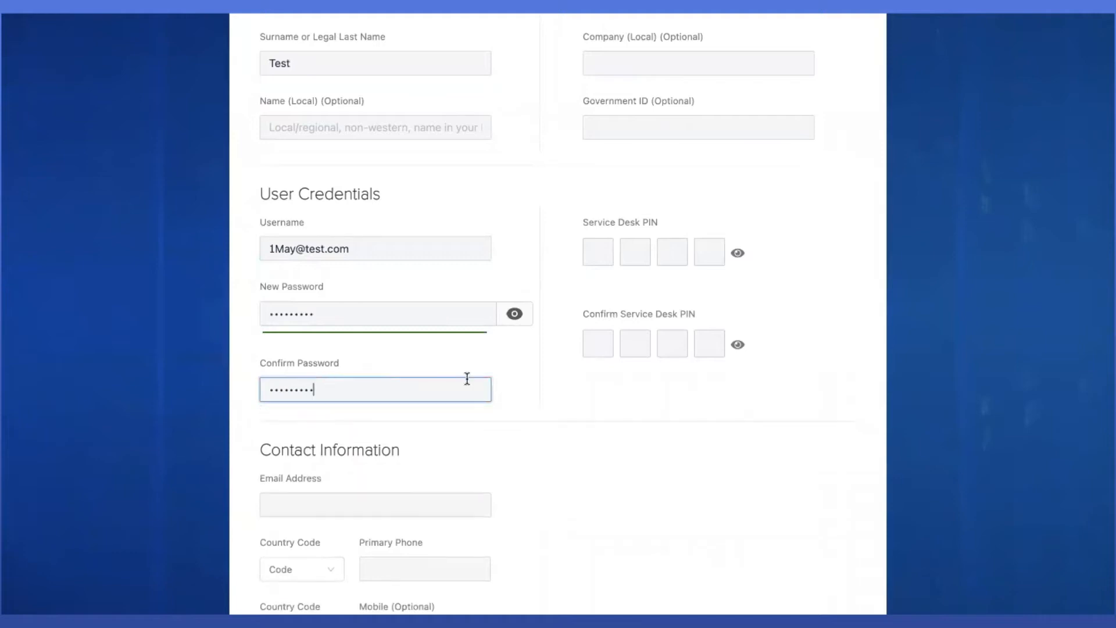
mouse_move(535, 360)
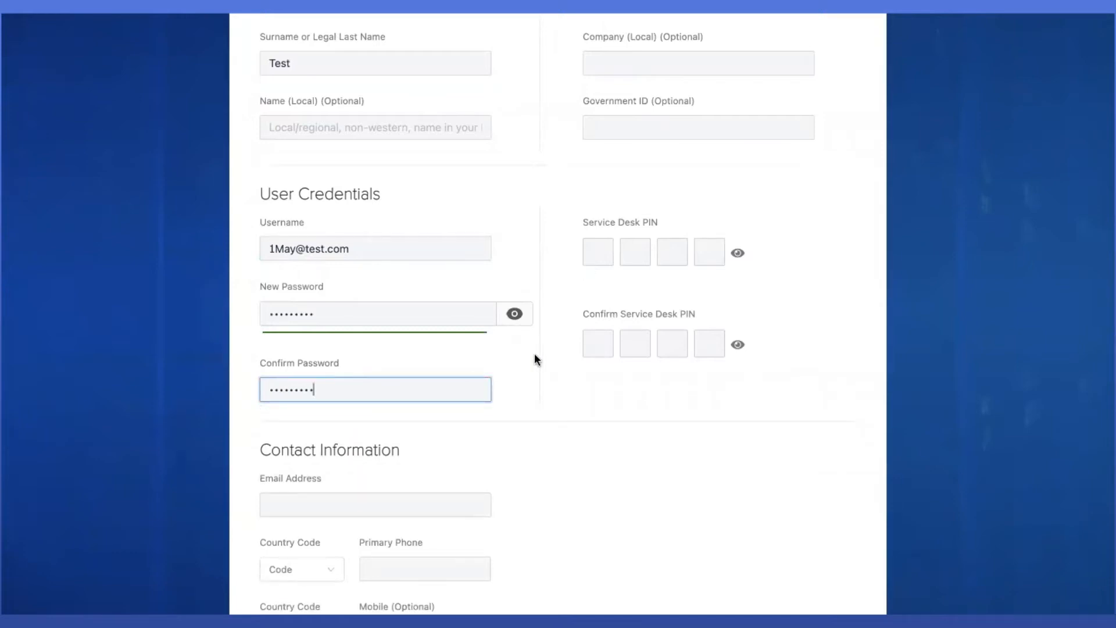
left_click(598, 251)
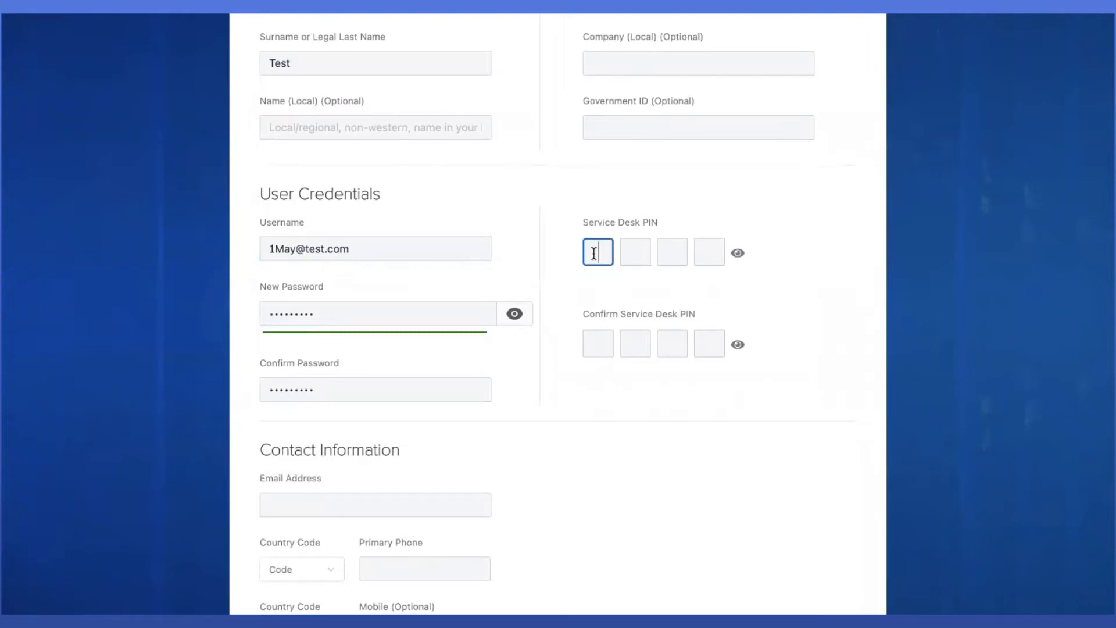
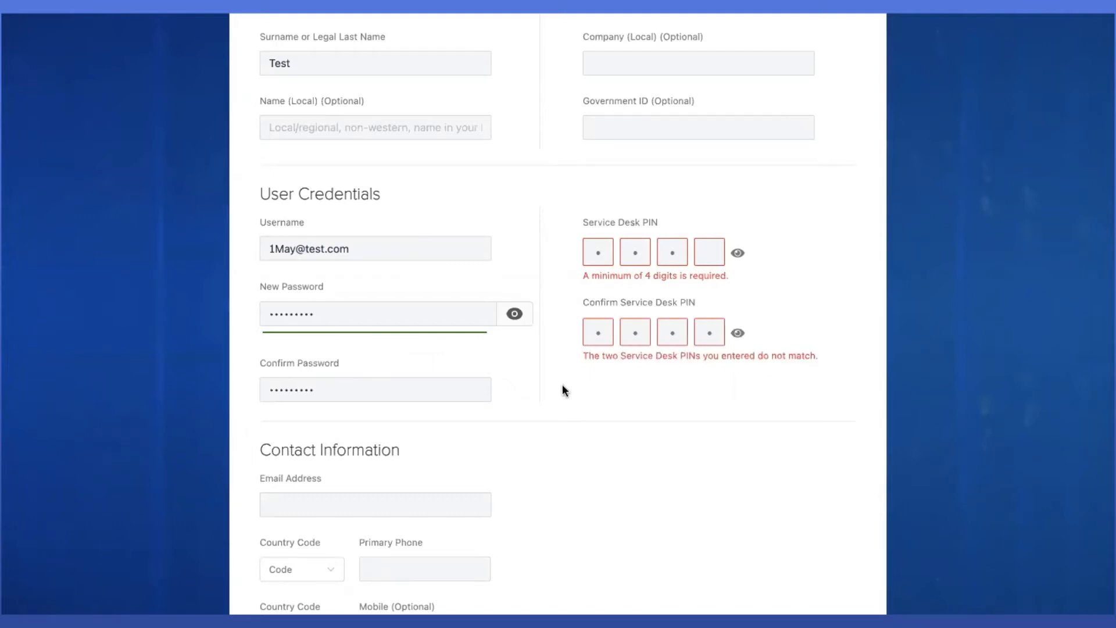
left_click(707, 252)
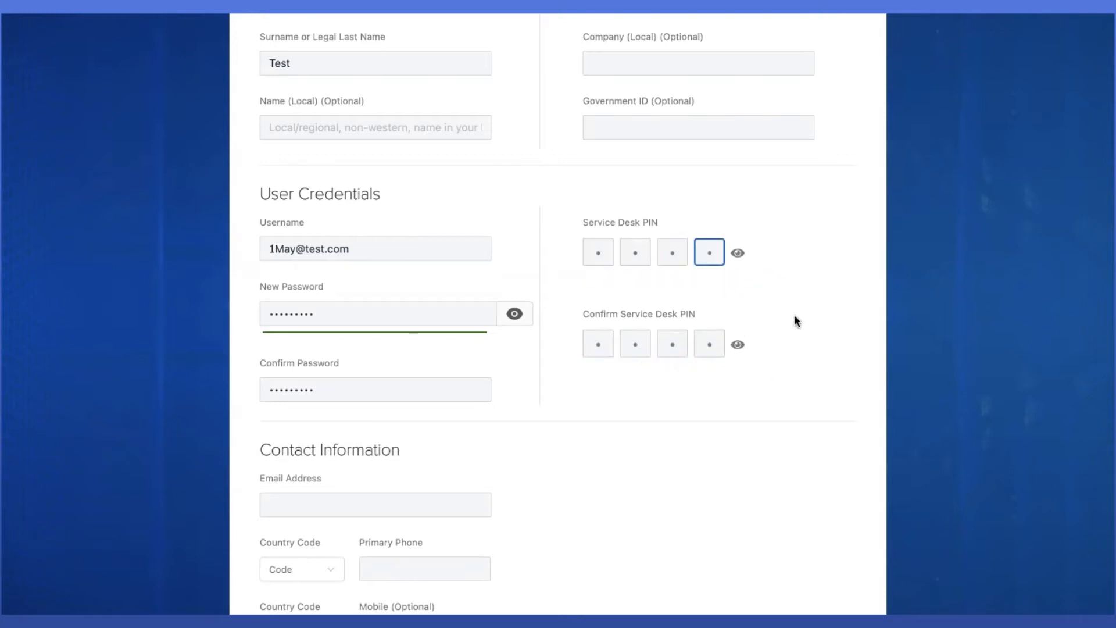
scroll("down", 3)
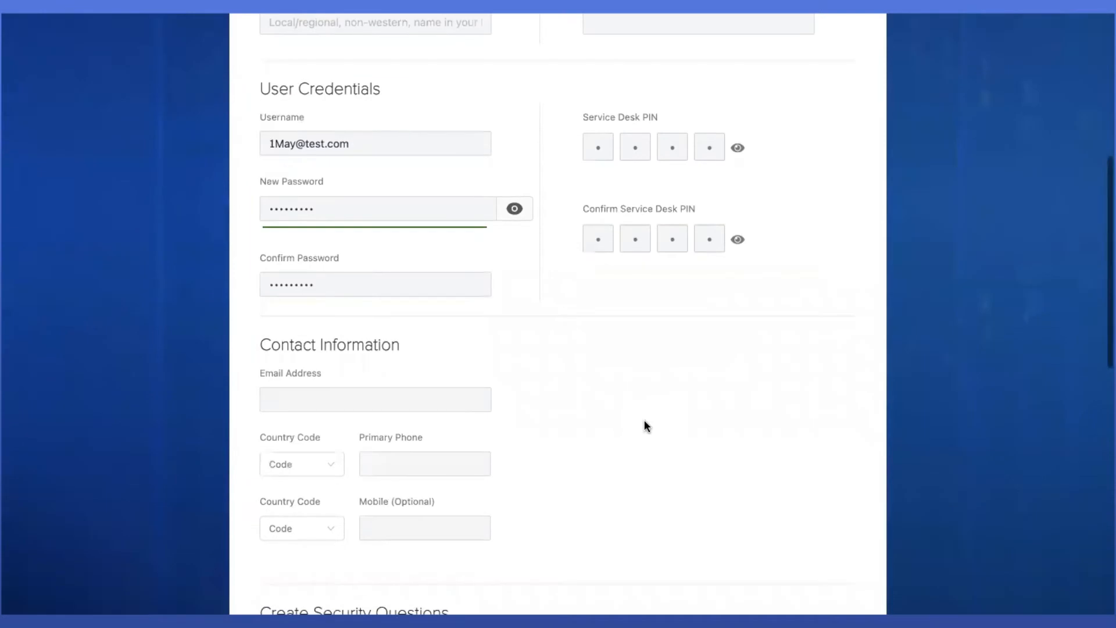
scroll("down", 3)
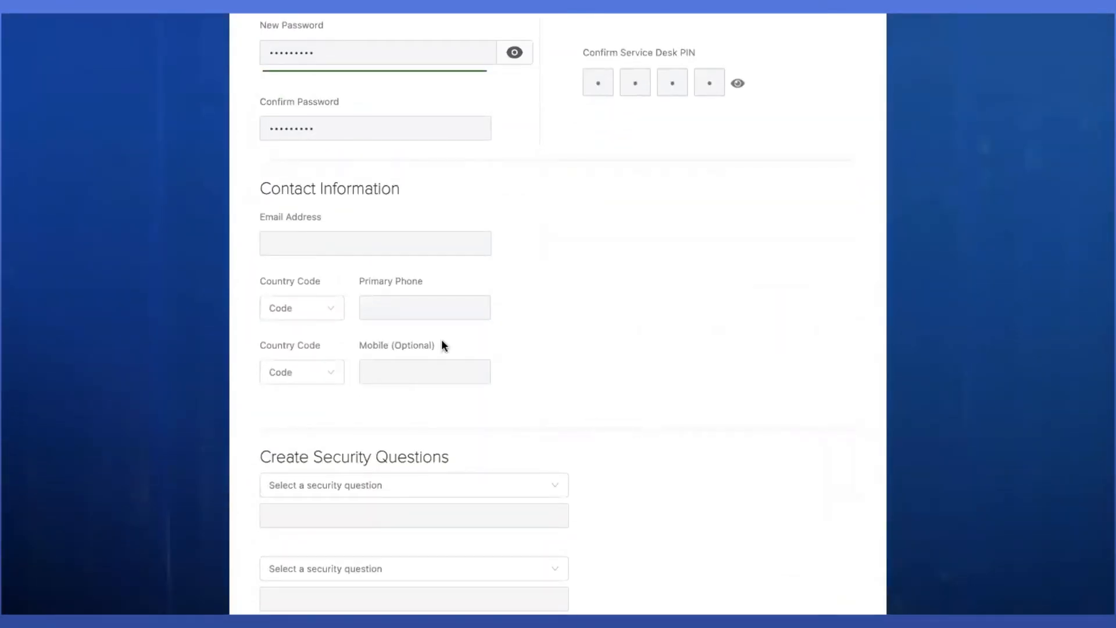
type("1")
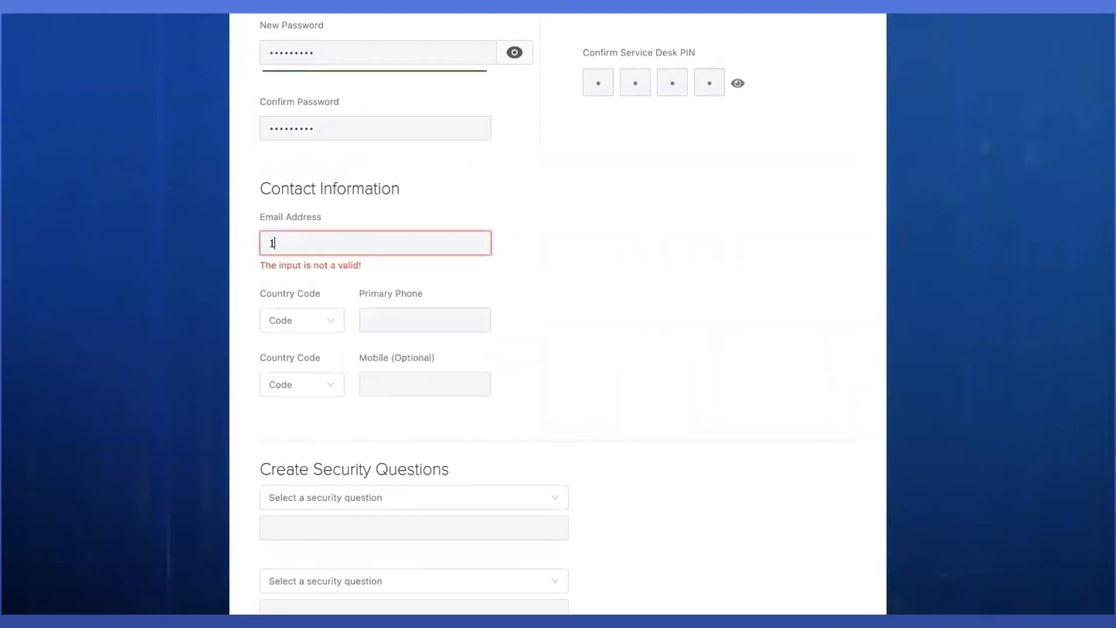
type("May@te")
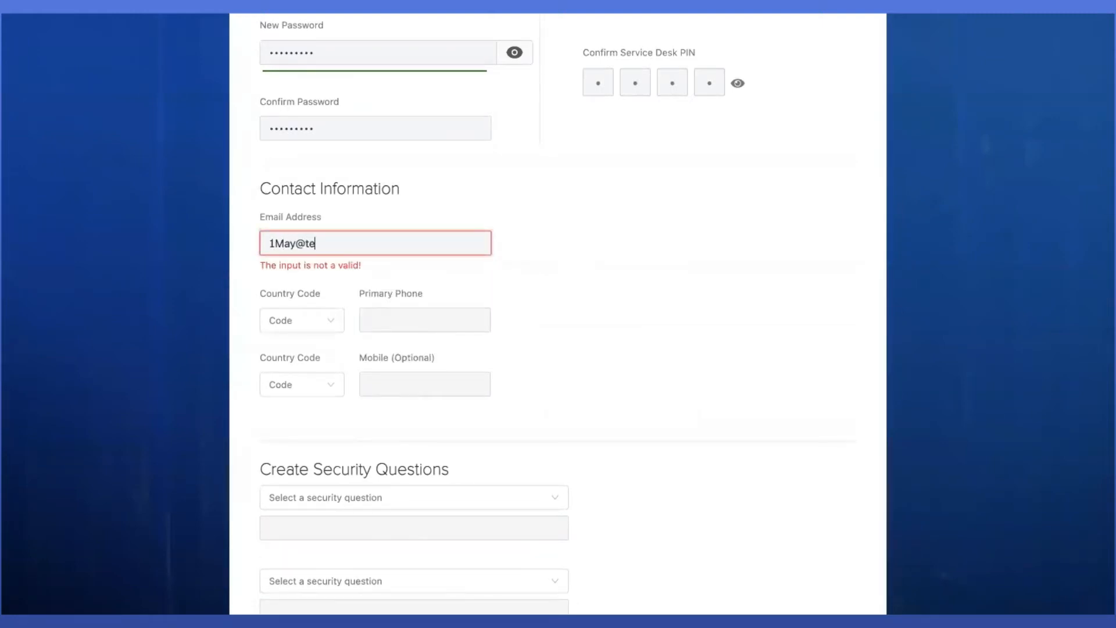
type("st.com")
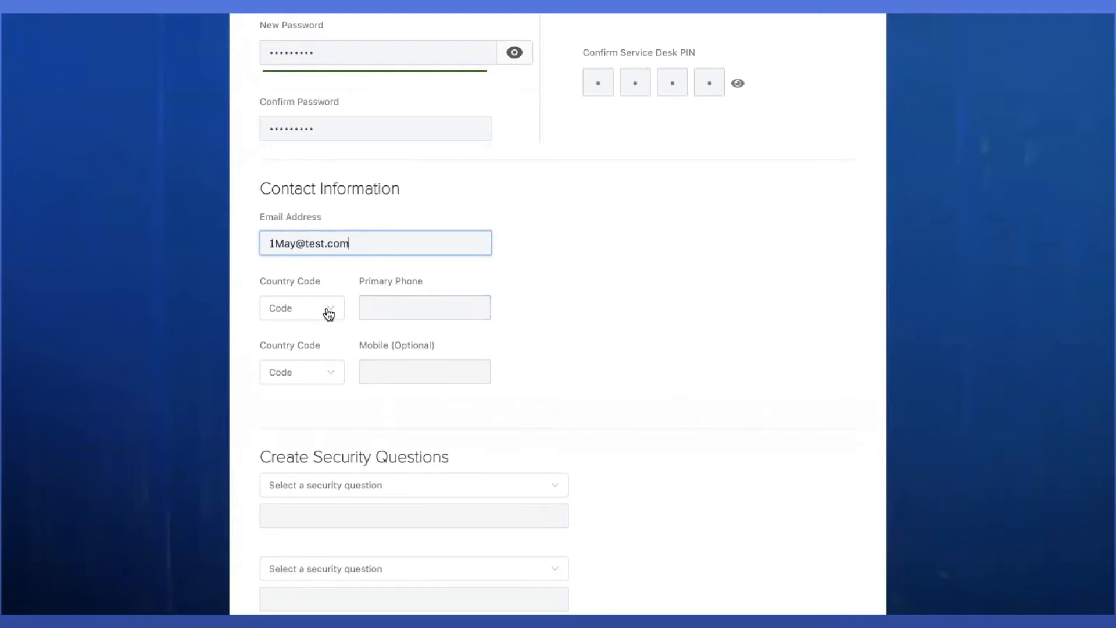
left_click(424, 307)
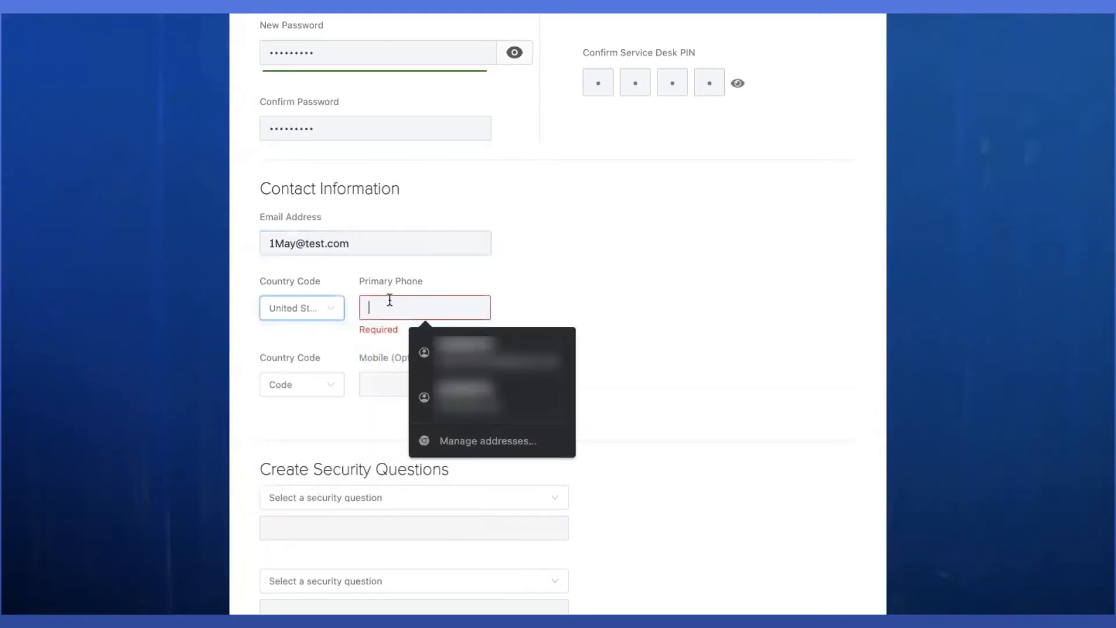
type("1234567890")
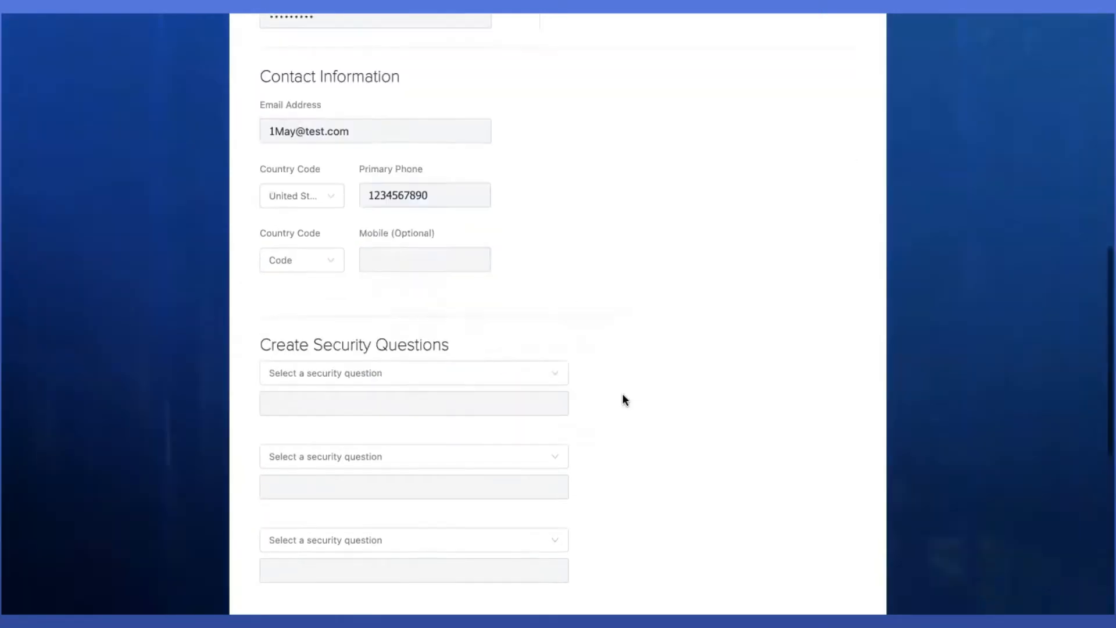
left_click(413, 373)
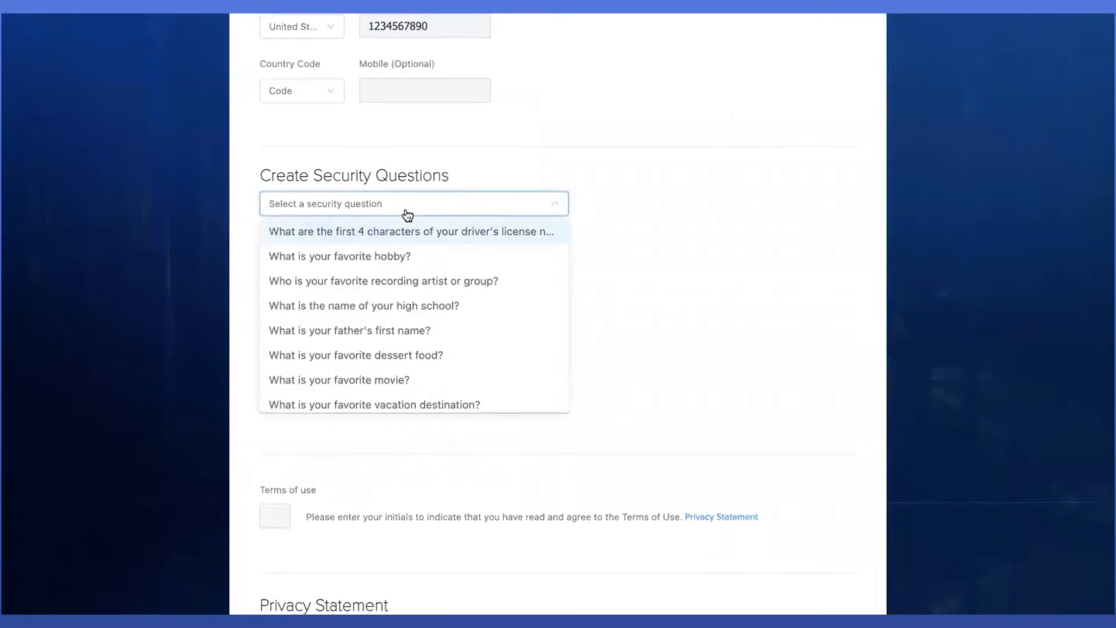
left_click(411, 231)
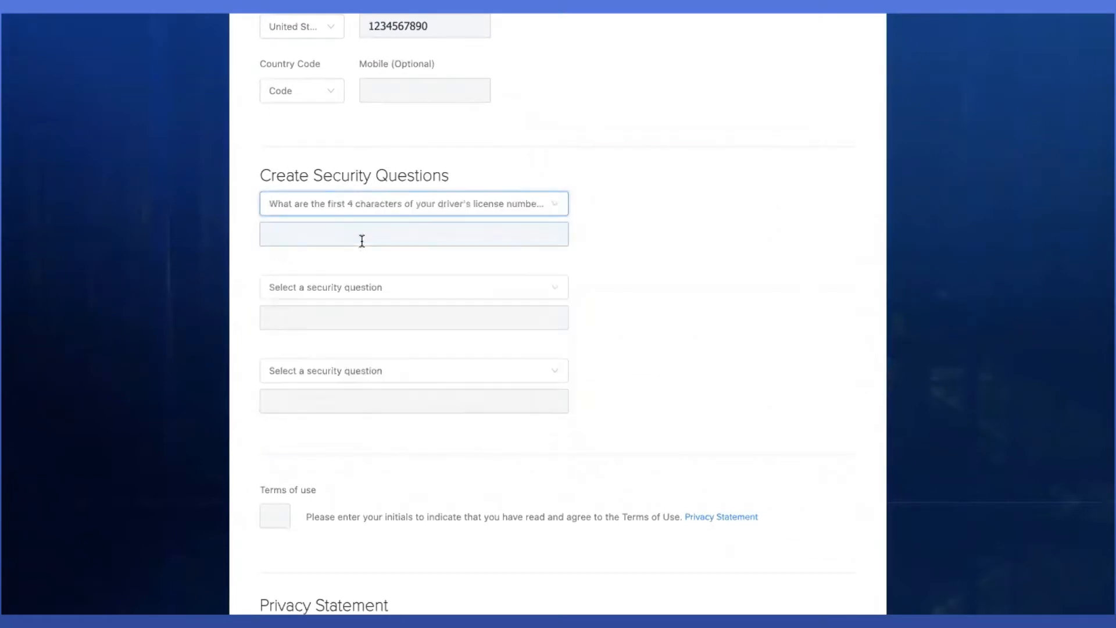
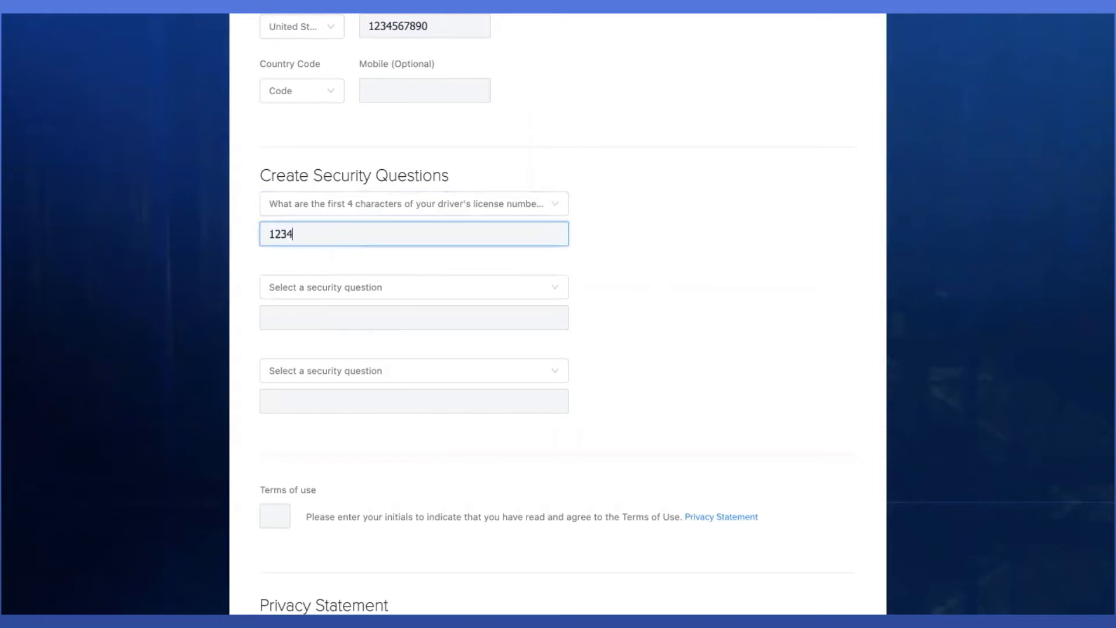
left_click(412, 287)
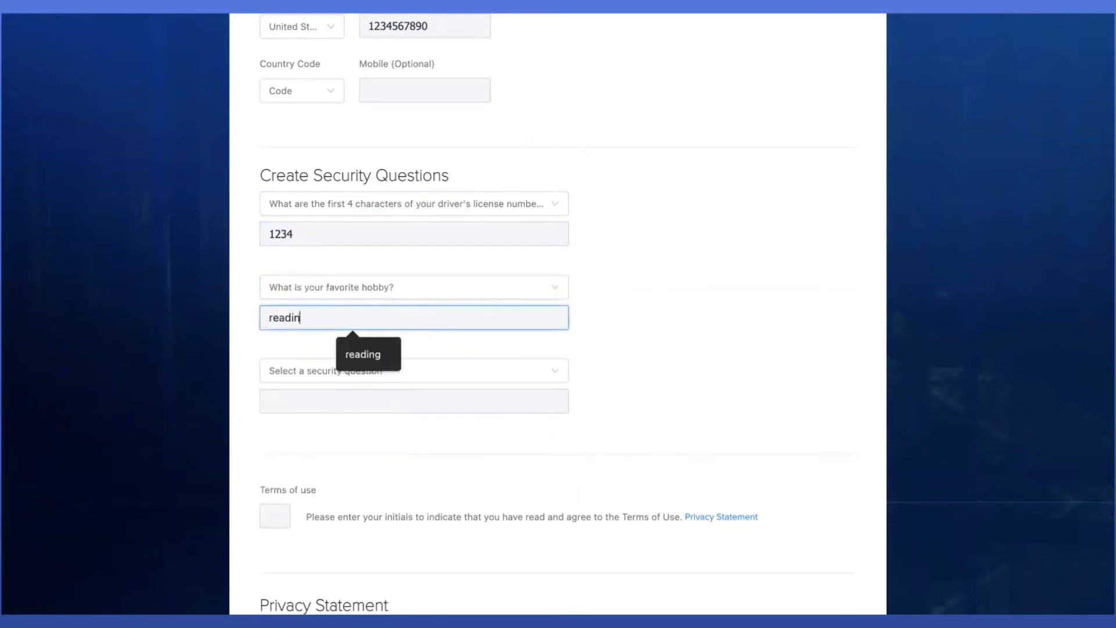
left_click(413, 371)
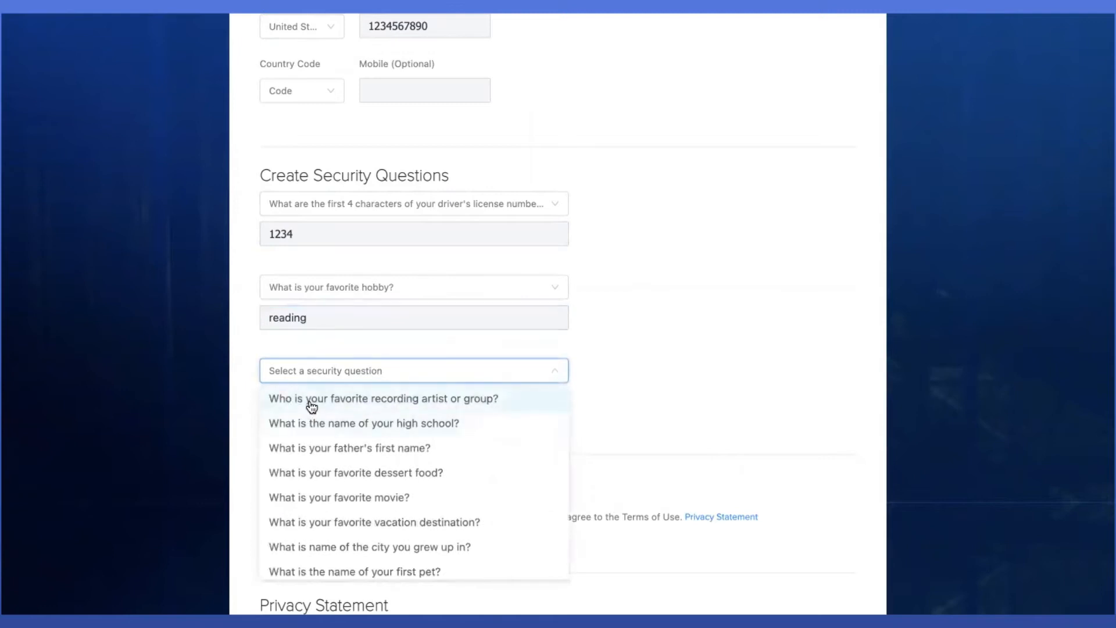
left_click(383, 397)
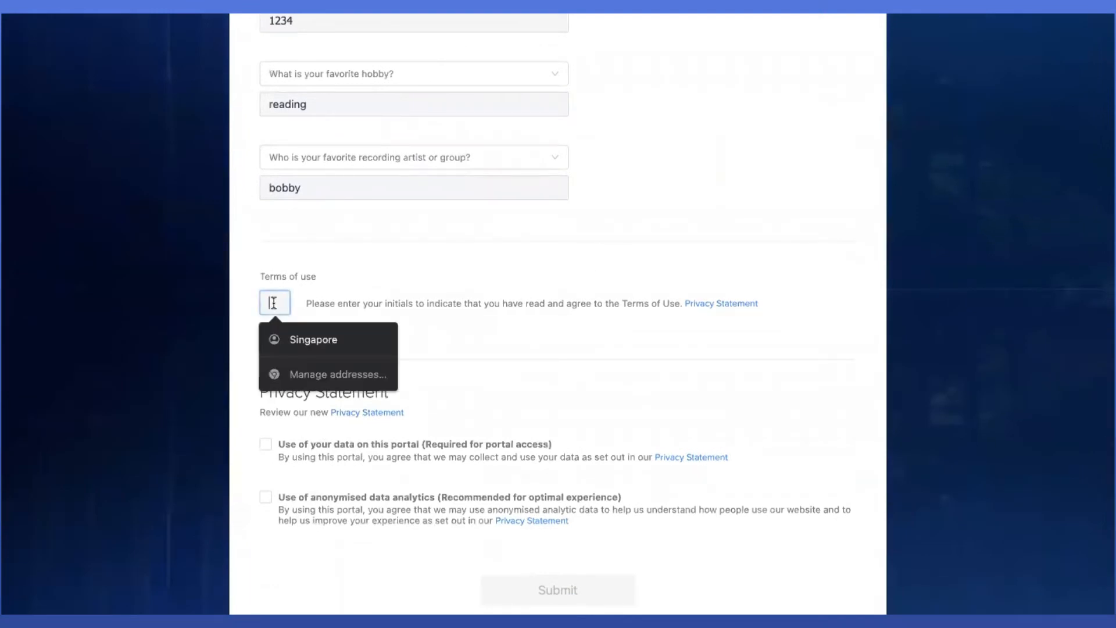
type("Mt")
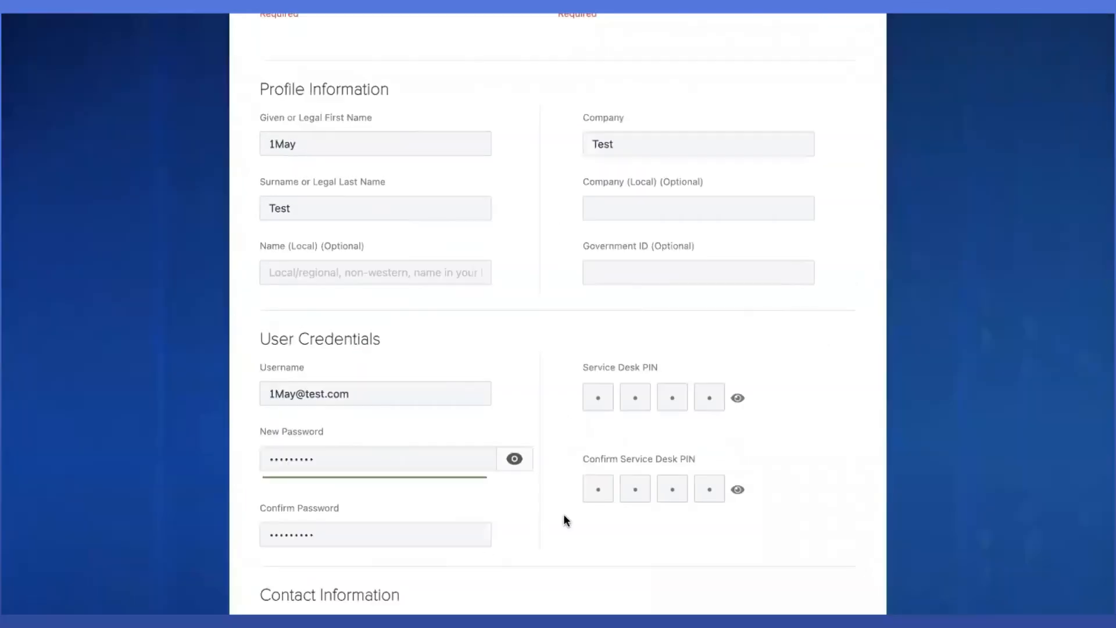
Check the preferred time zone choices and submit the new profile information.
scroll("up", 3)
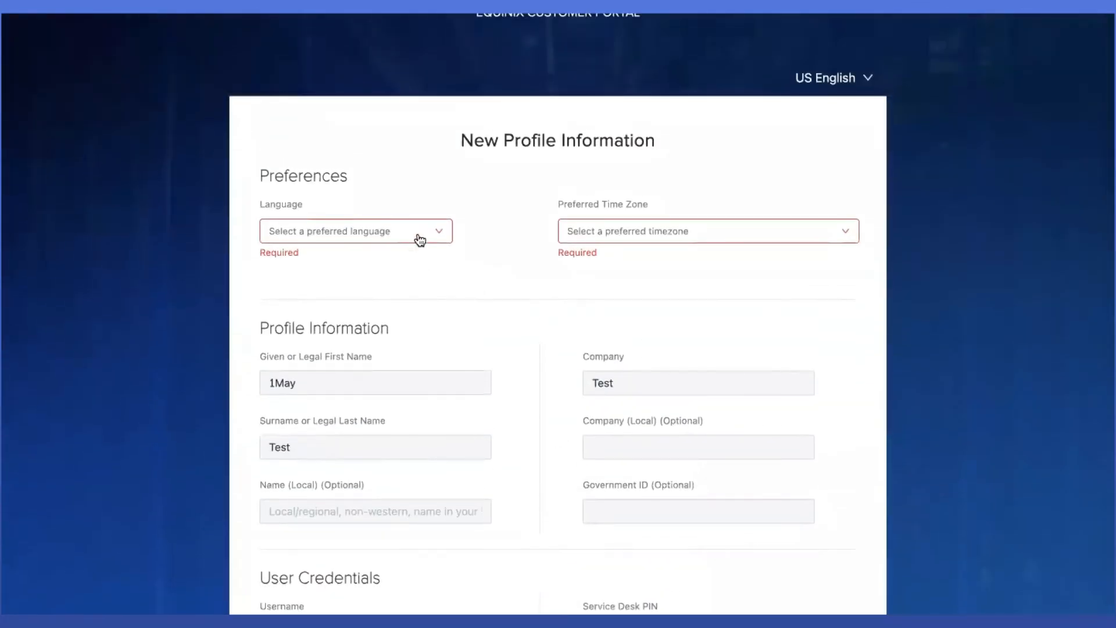
left_click(707, 231)
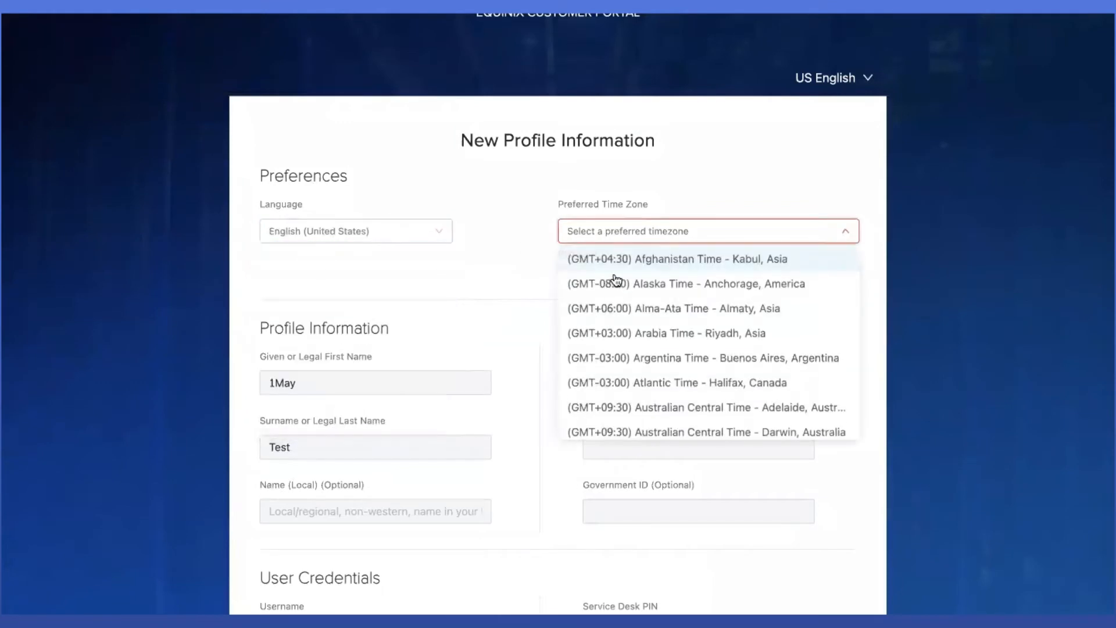
scroll("down", 3)
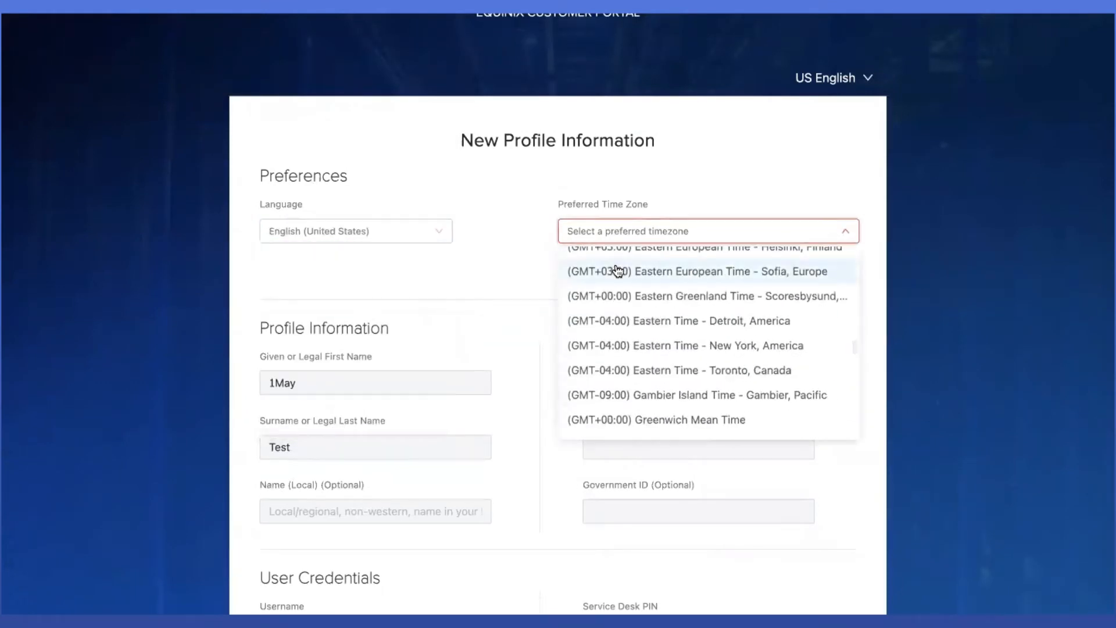
scroll("down", 3)
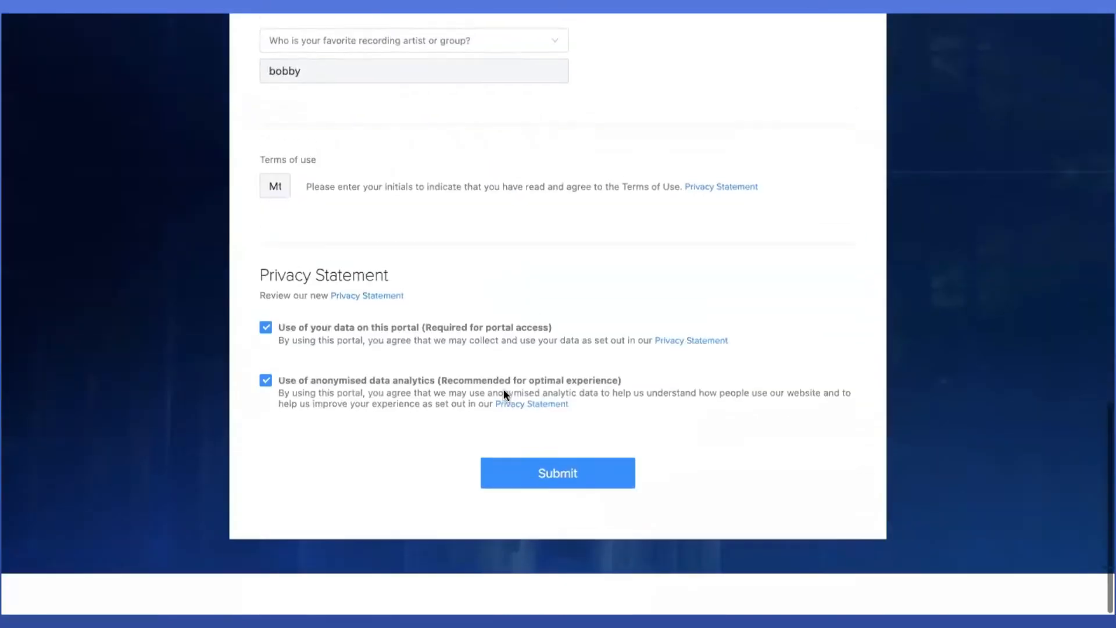
left_click(557, 473)
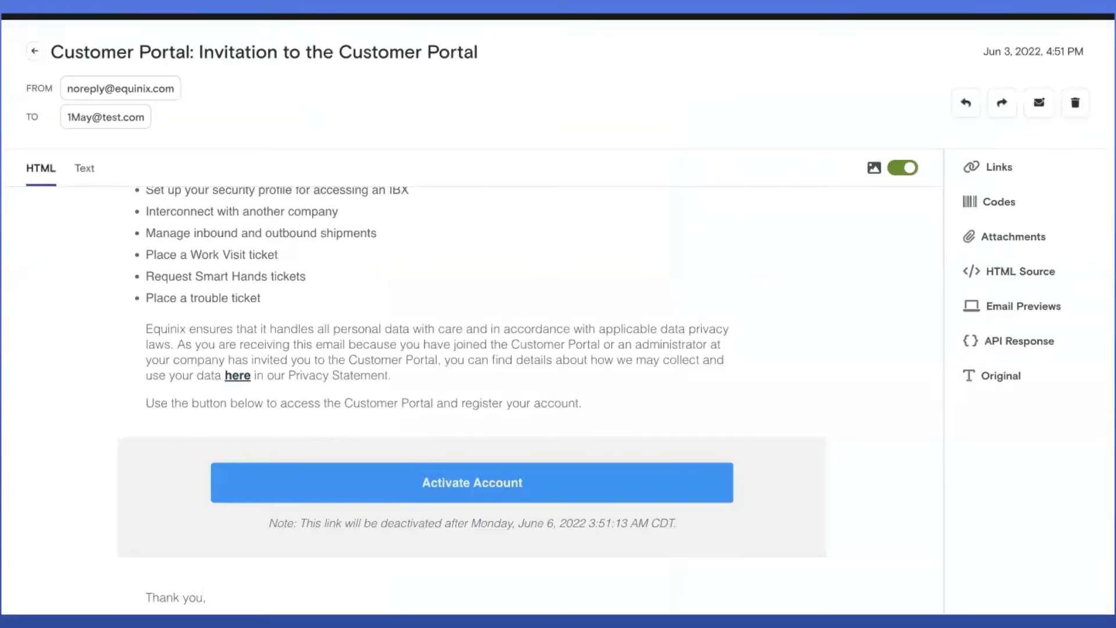
Read the 'New User Registration Submitted' email, then head back to the Customer Portal.
left_click(35, 51)
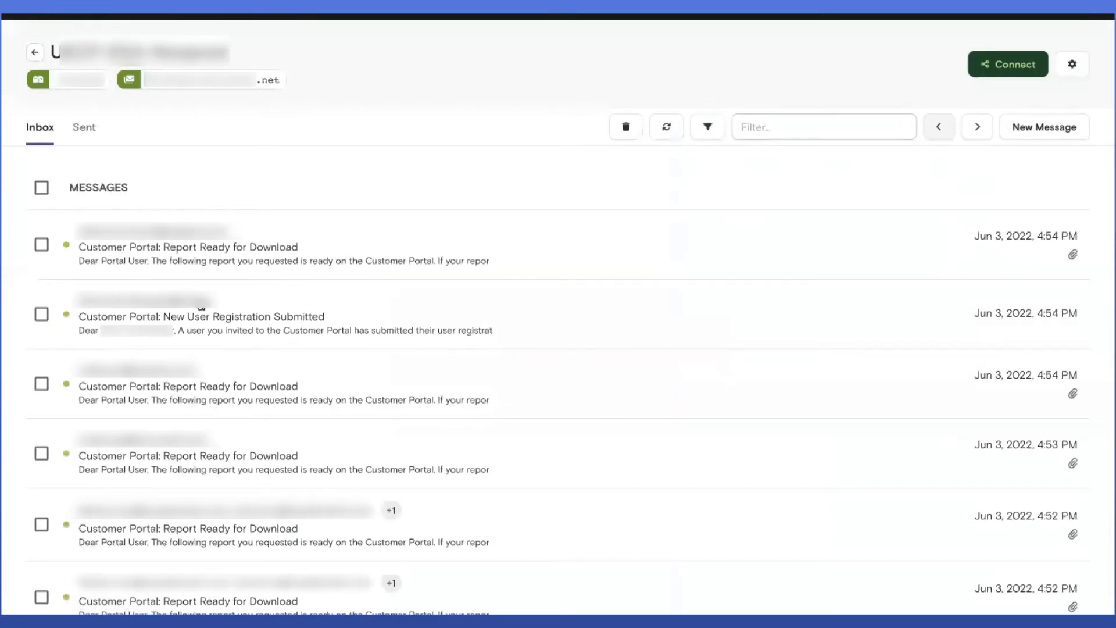
left_click(202, 316)
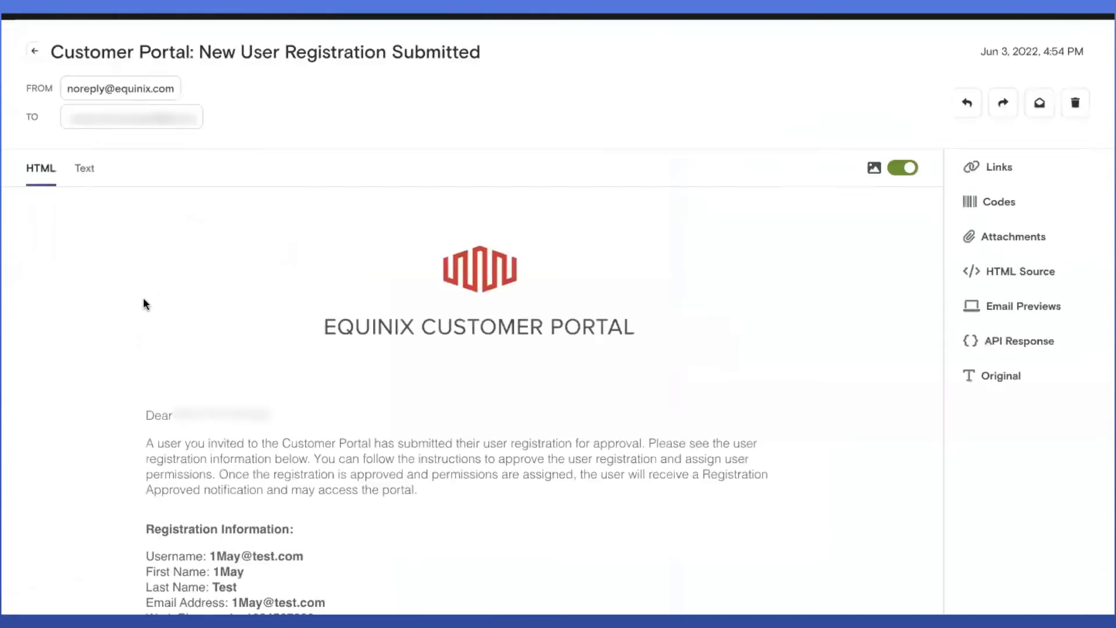
scroll("down", 3)
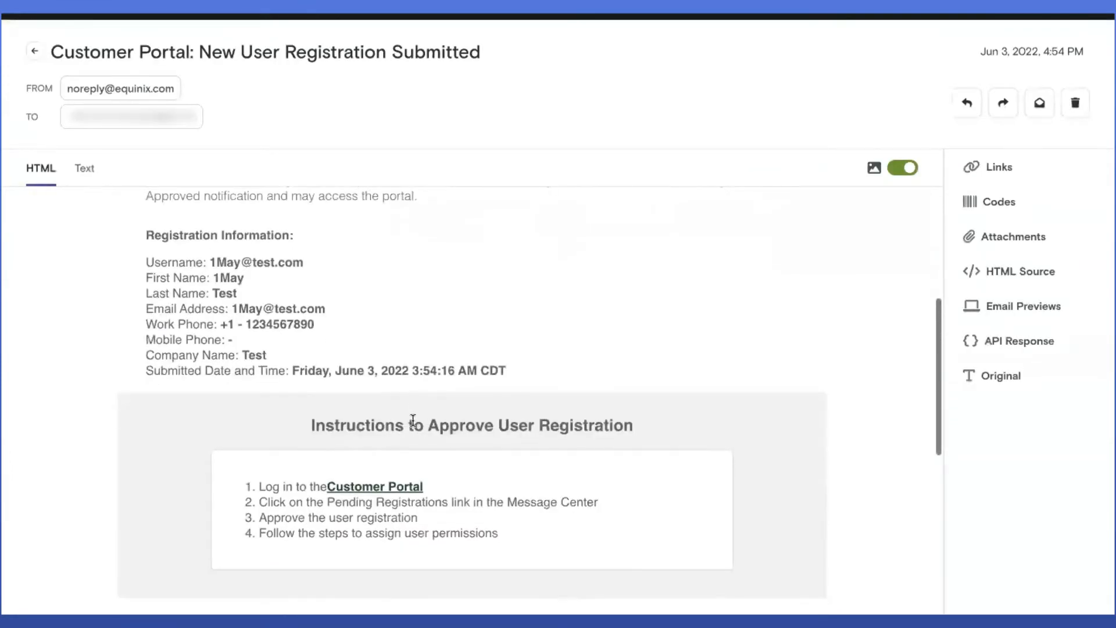
scroll("up", 3)
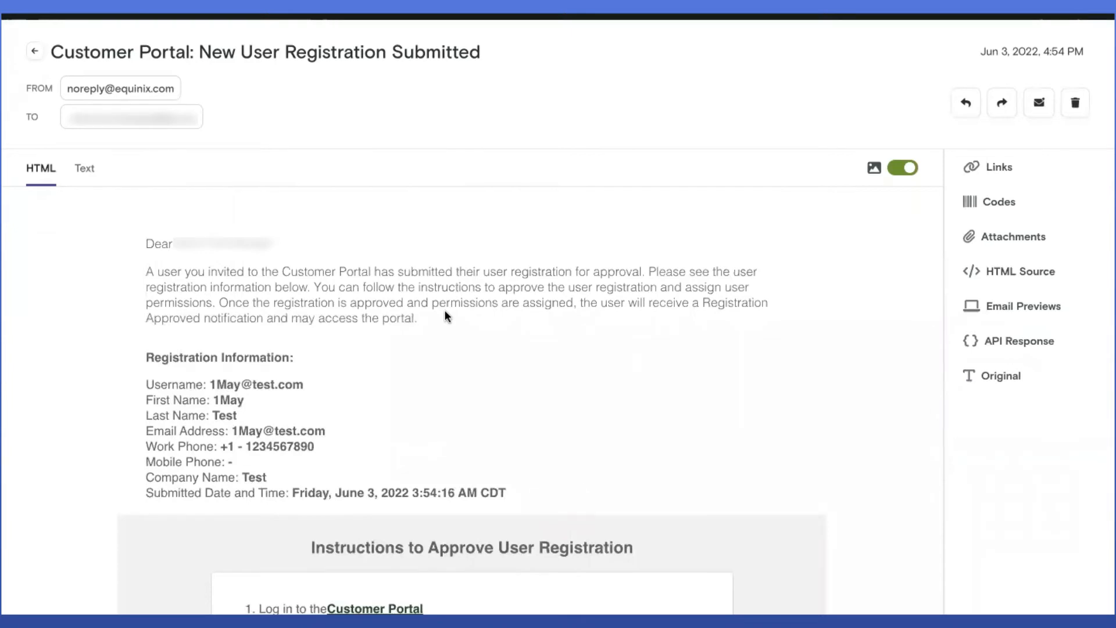
mouse_move(321, 271)
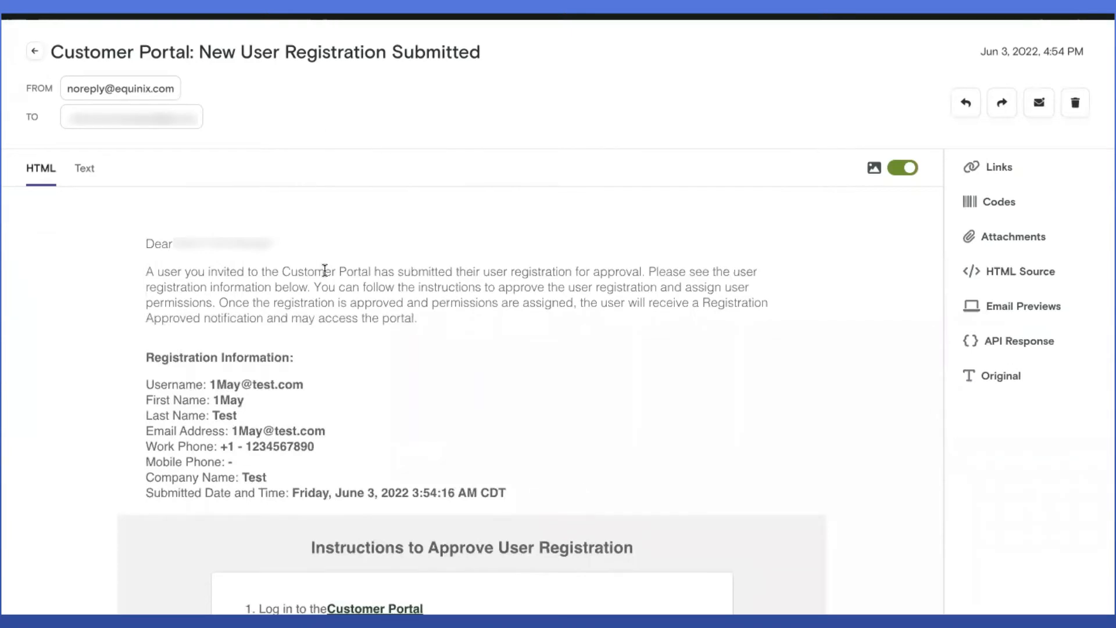
scroll("down", 3)
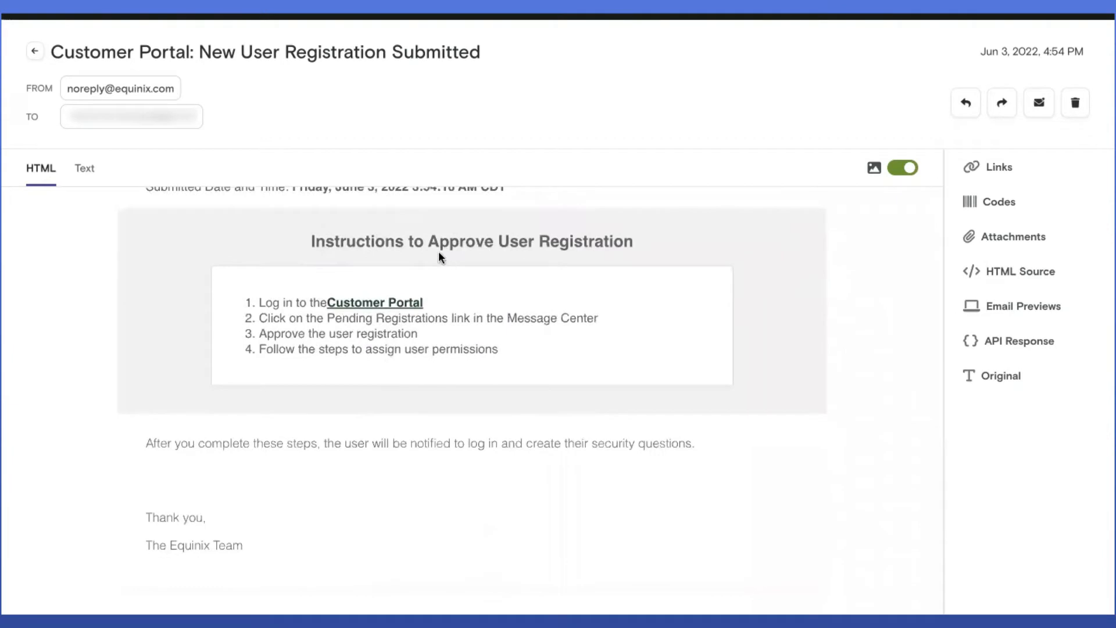
mouse_move(594, 274)
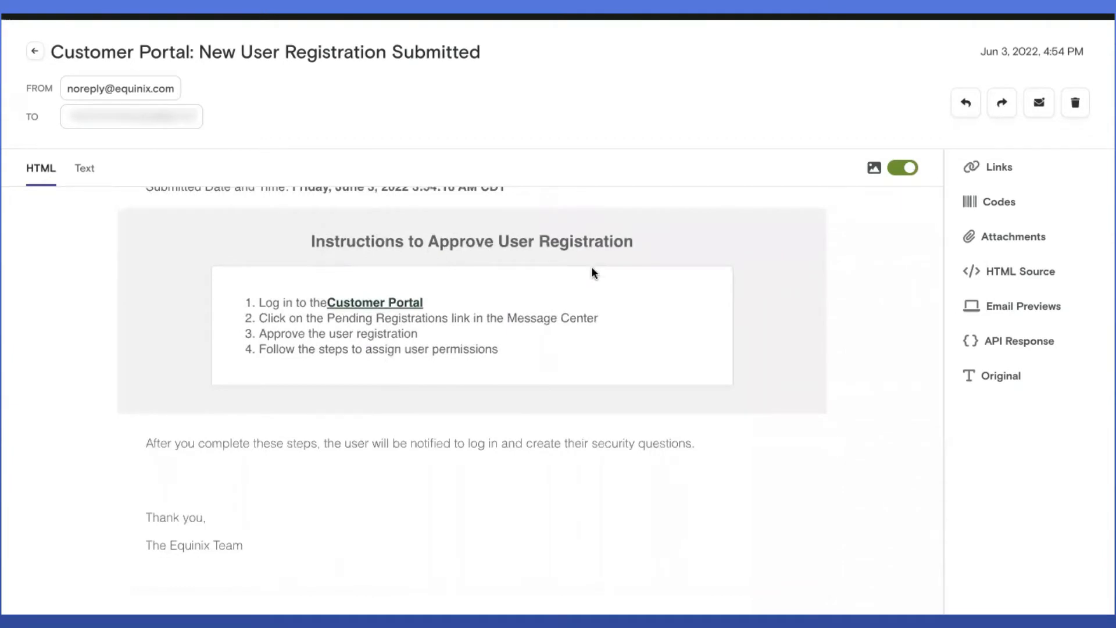
mouse_move(441, 298)
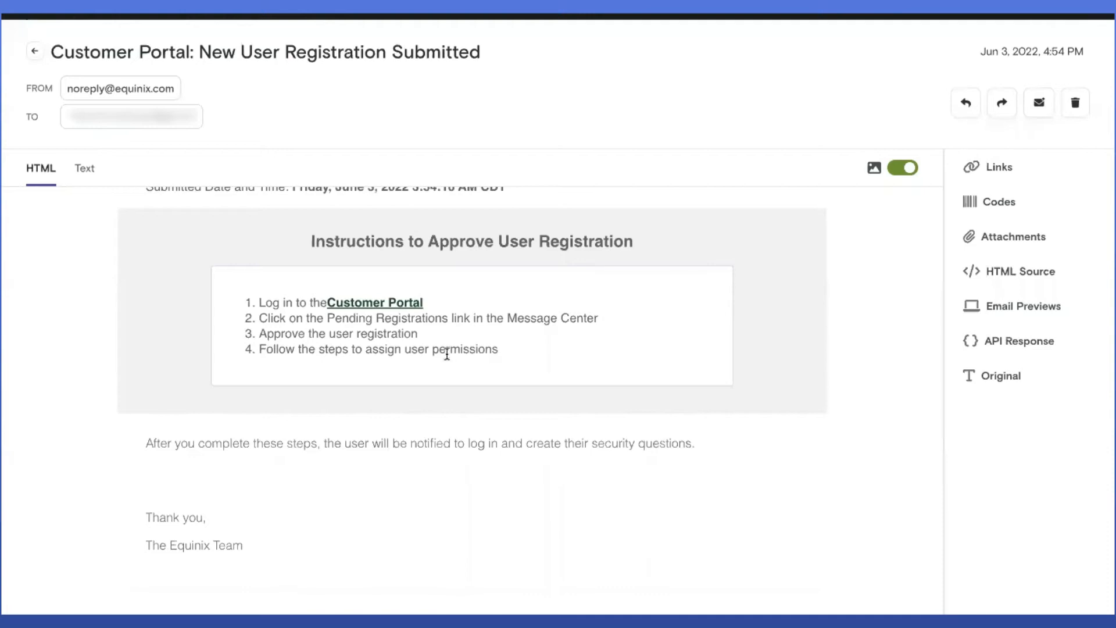
mouse_move(448, 365)
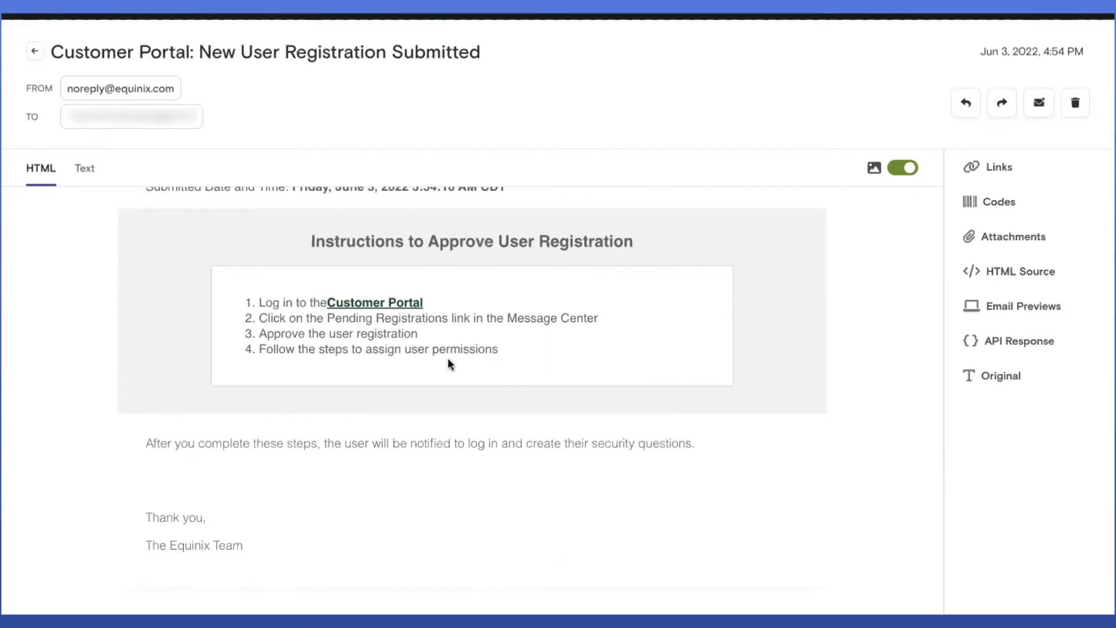
left_click(373, 302)
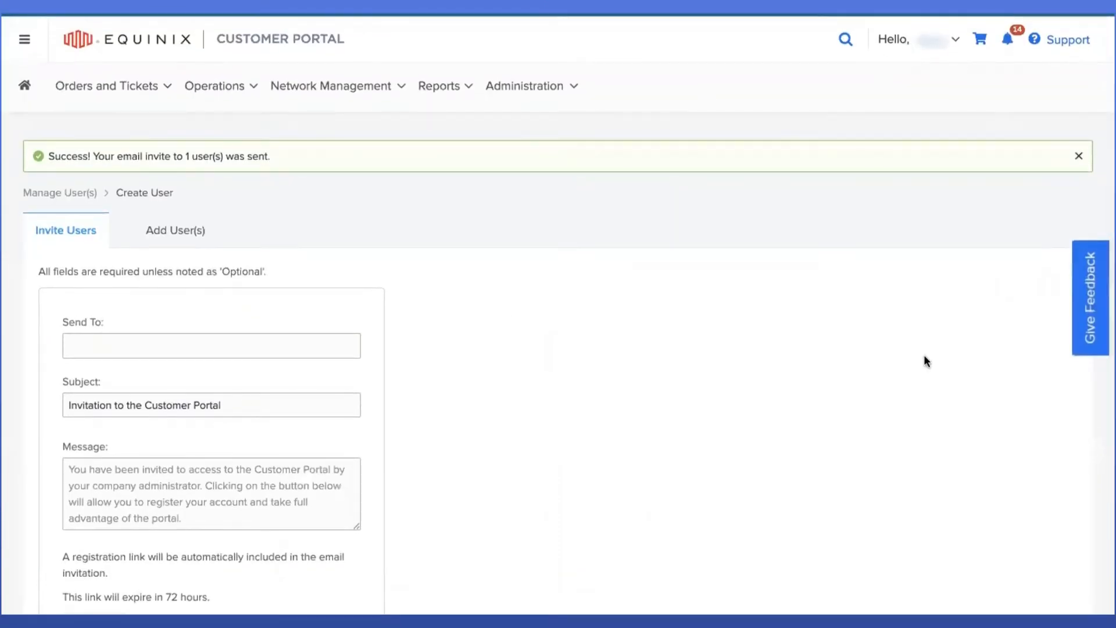
mouse_move(1019, 44)
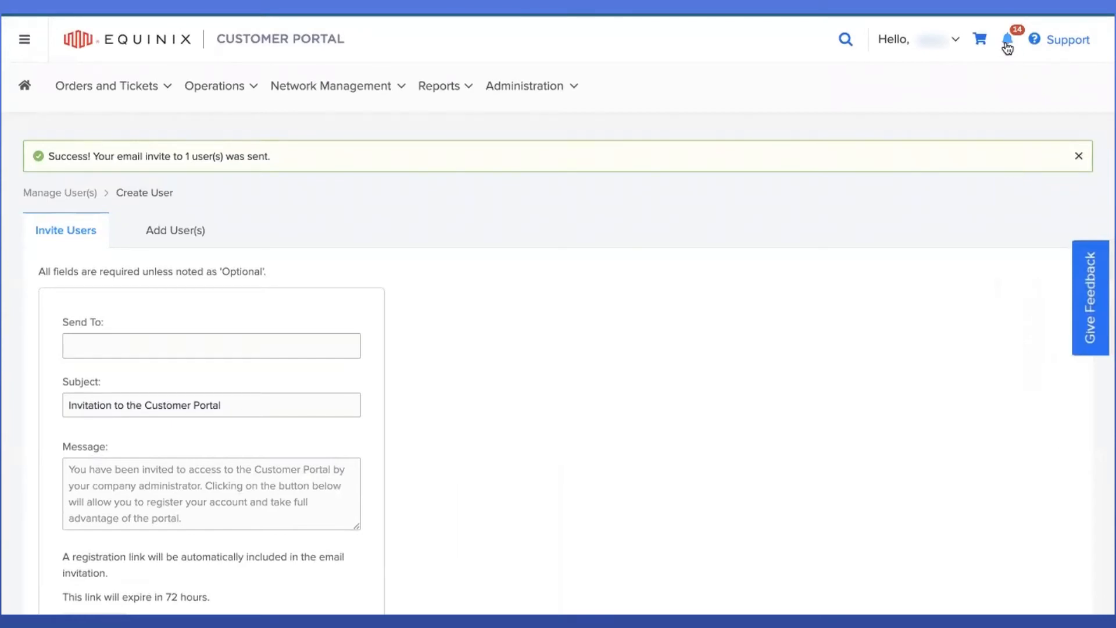
Reopen the notifications and open 1May Test's pending user registration.
left_click(1006, 38)
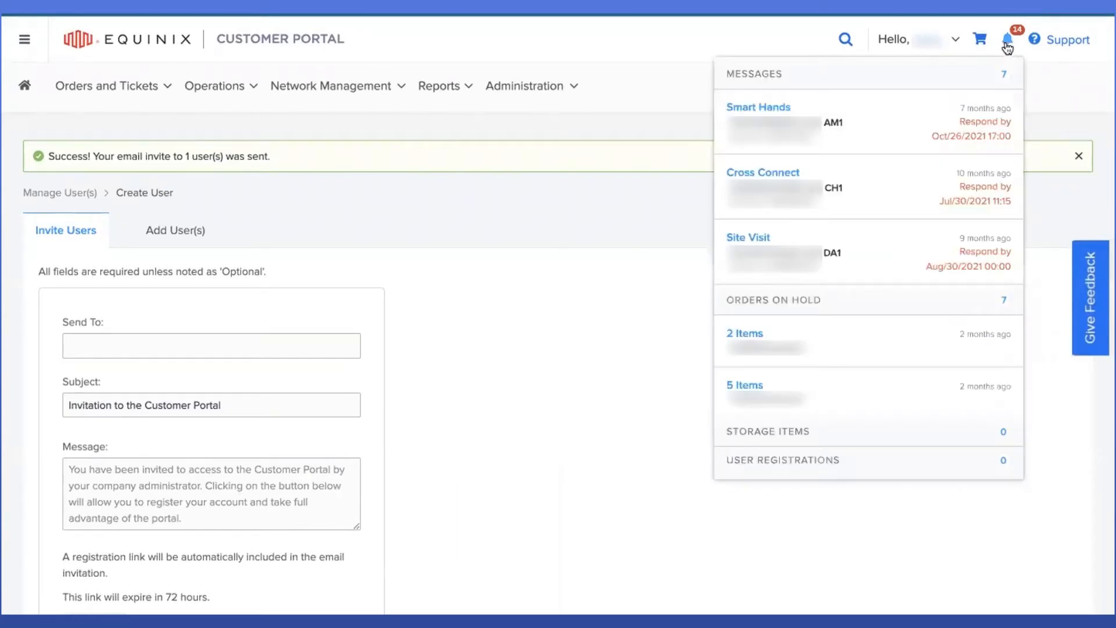
mouse_move(823, 459)
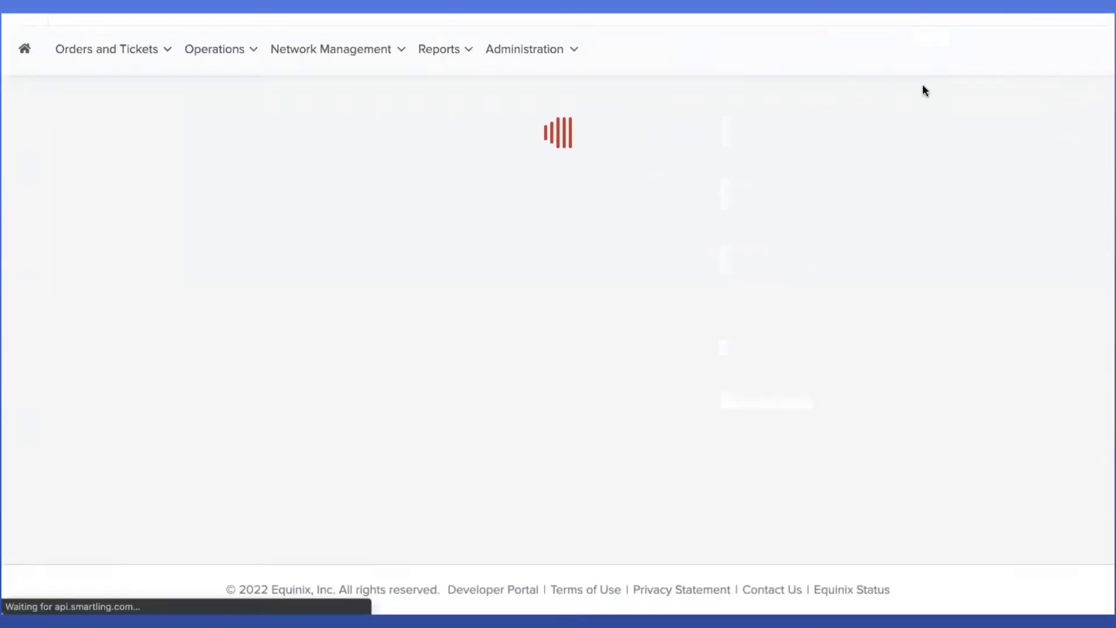
left_click(1010, 39)
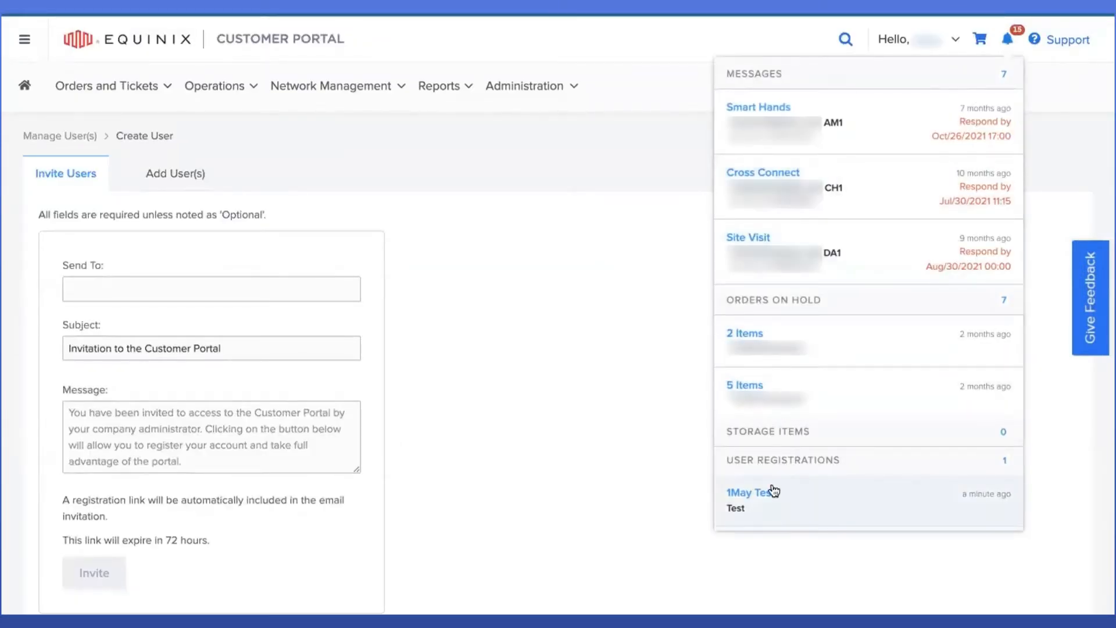
mouse_move(779, 504)
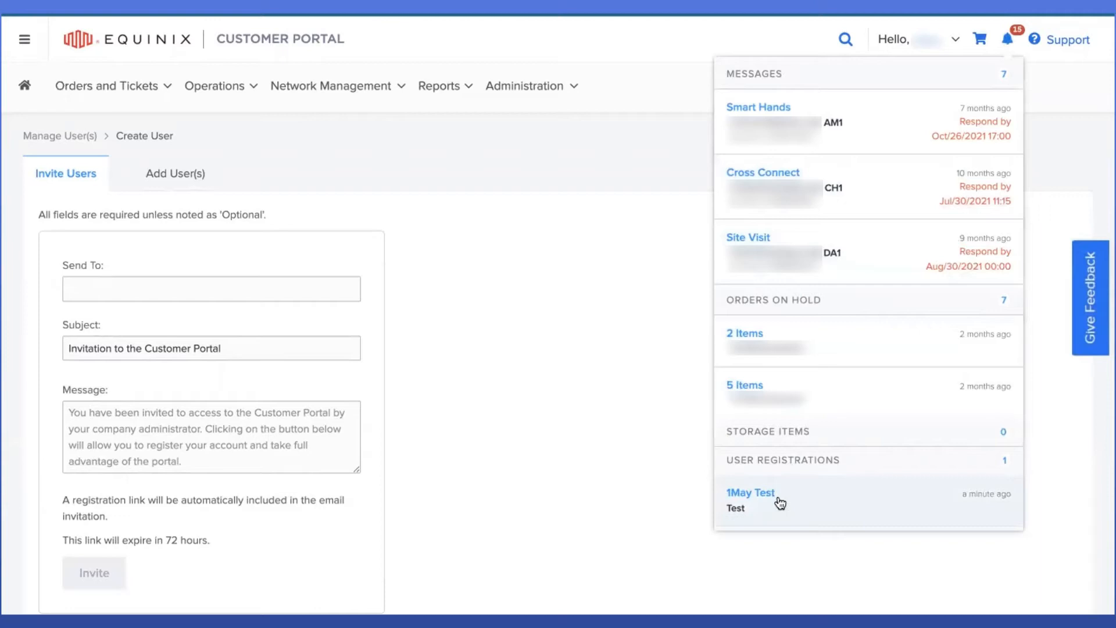
left_click(750, 493)
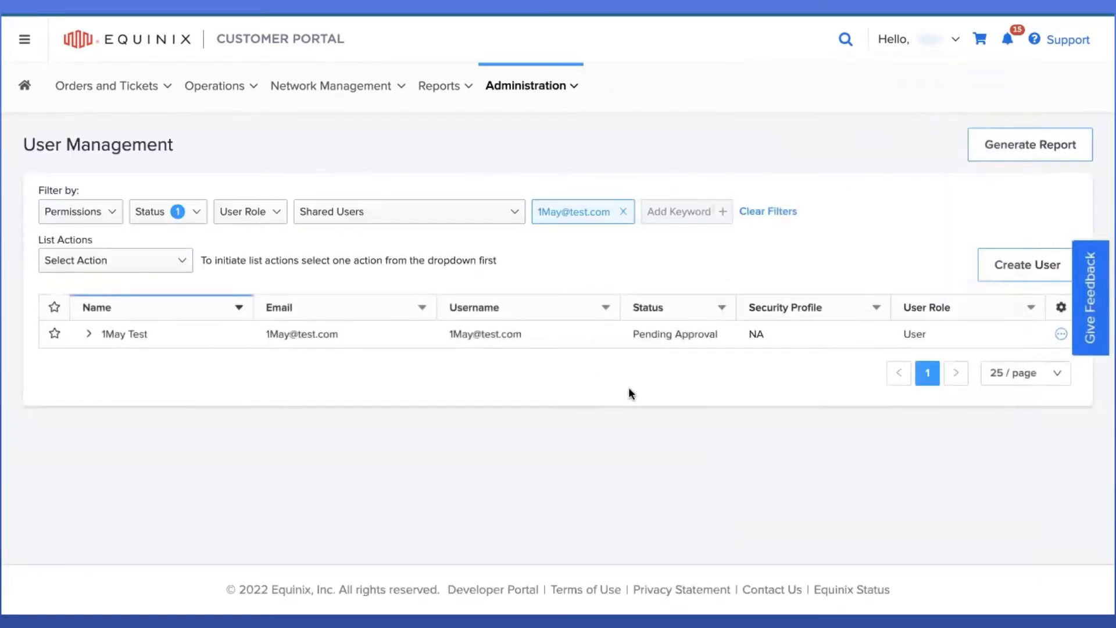
mouse_move(1005, 335)
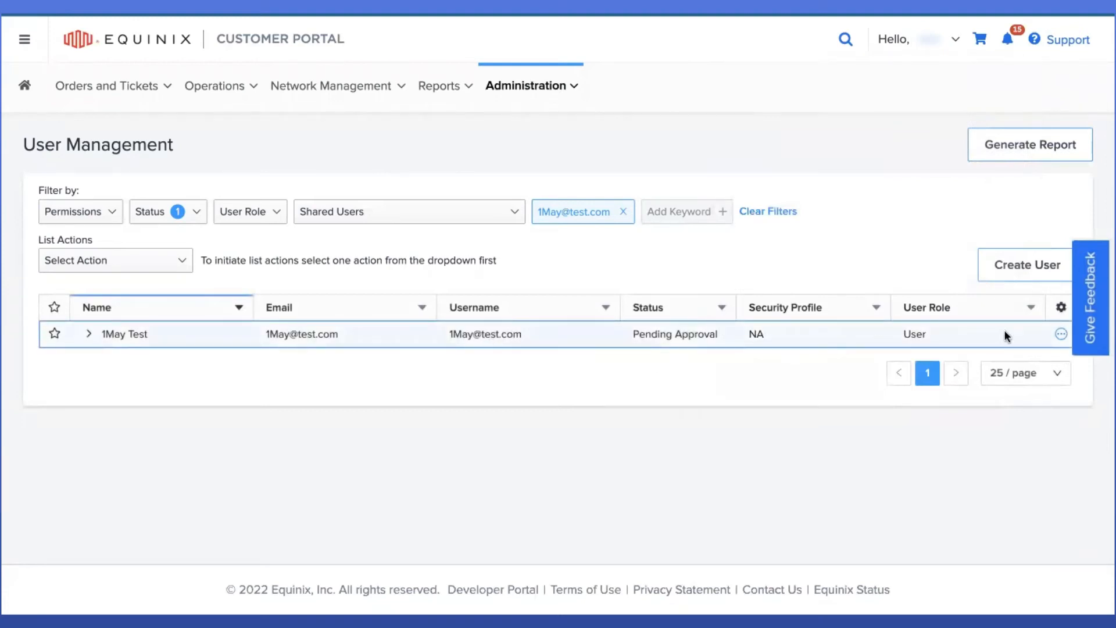
mouse_move(687, 349)
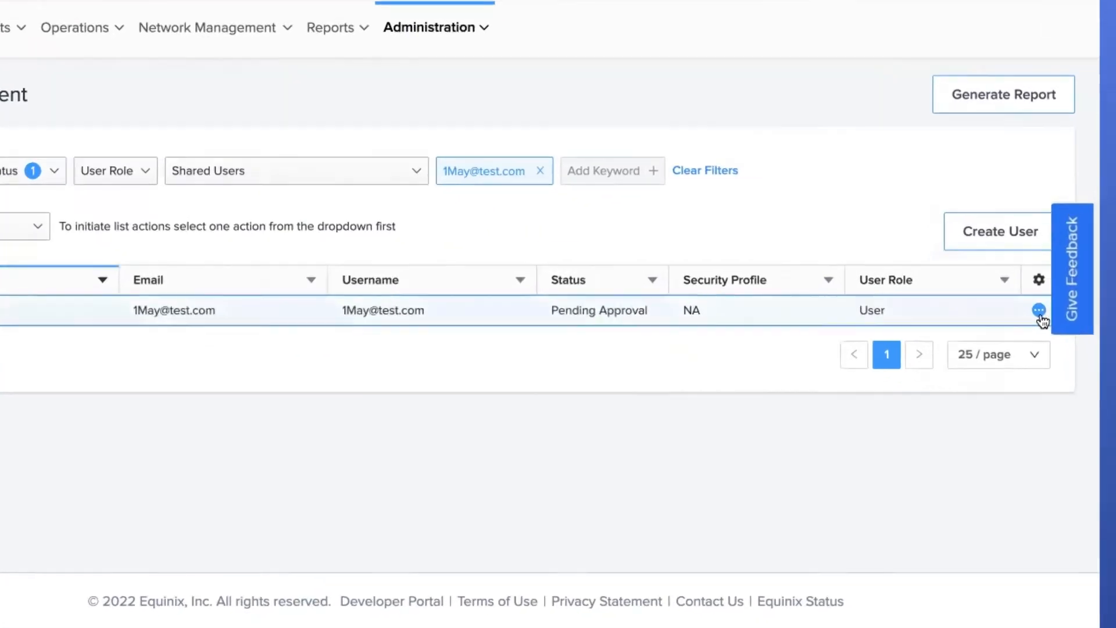
Open 1May Test's row actions and choose Approve Registration.
left_click(1038, 309)
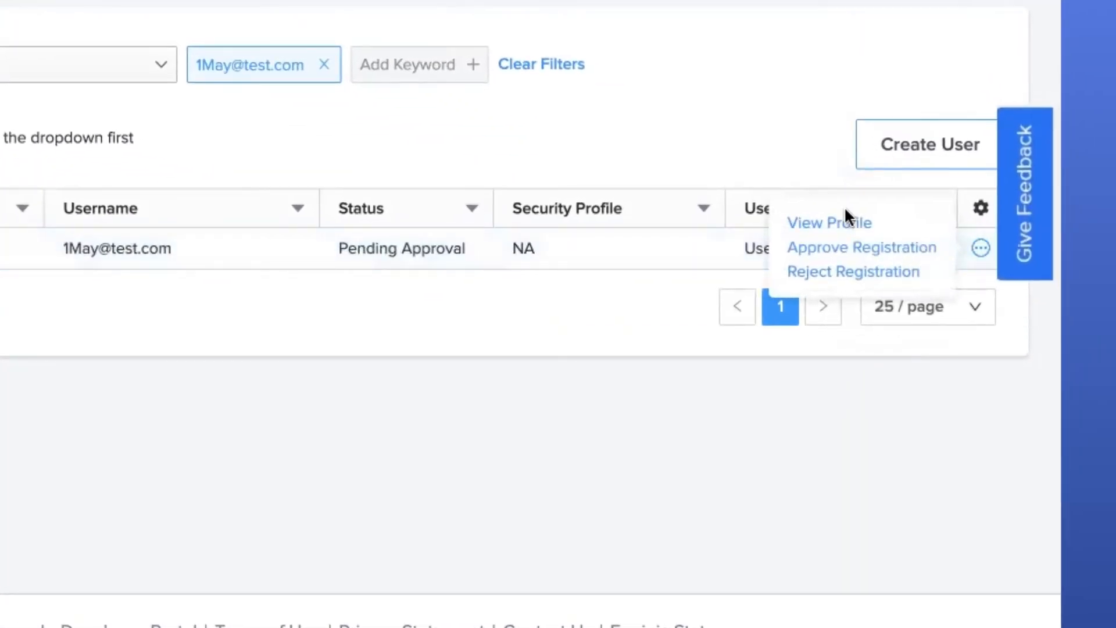
mouse_move(924, 253)
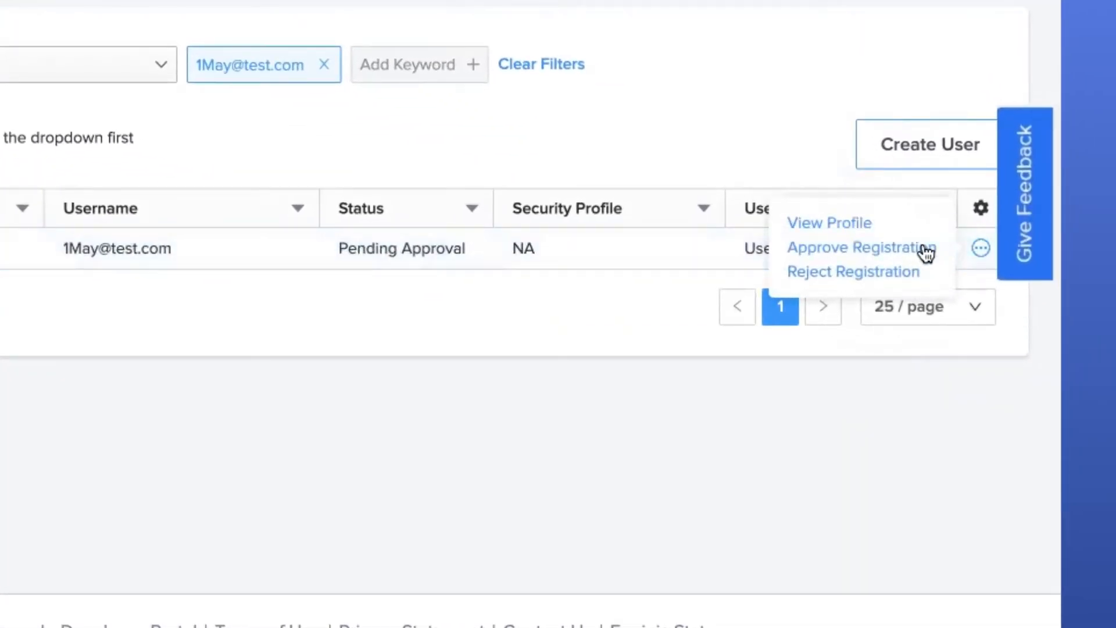
mouse_move(911, 275)
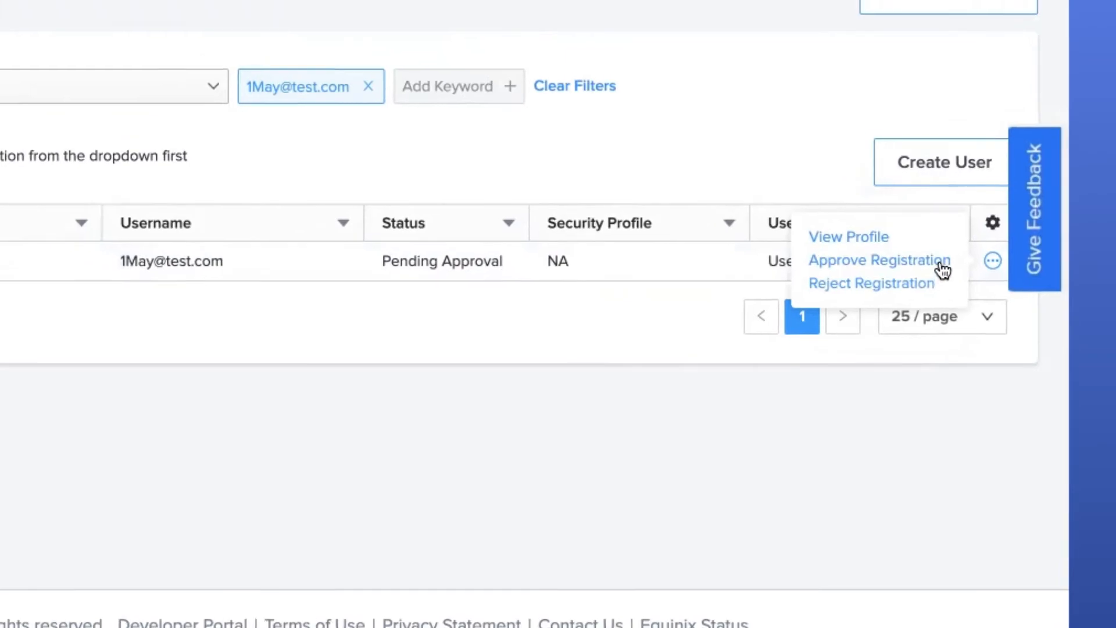
left_click(878, 260)
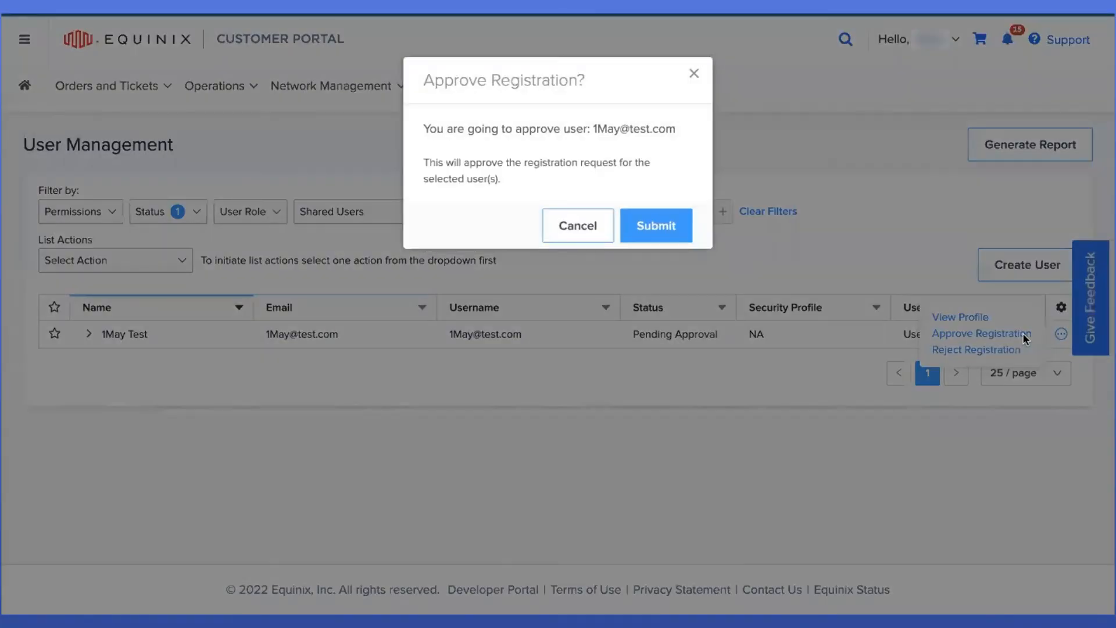
left_click(655, 226)
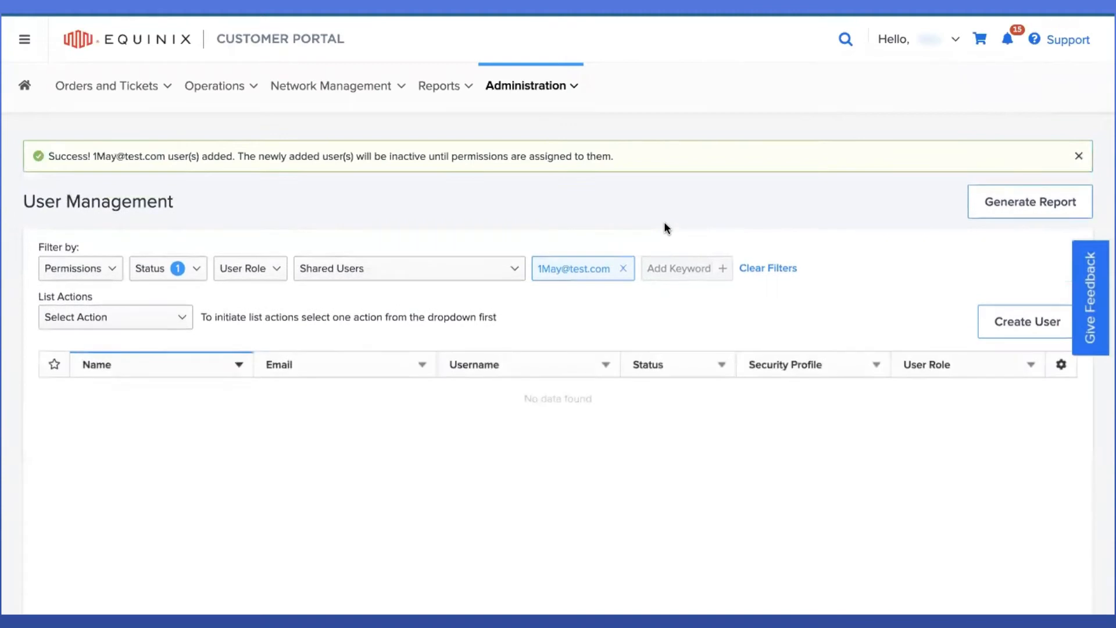
mouse_move(559, 166)
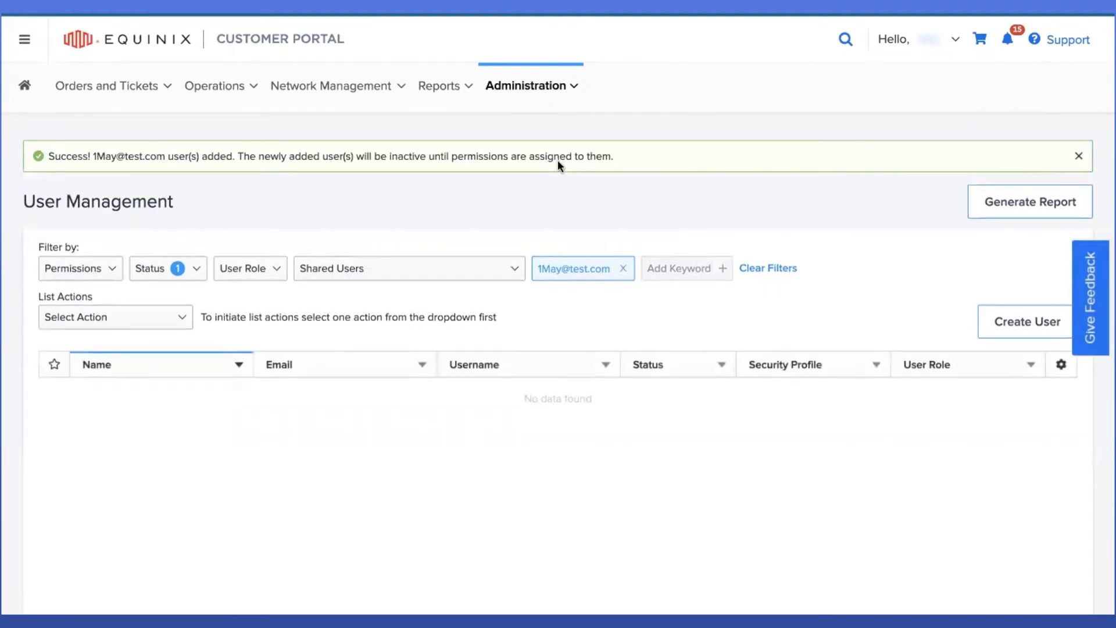
mouse_move(329, 171)
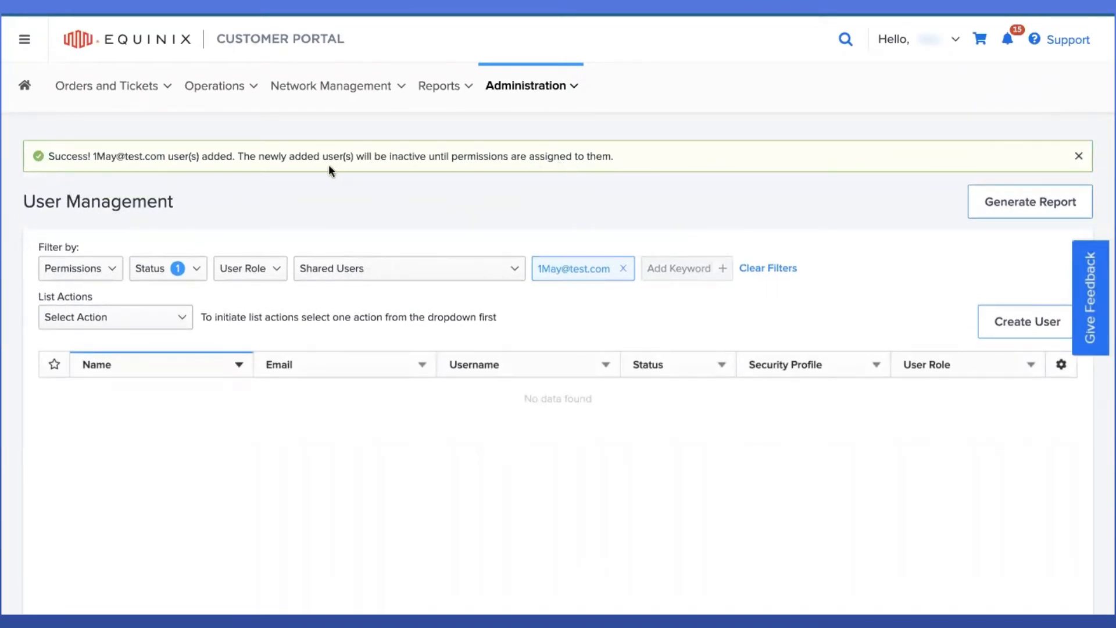
mouse_move(427, 174)
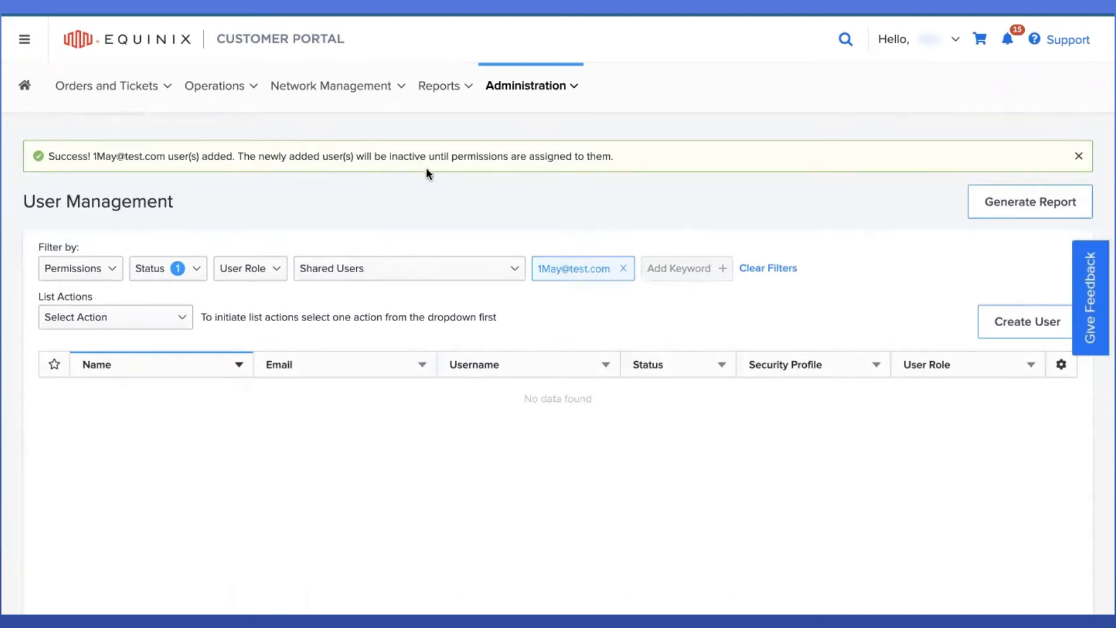
mouse_move(576, 176)
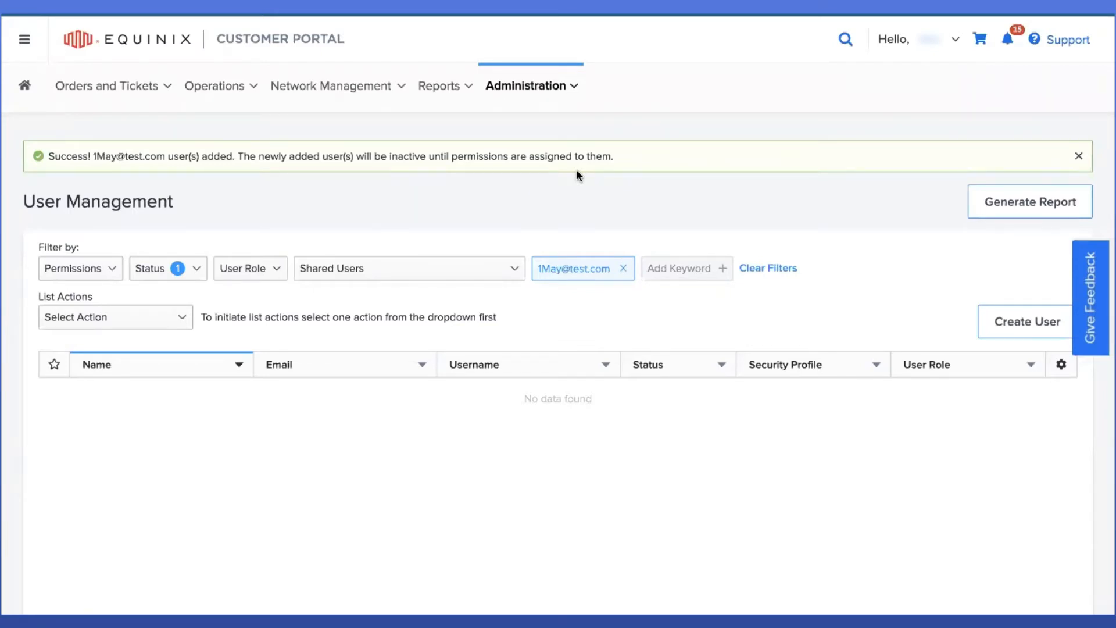
mouse_move(508, 273)
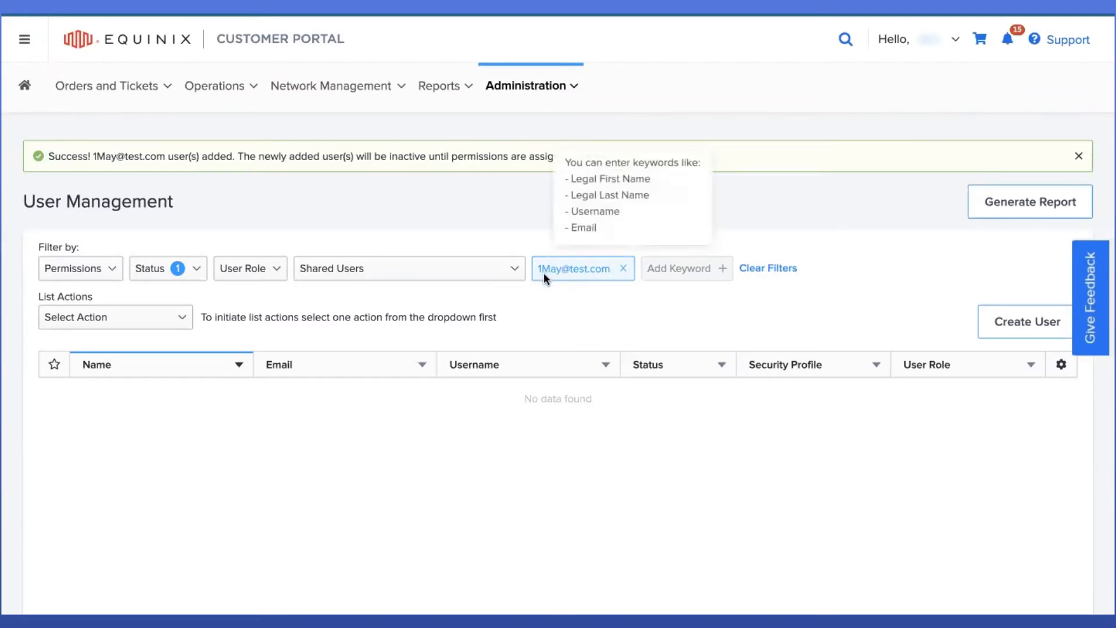
Clear the Pending Approval status filter so 1May Test appears as Not Activated.
left_click(167, 268)
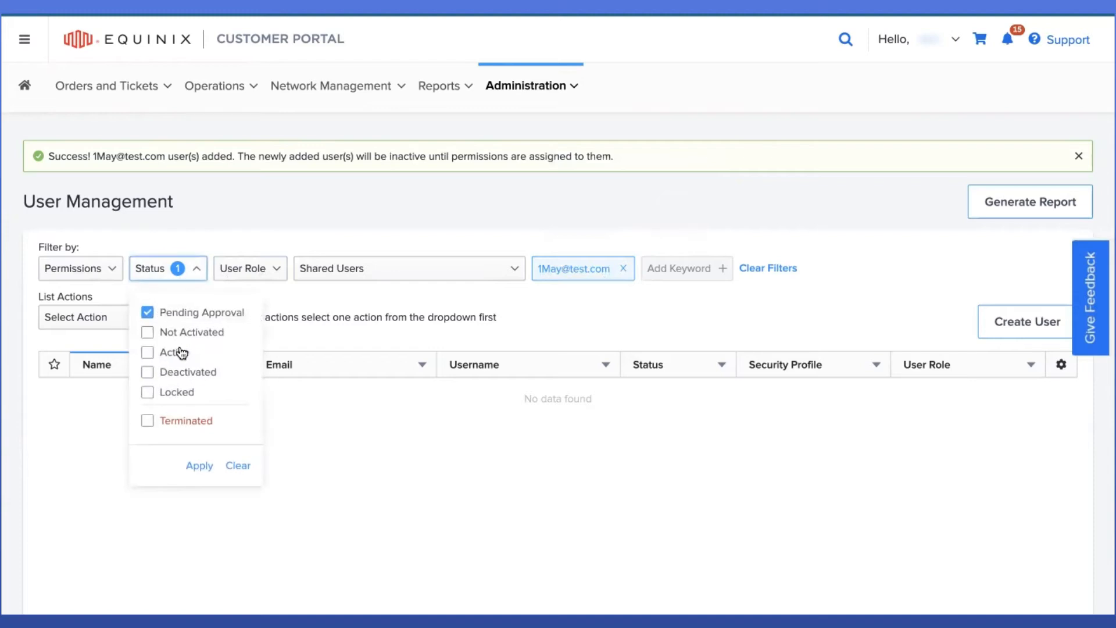
left_click(147, 313)
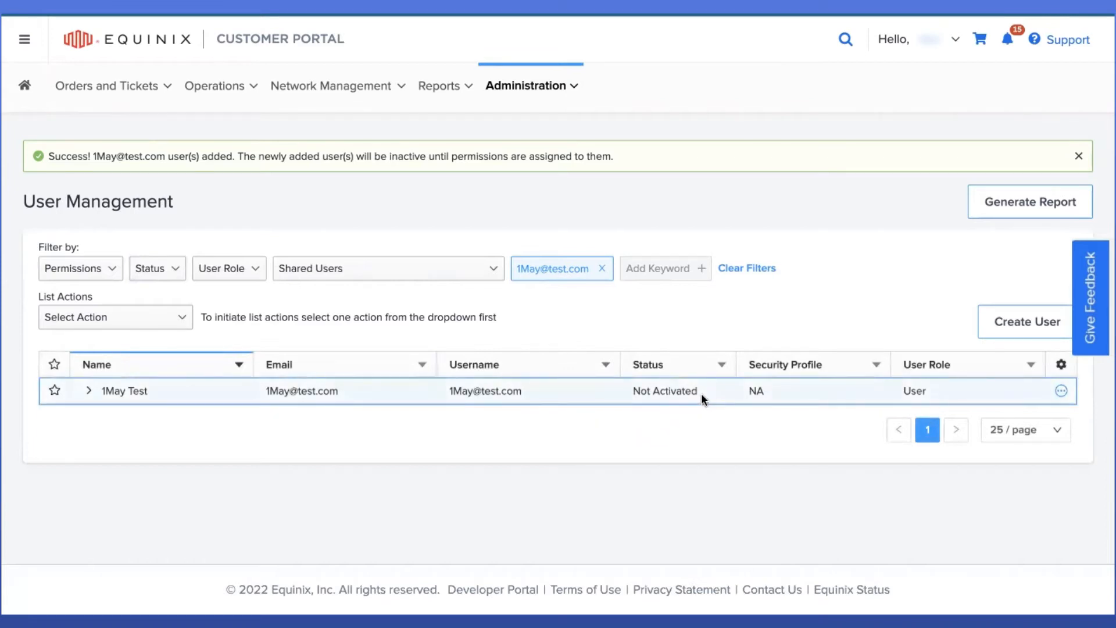
mouse_move(669, 411)
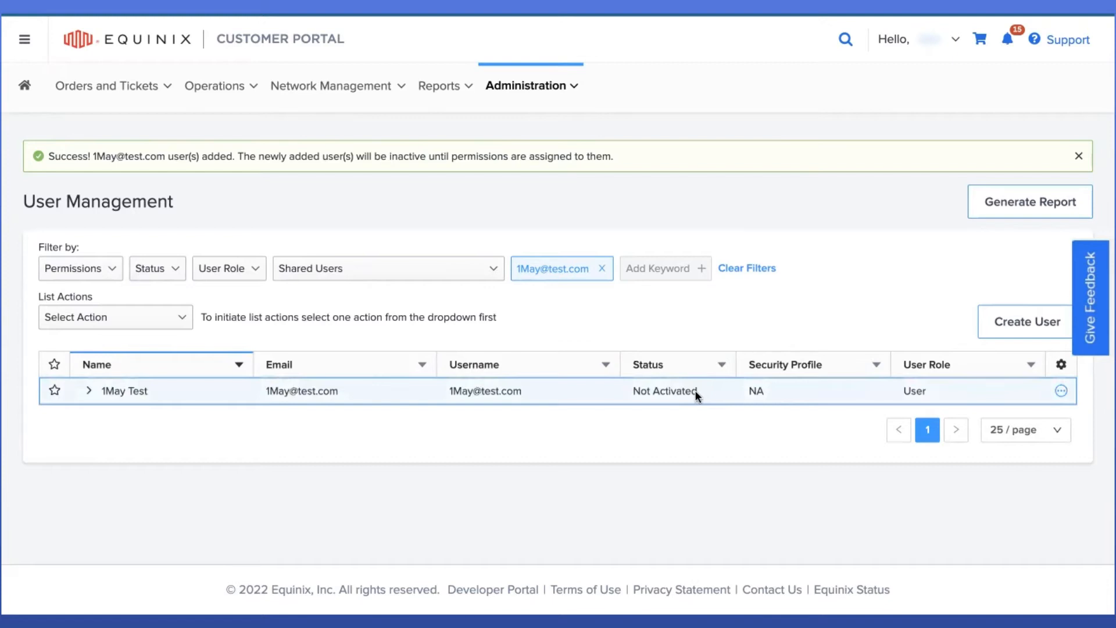
mouse_move(1061, 405)
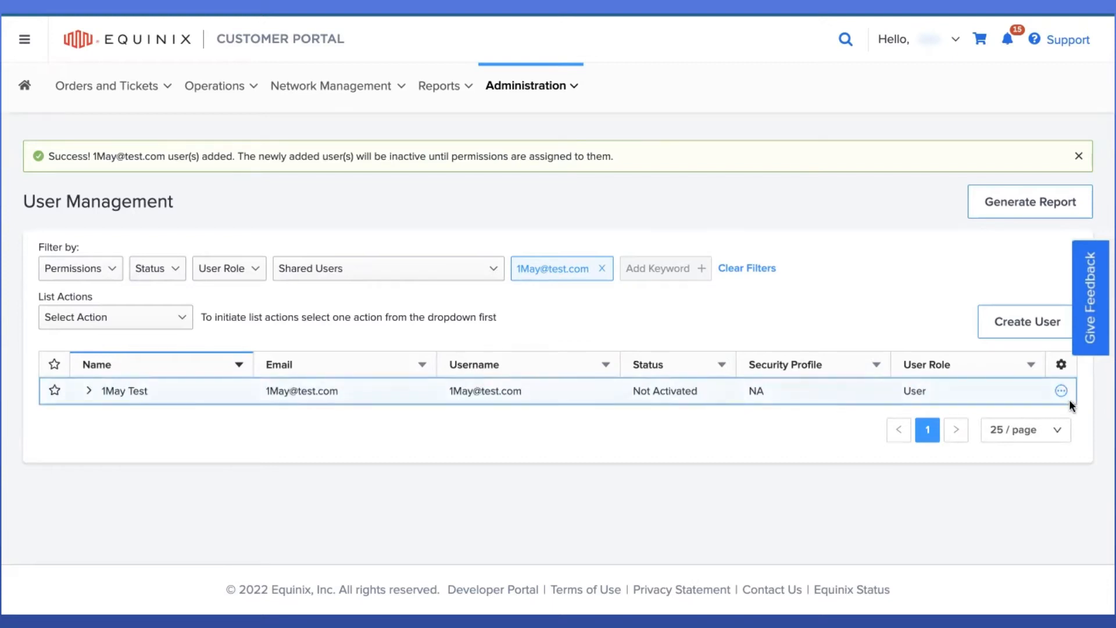
Give 1May Test Cross Connect & Intra-Facility Cables permission on all IBX accounts via Manage Permission.
left_click(1060, 390)
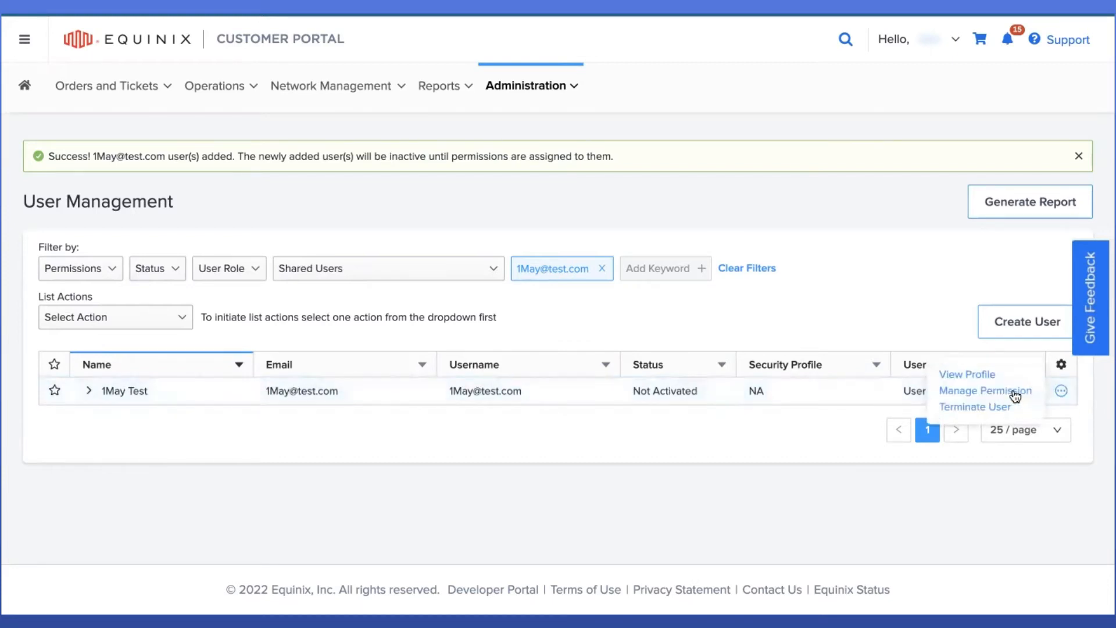
left_click(984, 389)
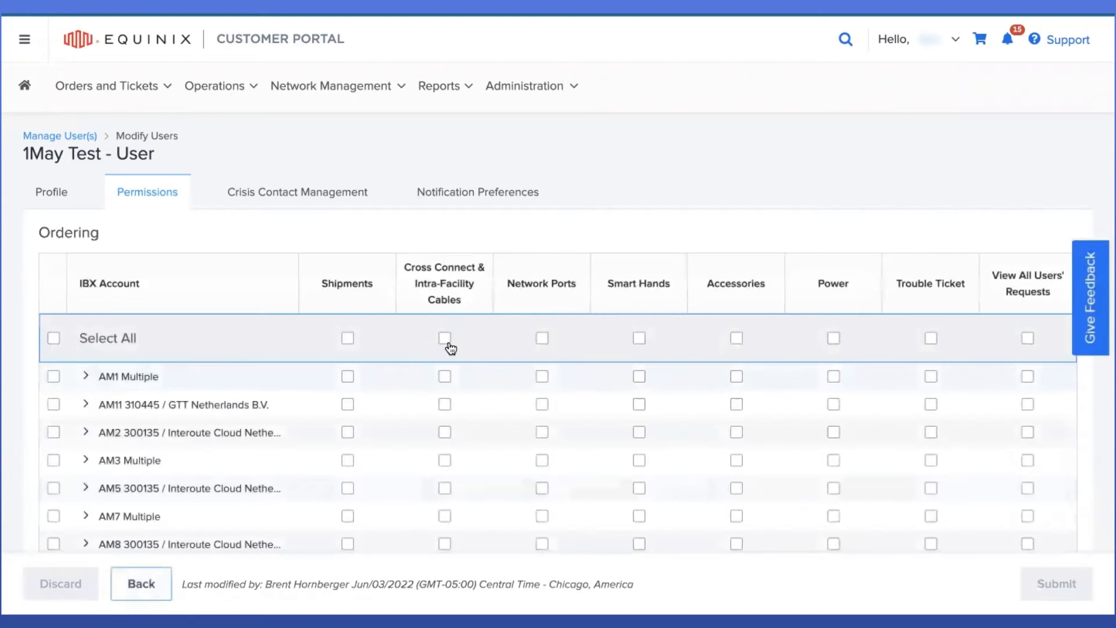
left_click(444, 338)
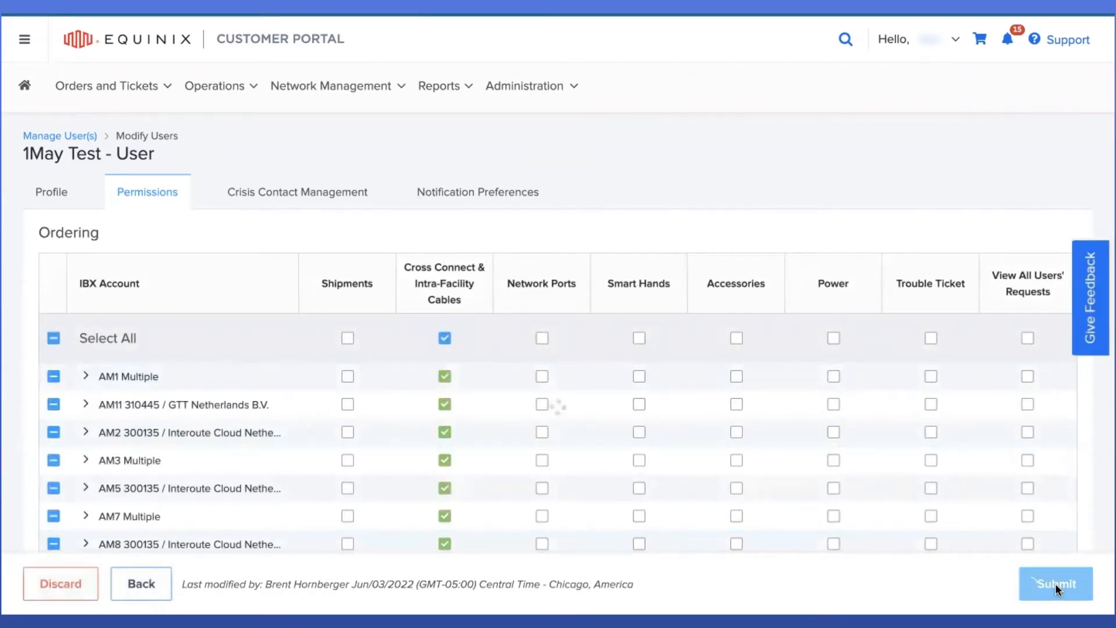
left_click(1055, 583)
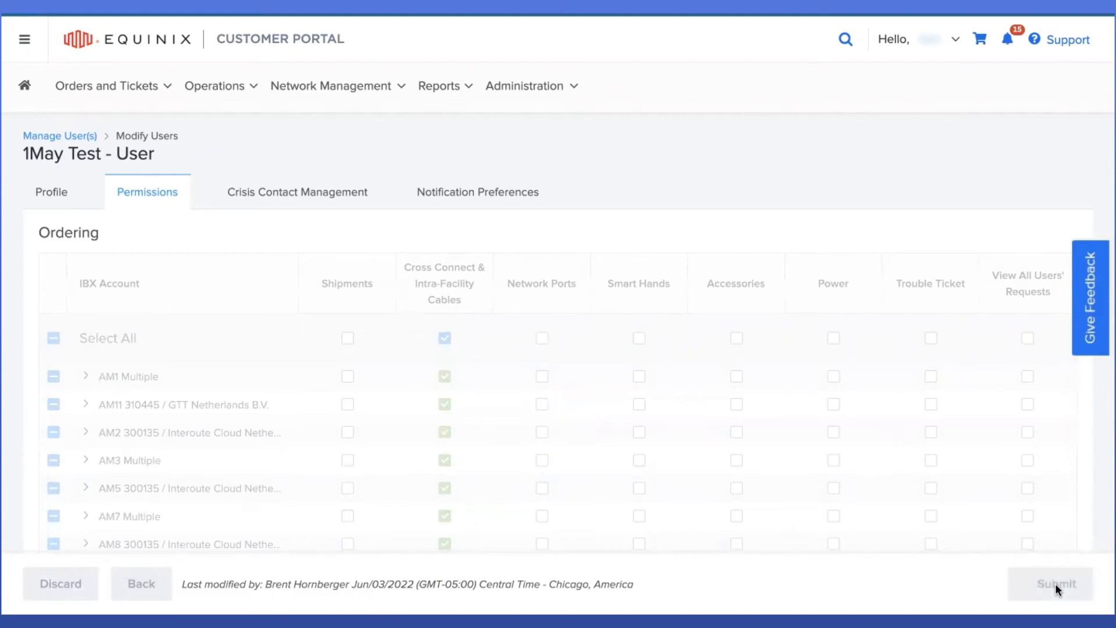
left_click(1055, 583)
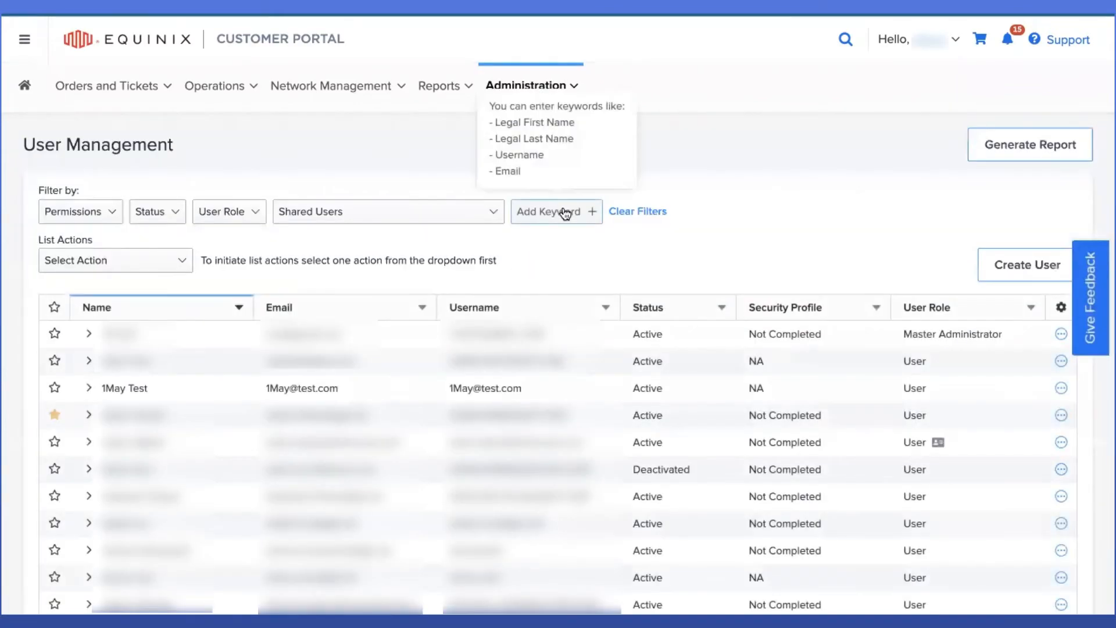
Expand 1May Test's row to view the profile, then open the user's action menu.
left_click(556, 212)
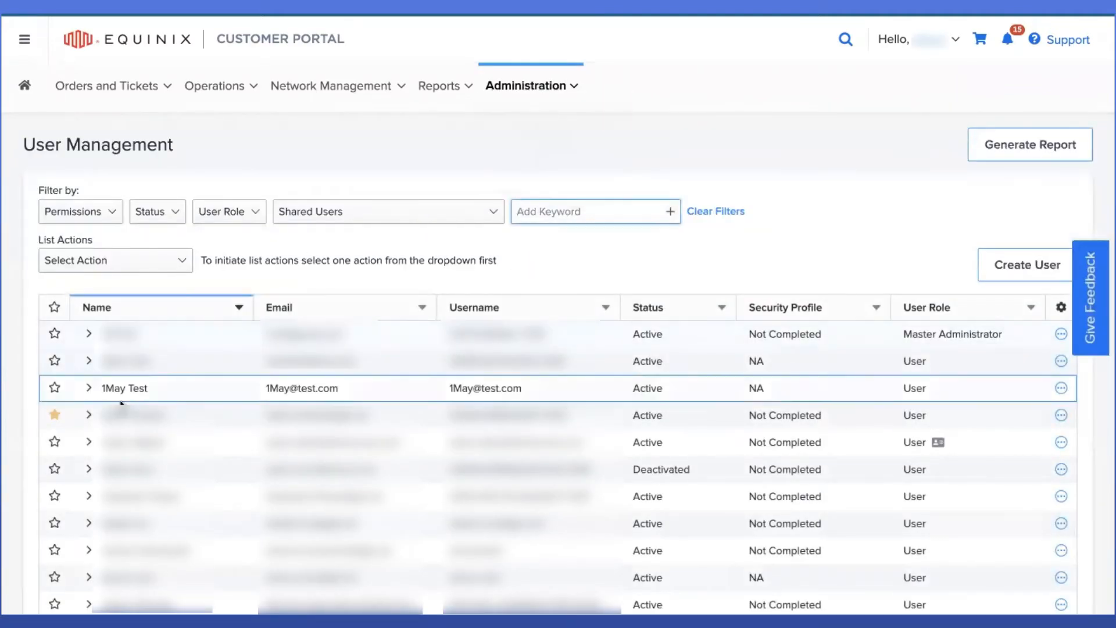
left_click(88, 387)
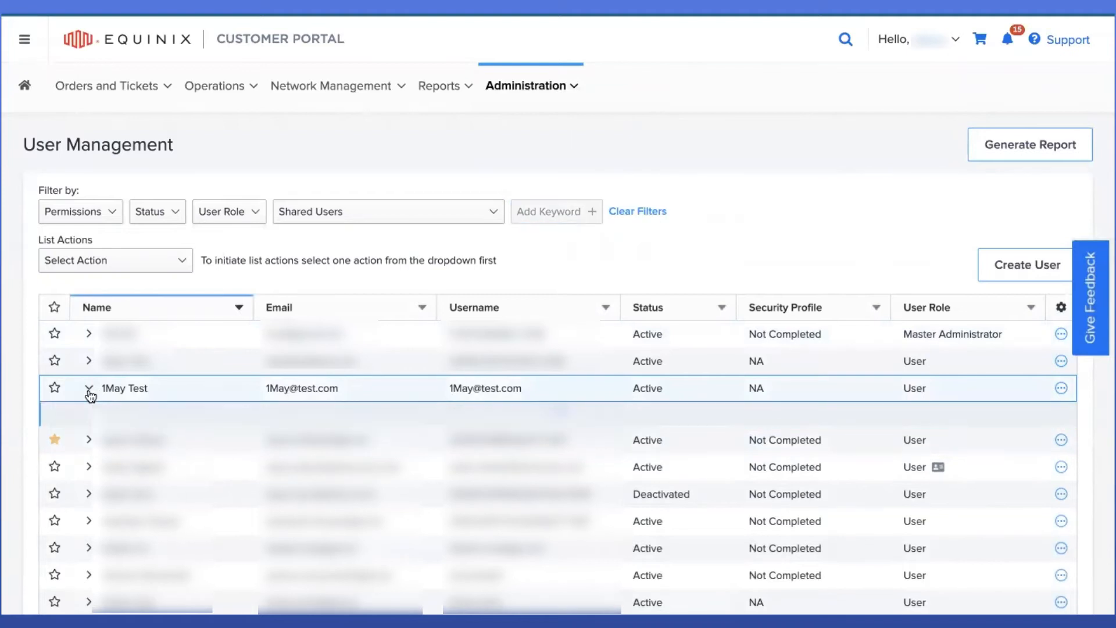
left_click(88, 388)
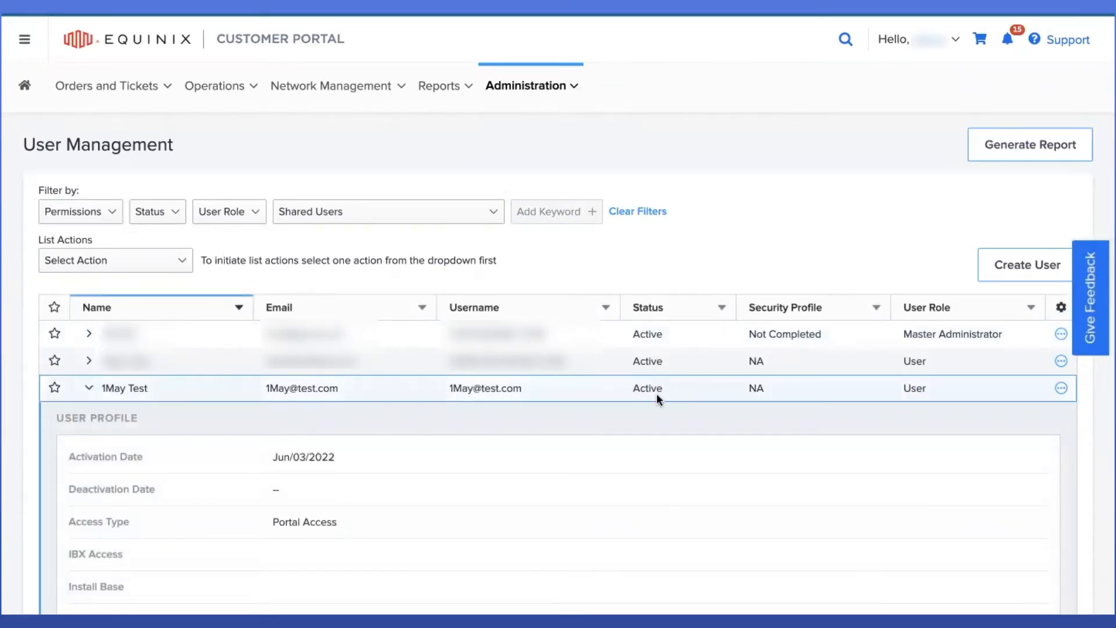
scroll("down", 3)
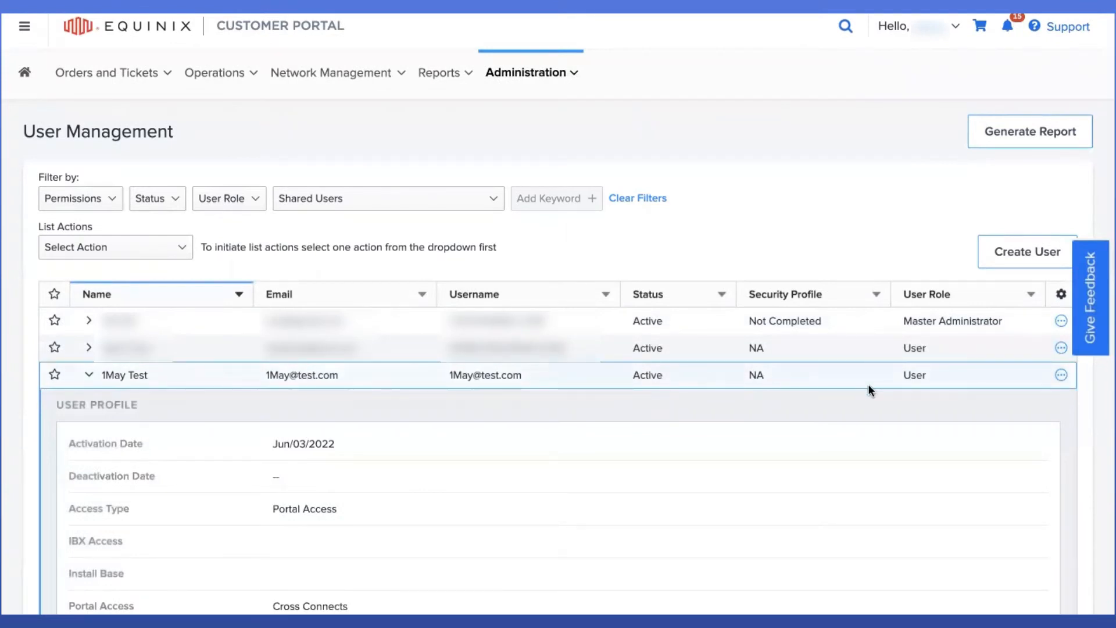
mouse_move(1059, 383)
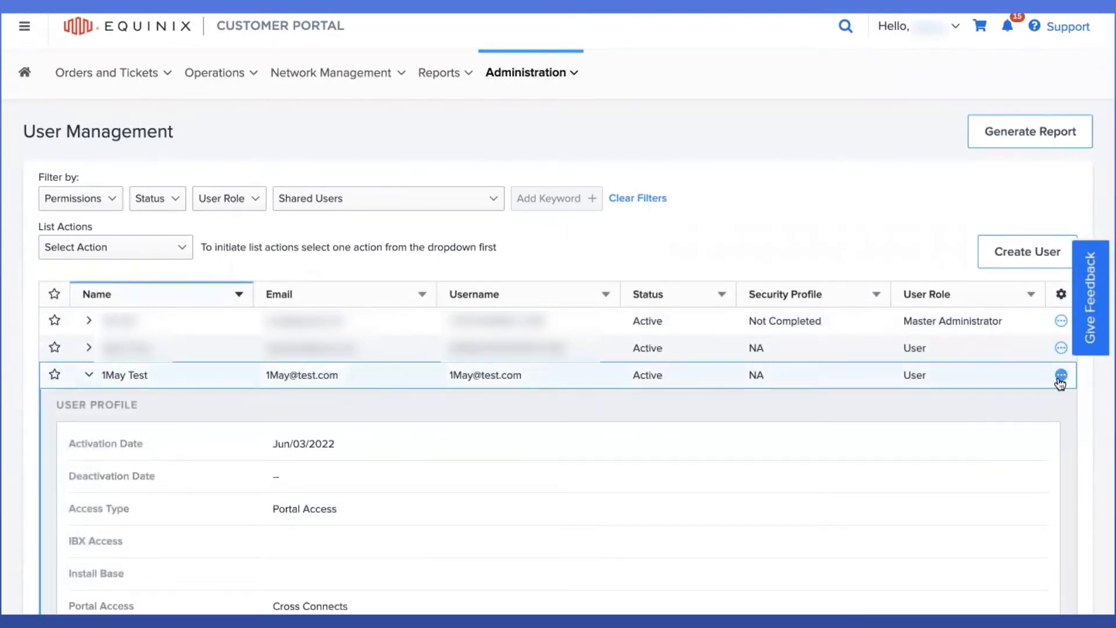
mouse_move(1028, 401)
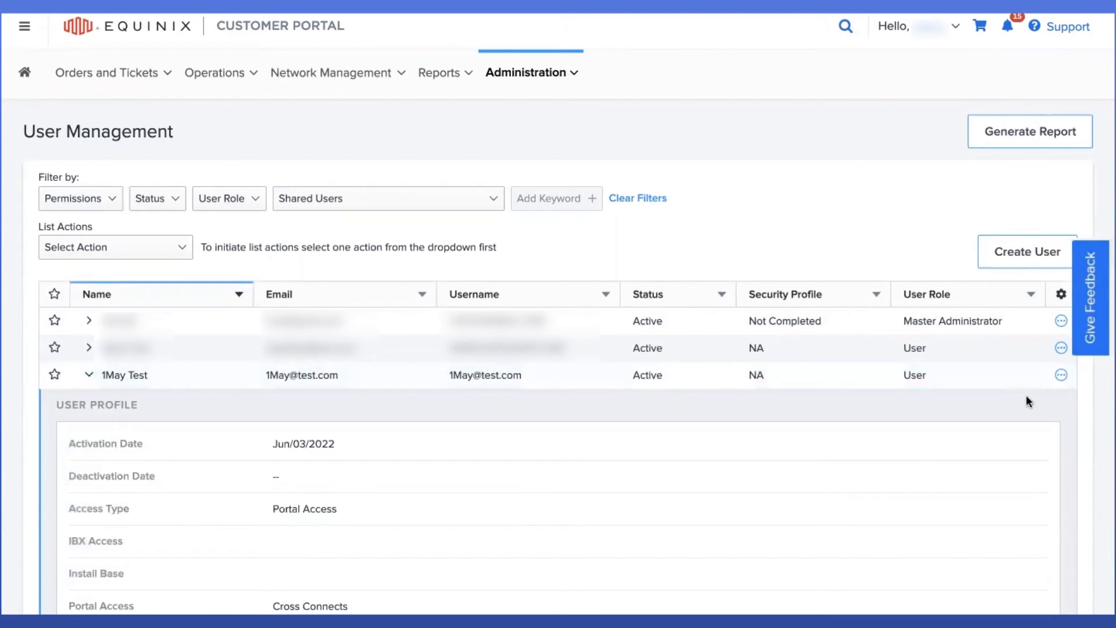
left_click(1061, 375)
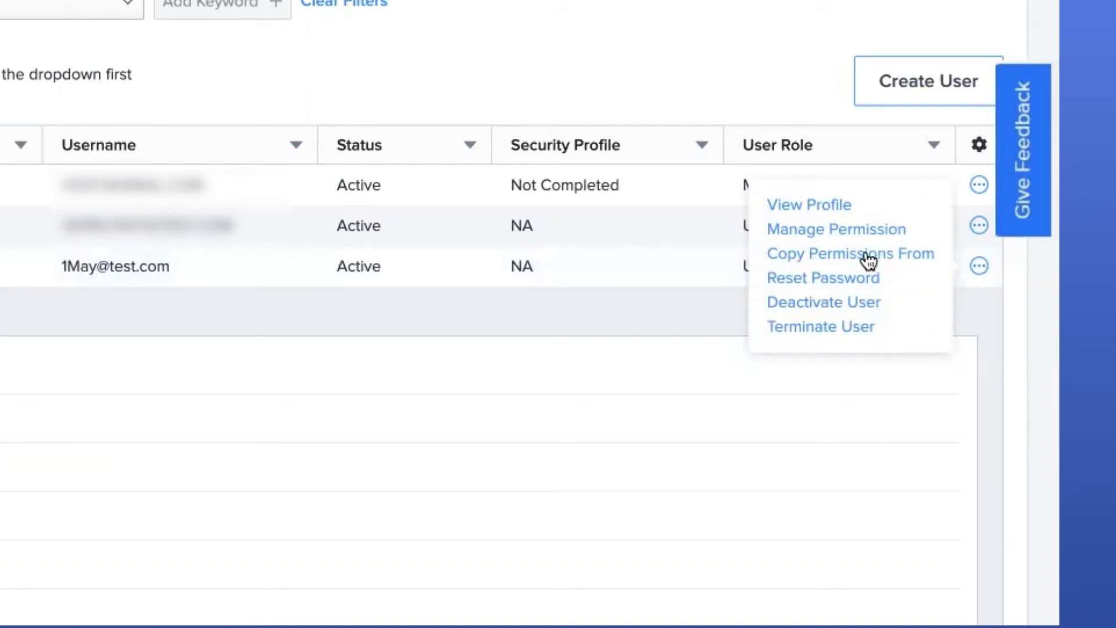
mouse_move(845, 298)
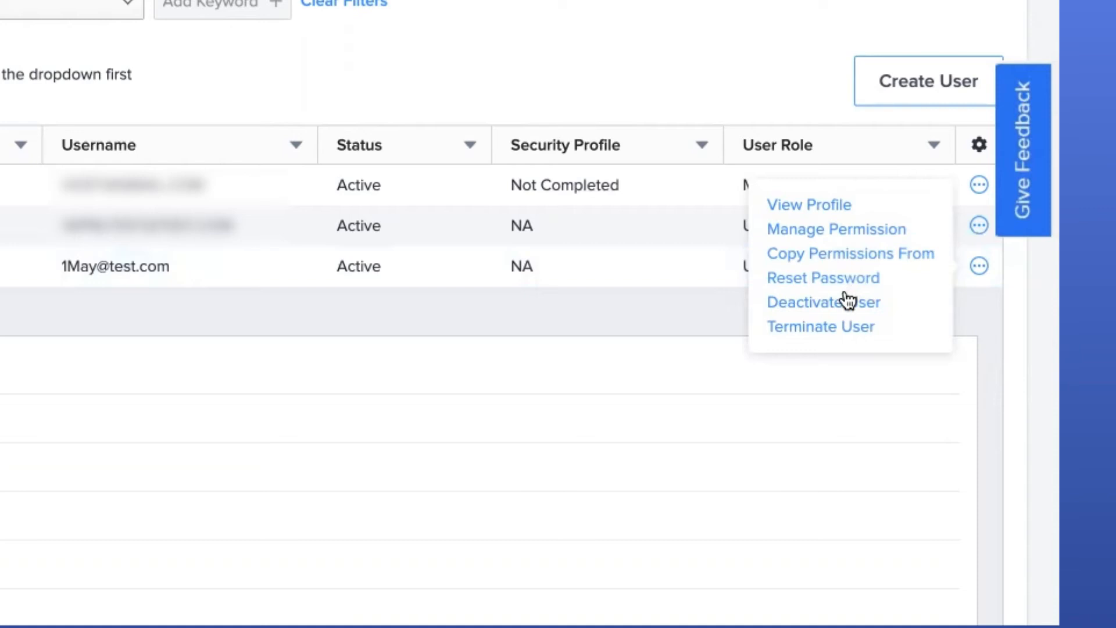
mouse_move(681, 328)
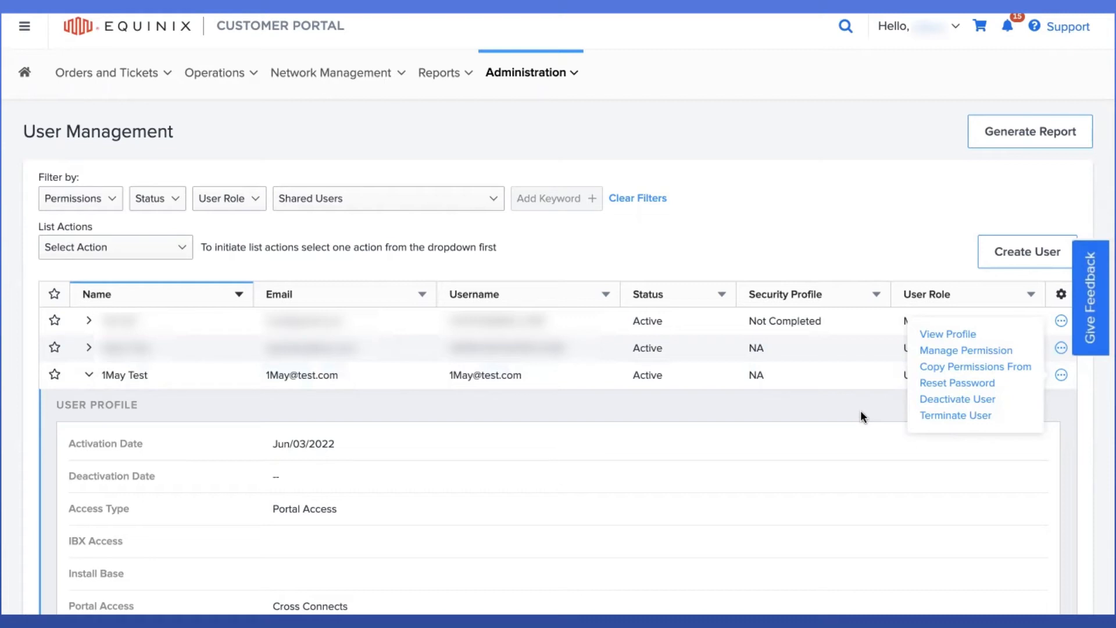
mouse_move(823, 438)
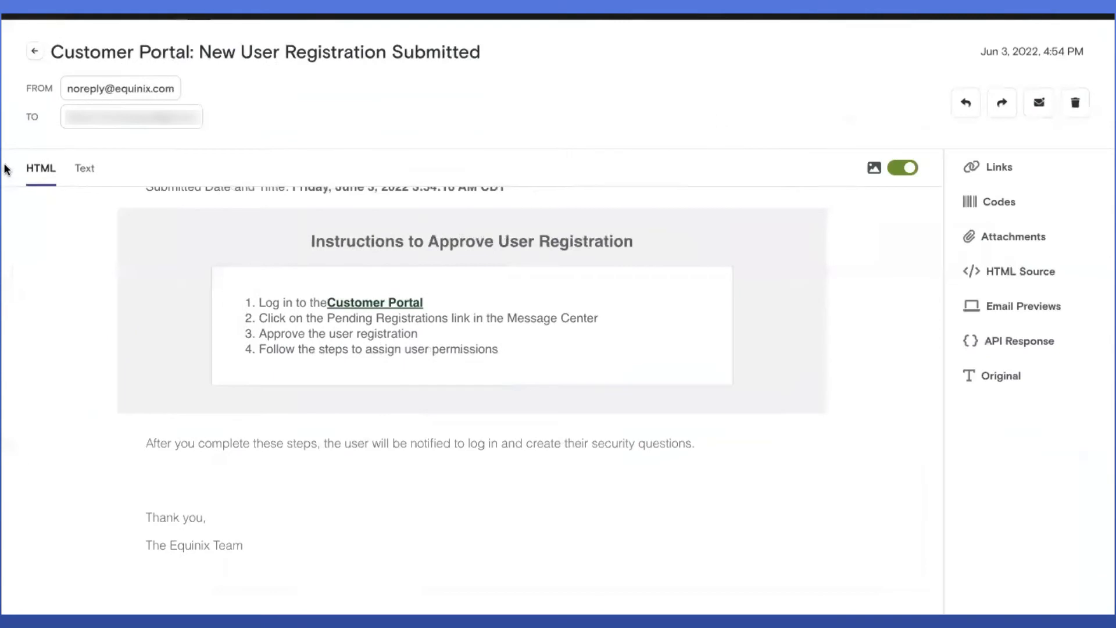
left_click(34, 51)
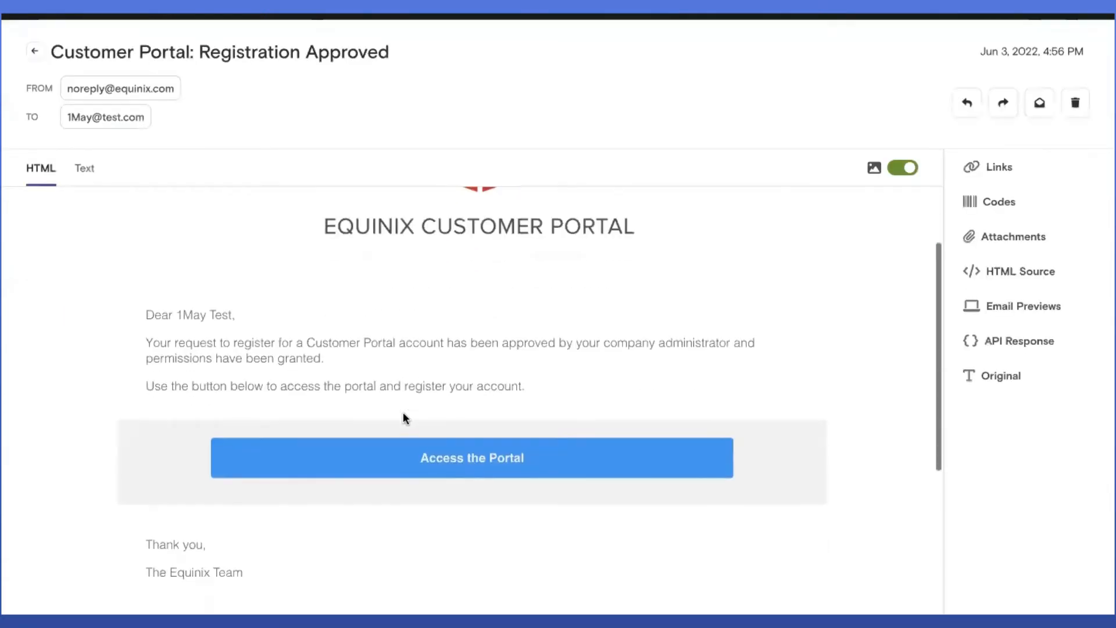
scroll("up", 3)
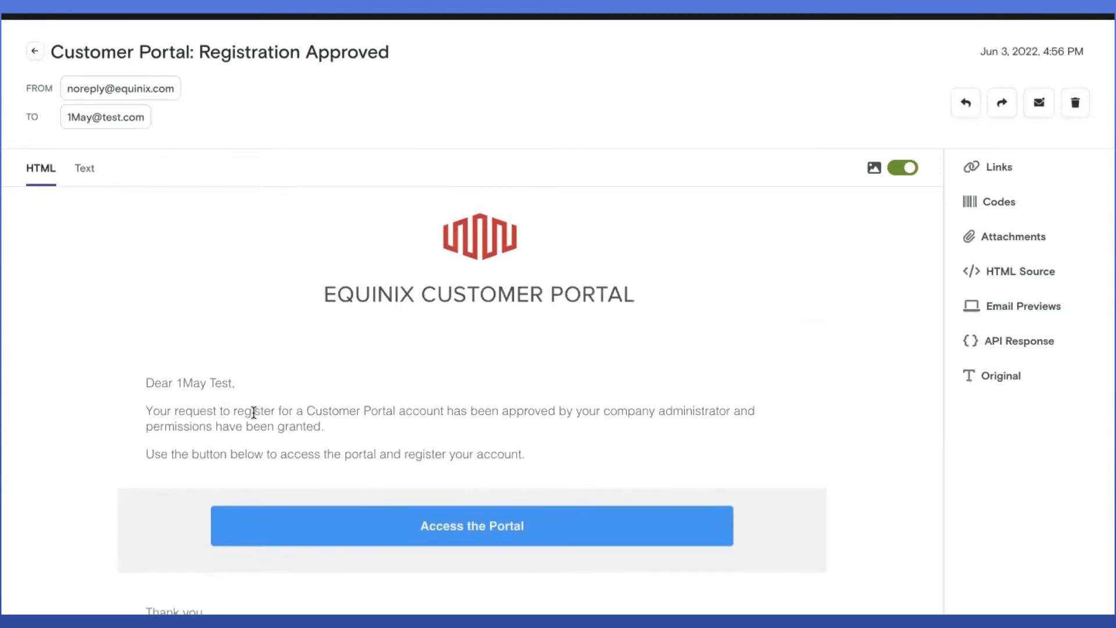
mouse_move(415, 422)
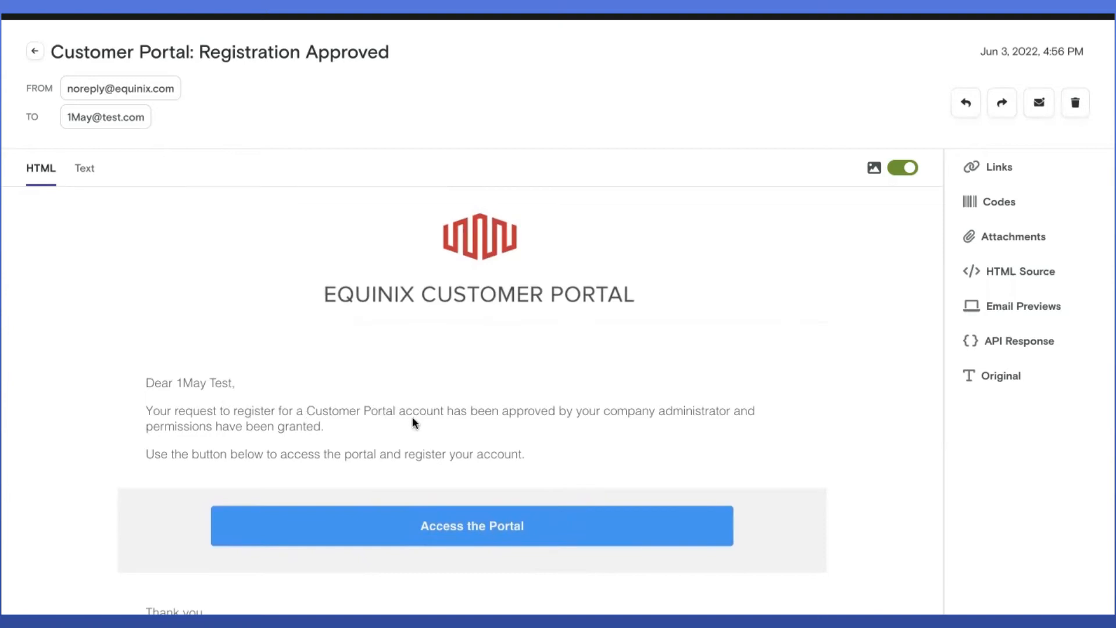
mouse_move(473, 541)
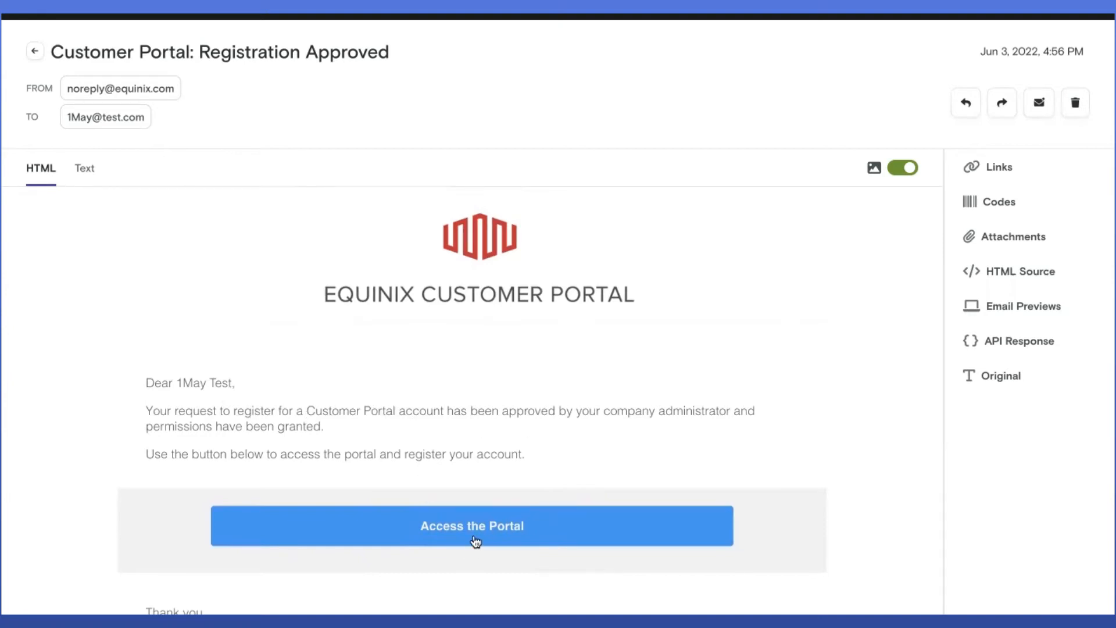
mouse_move(471, 526)
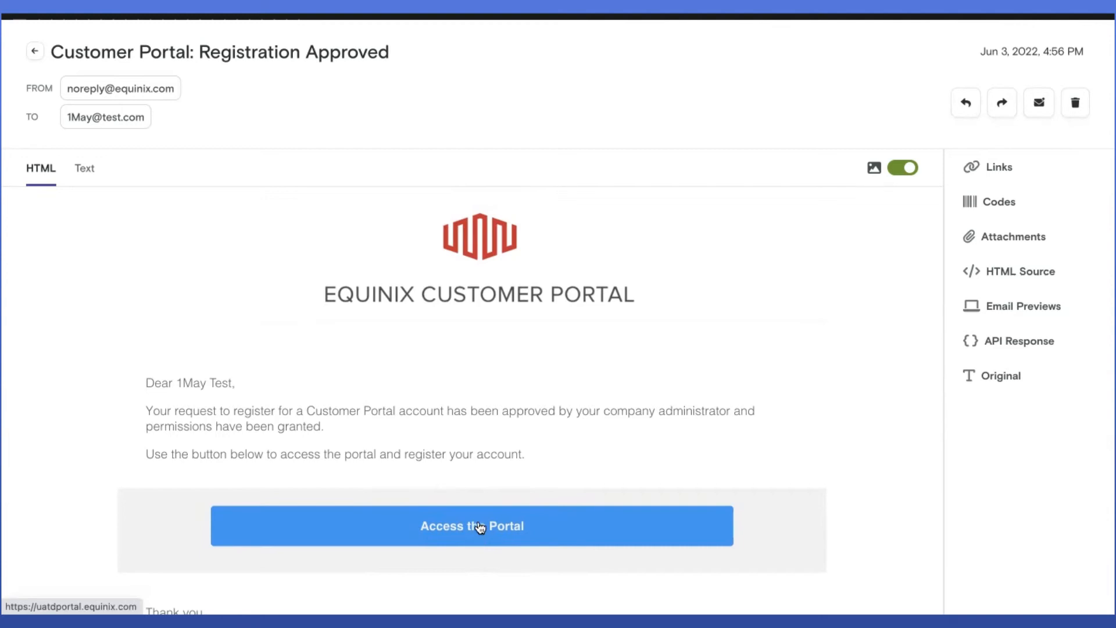
mouse_move(495, 501)
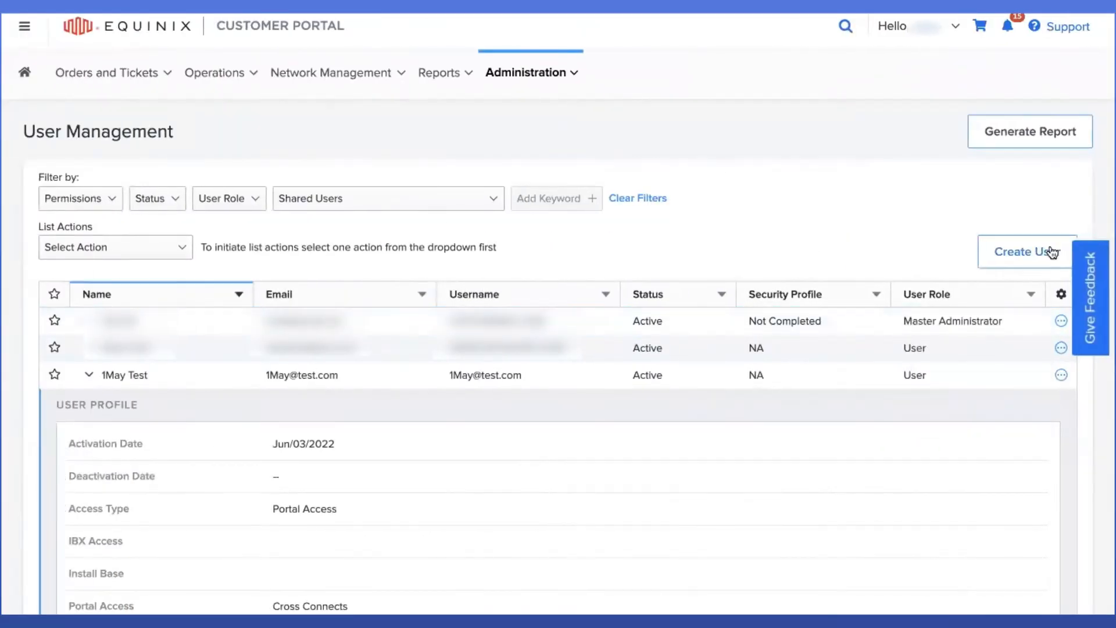
Start creating a new user on the Add User(s) tab and scroll the form.
left_click(1026, 251)
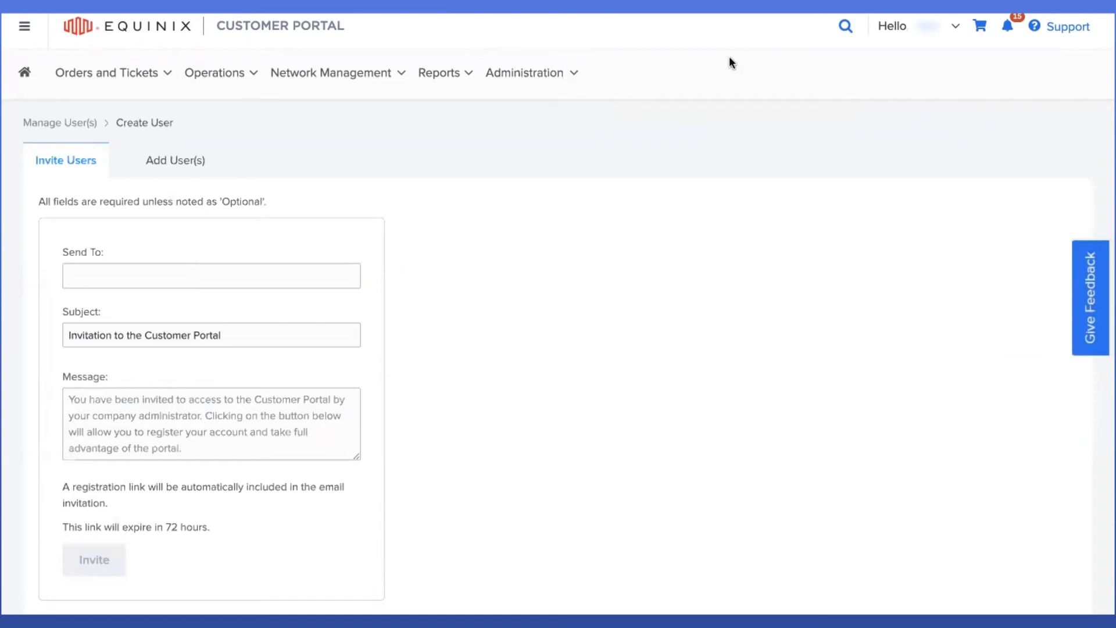
mouse_move(483, 354)
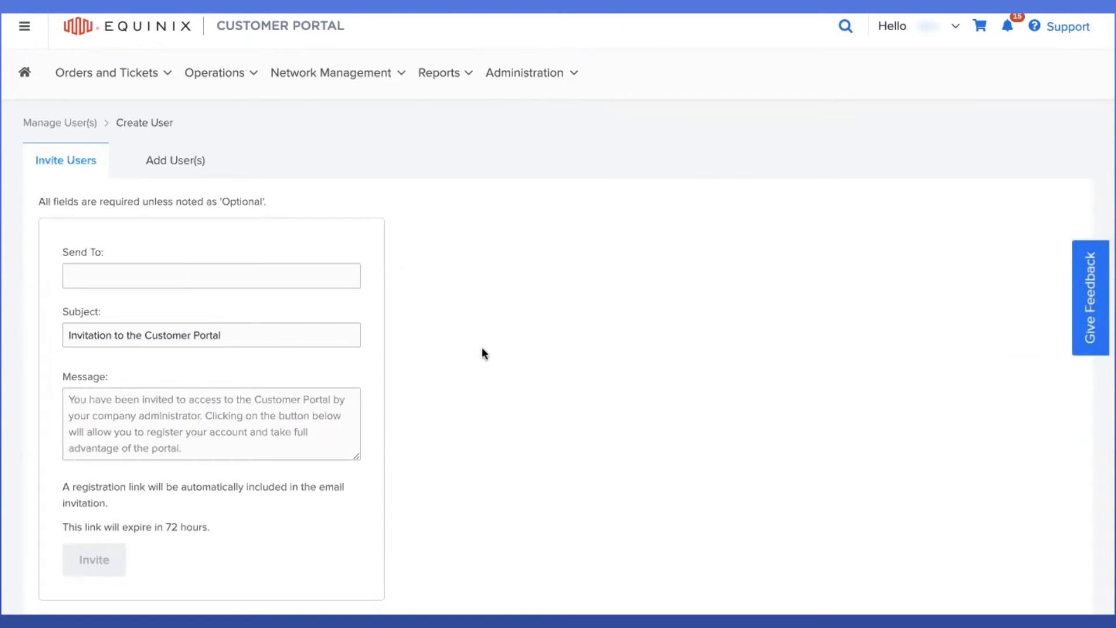
mouse_move(199, 183)
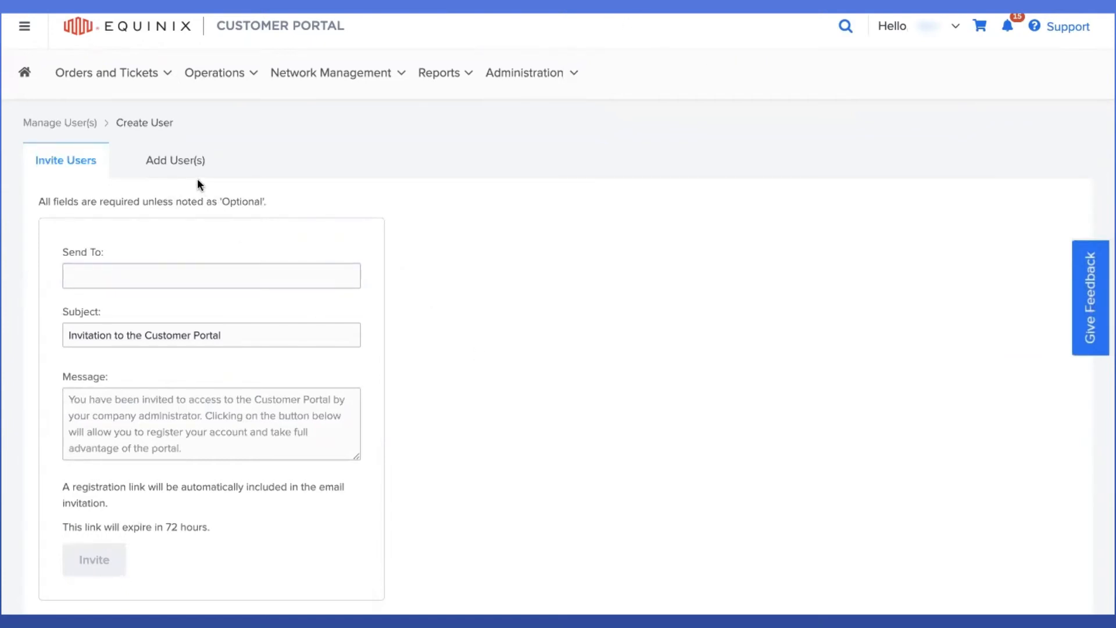
left_click(175, 160)
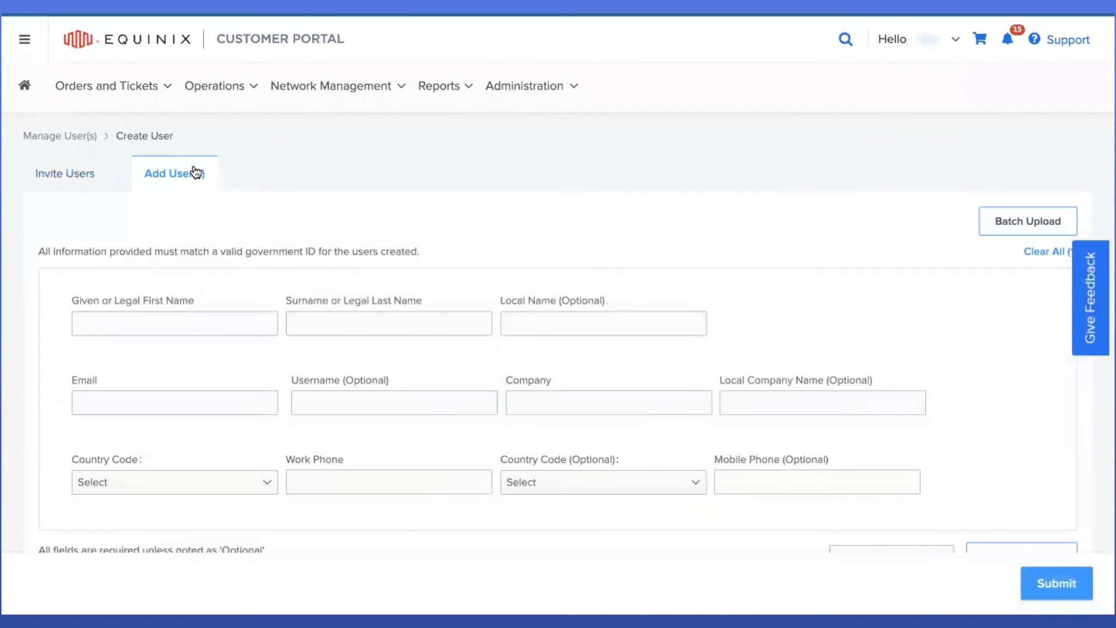
scroll("down", 3)
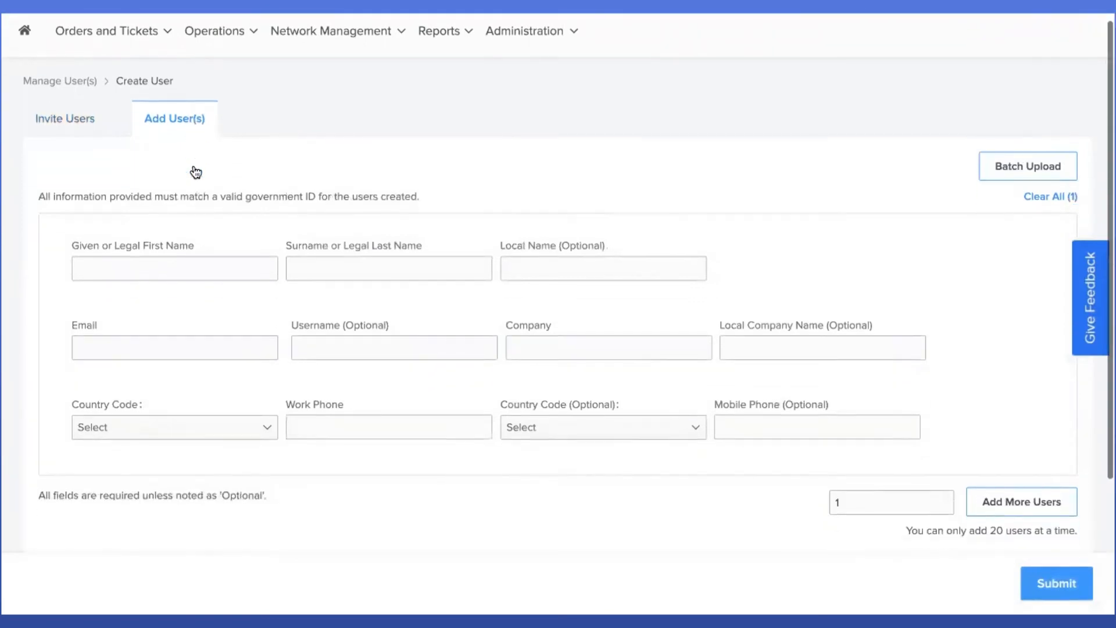
scroll("down", 3)
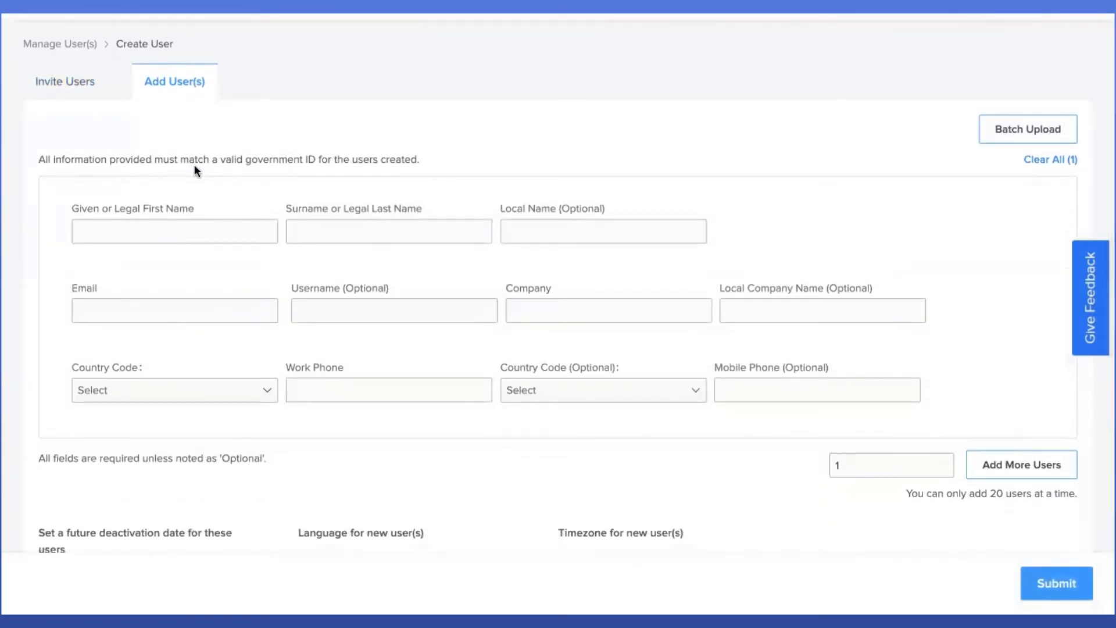
View the Invite Users tab, then return to Add User(s) and check its empty fields.
left_click(65, 81)
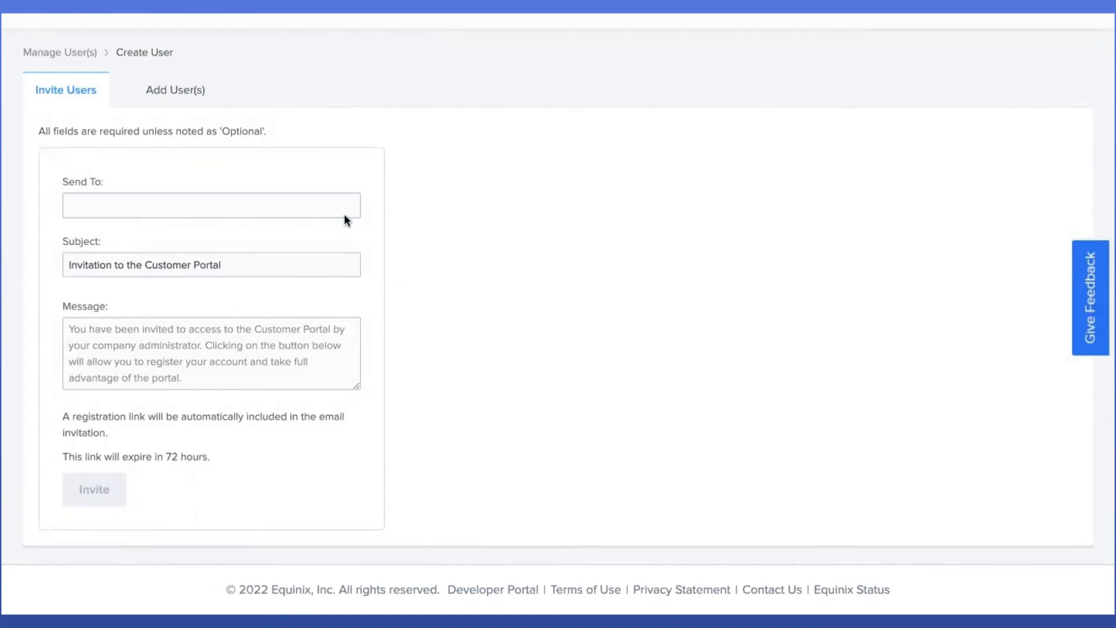
mouse_move(367, 219)
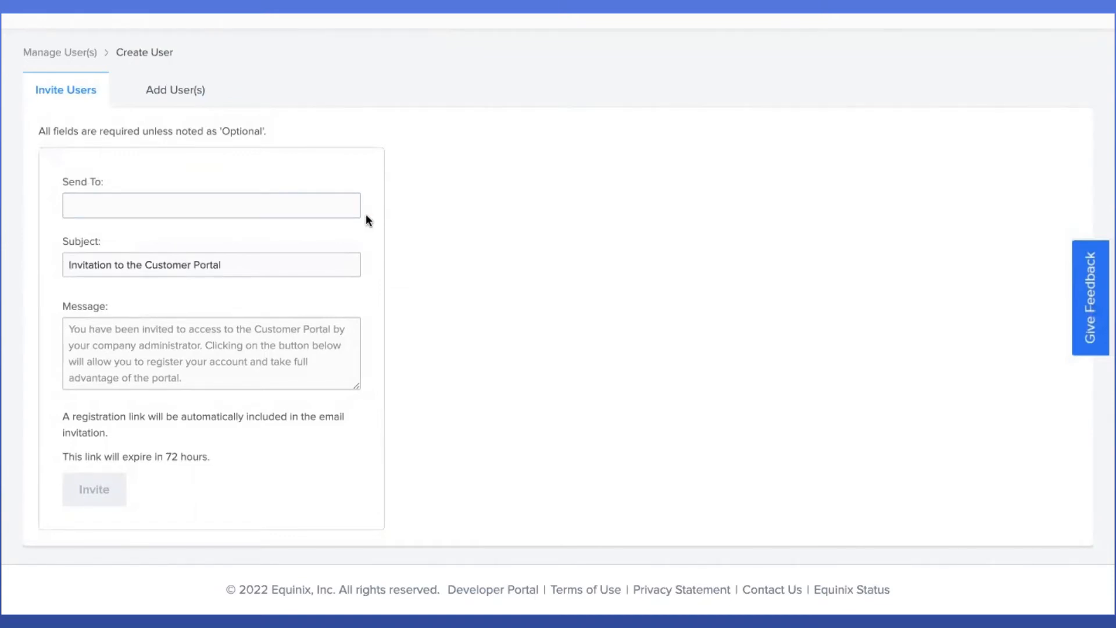
mouse_move(368, 212)
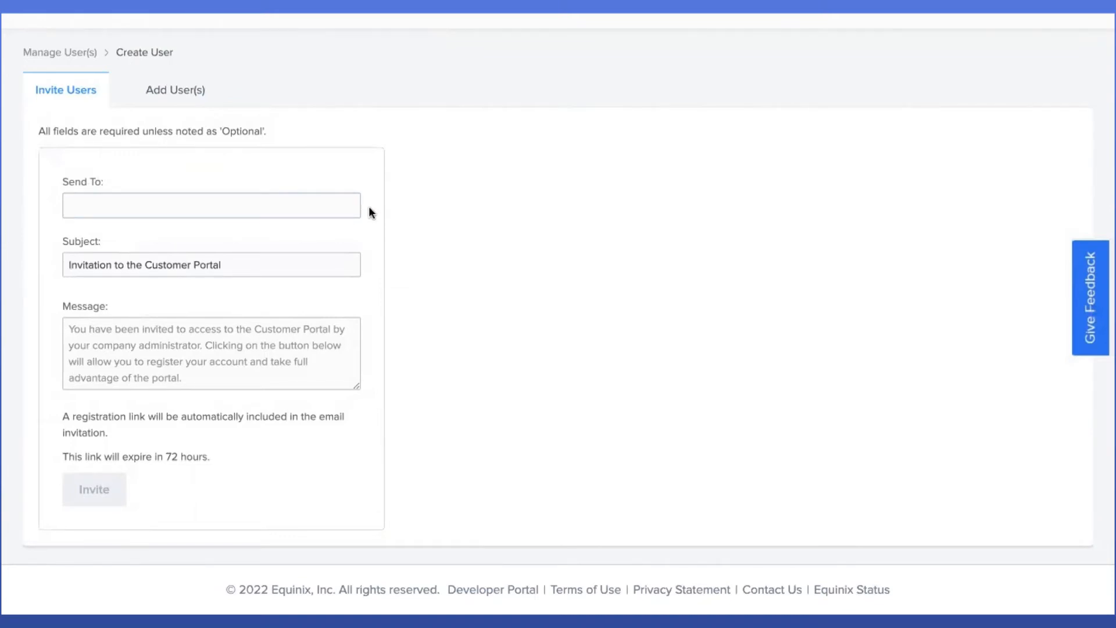
left_click(174, 90)
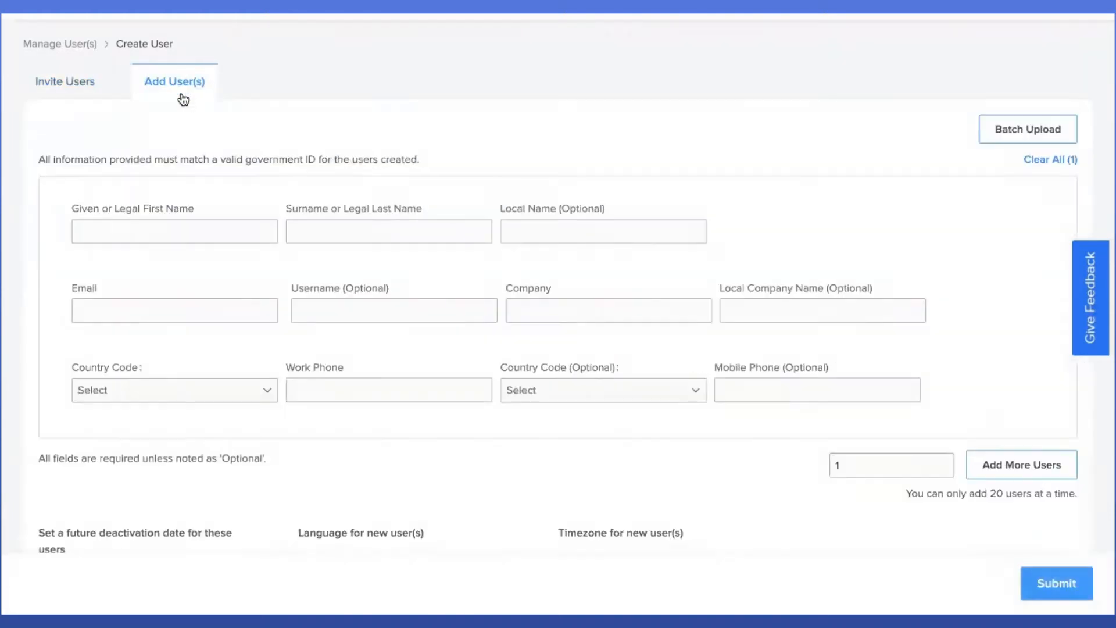
left_click(174, 231)
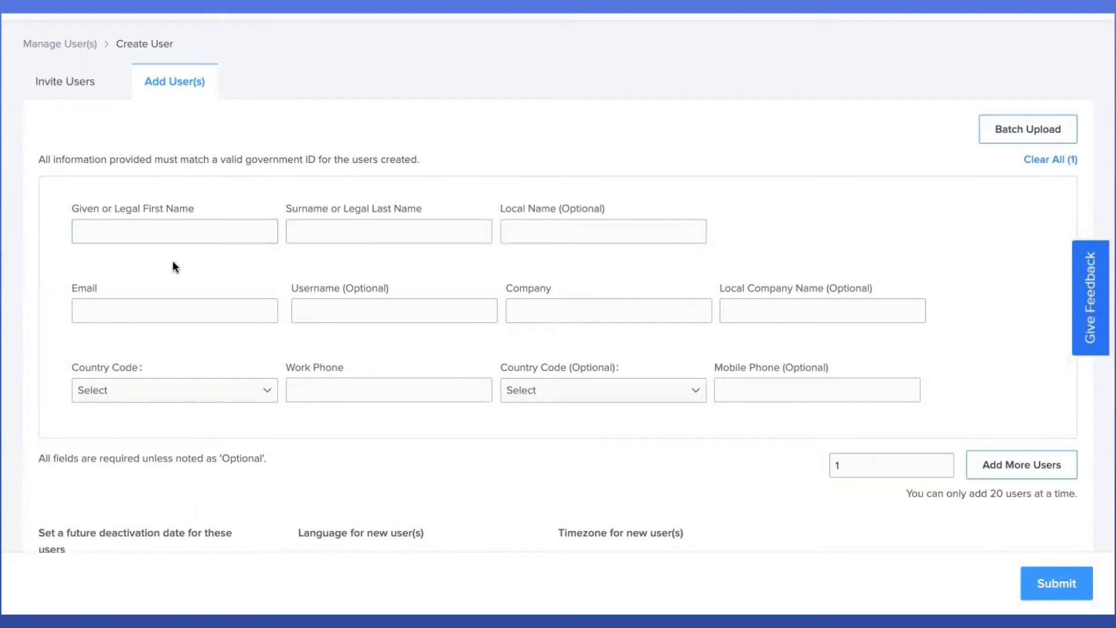
left_click(174, 231)
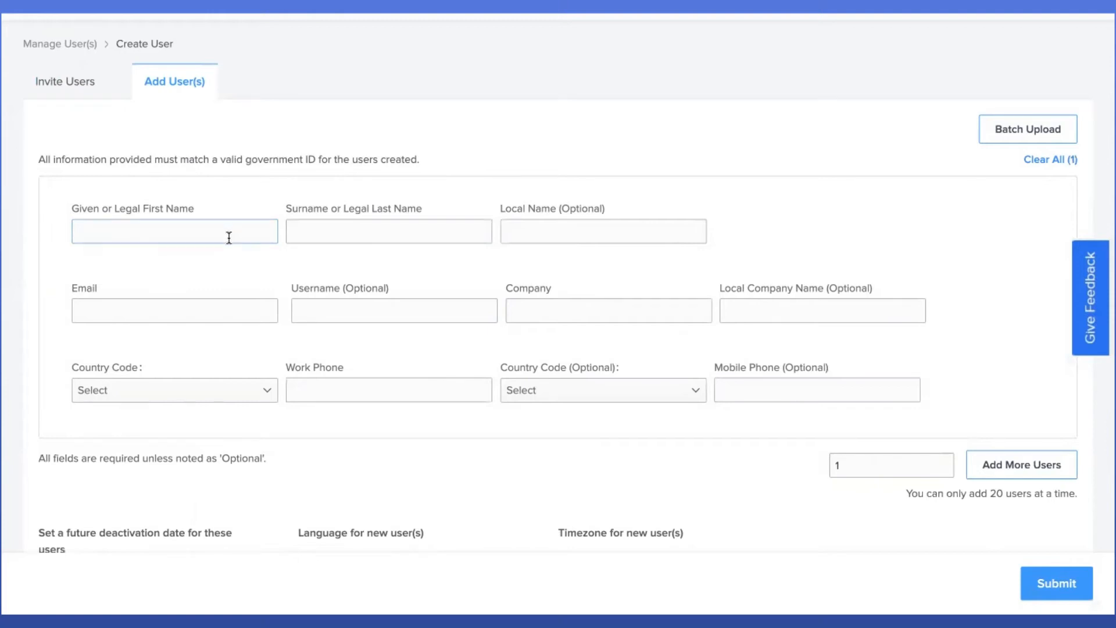
left_click(388, 230)
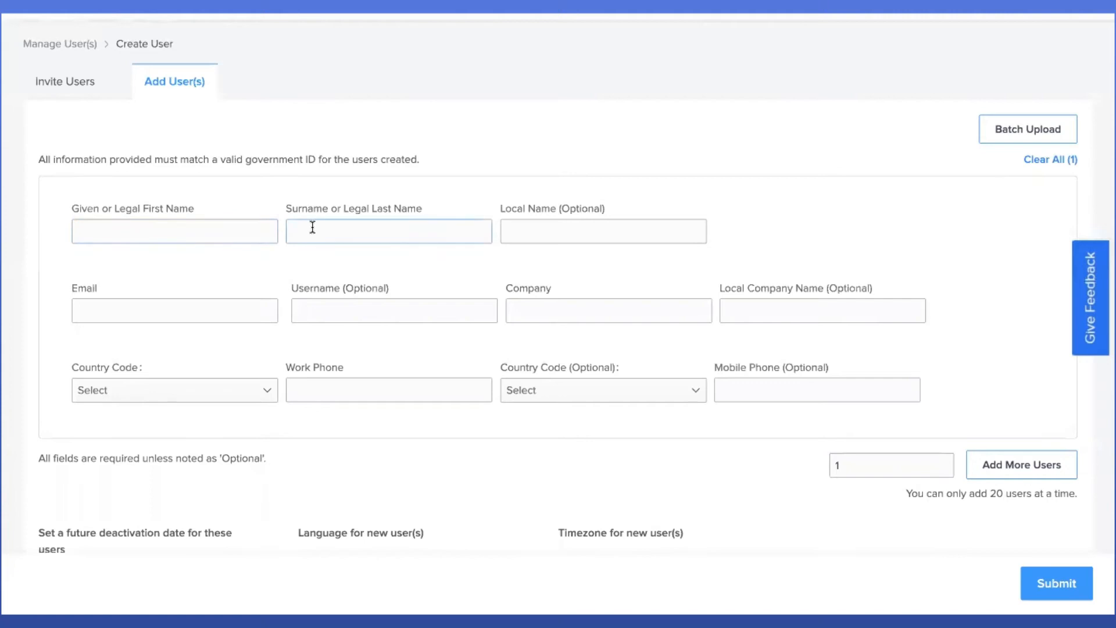
left_click(174, 309)
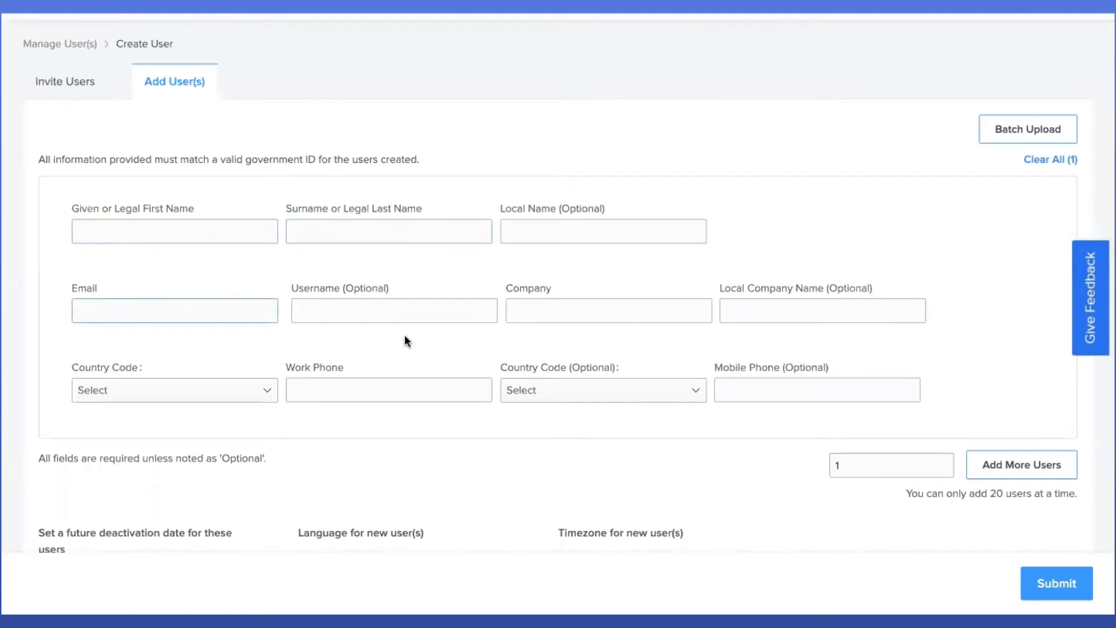
left_click(389, 390)
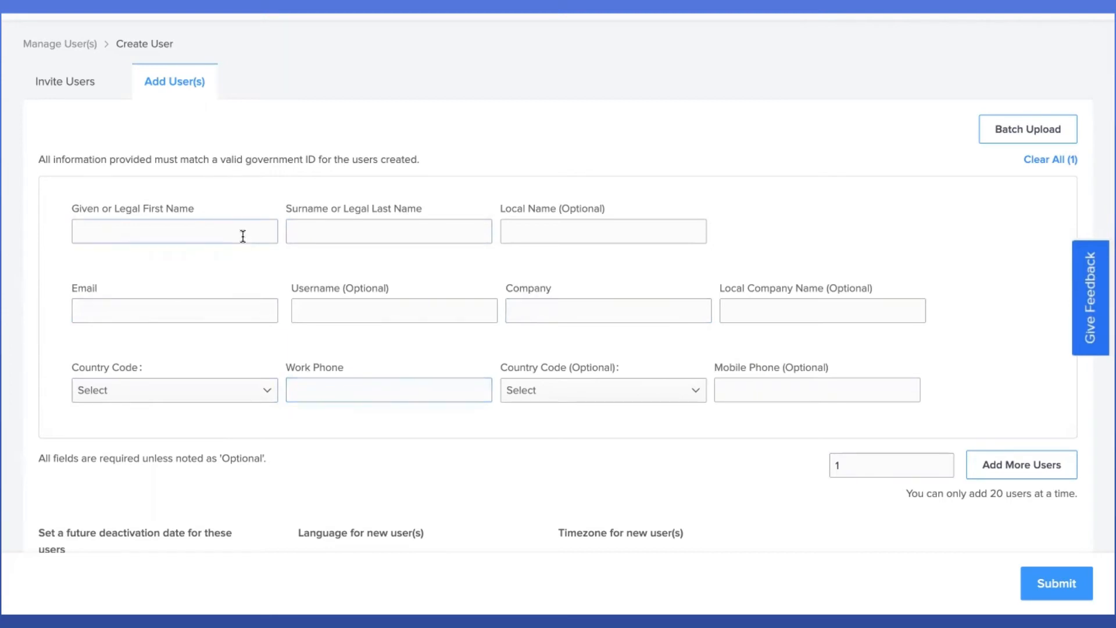
left_click(174, 230)
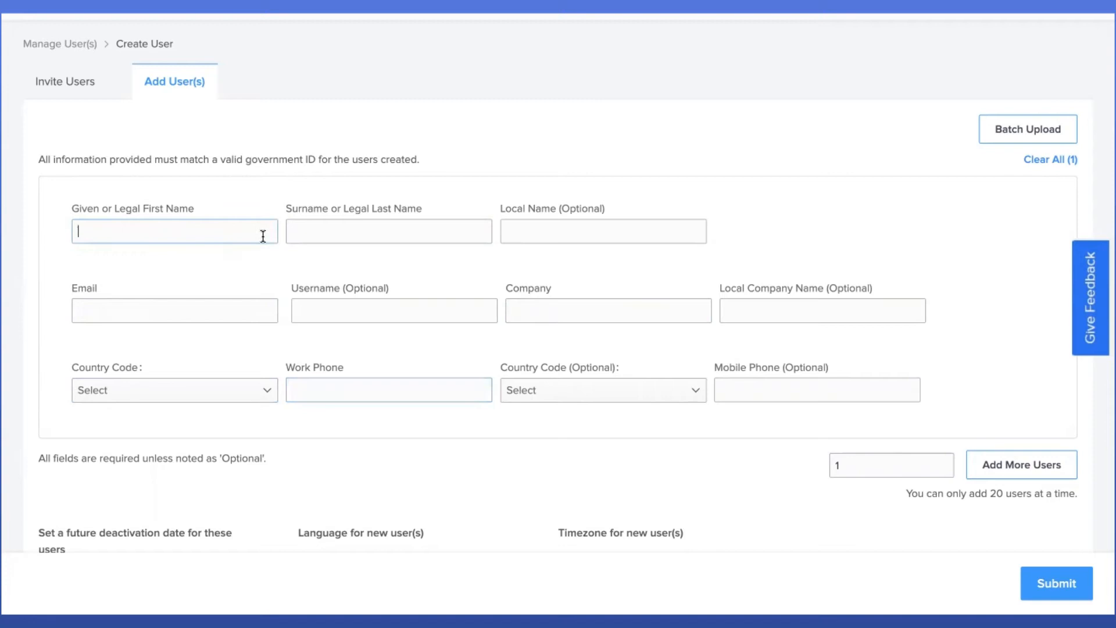
type("1June")
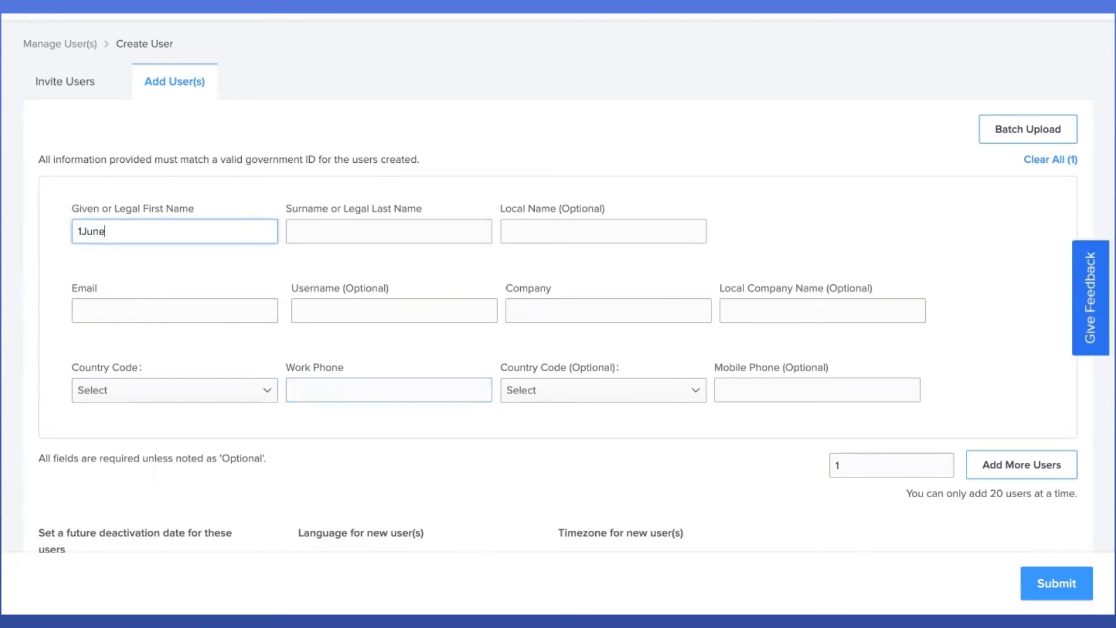
type("test")
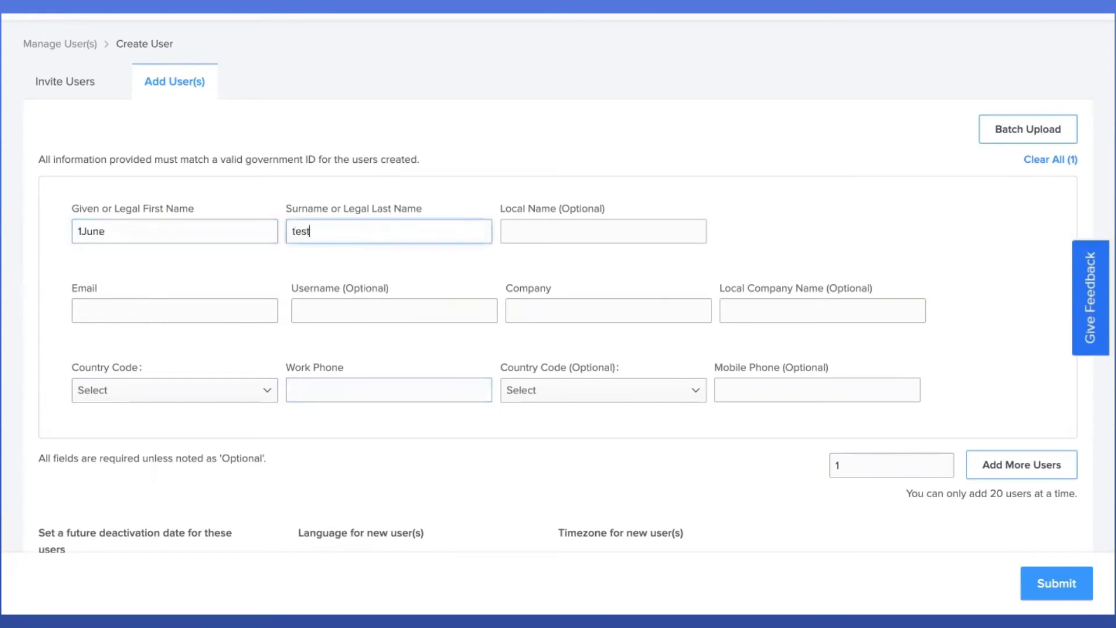
type("1")
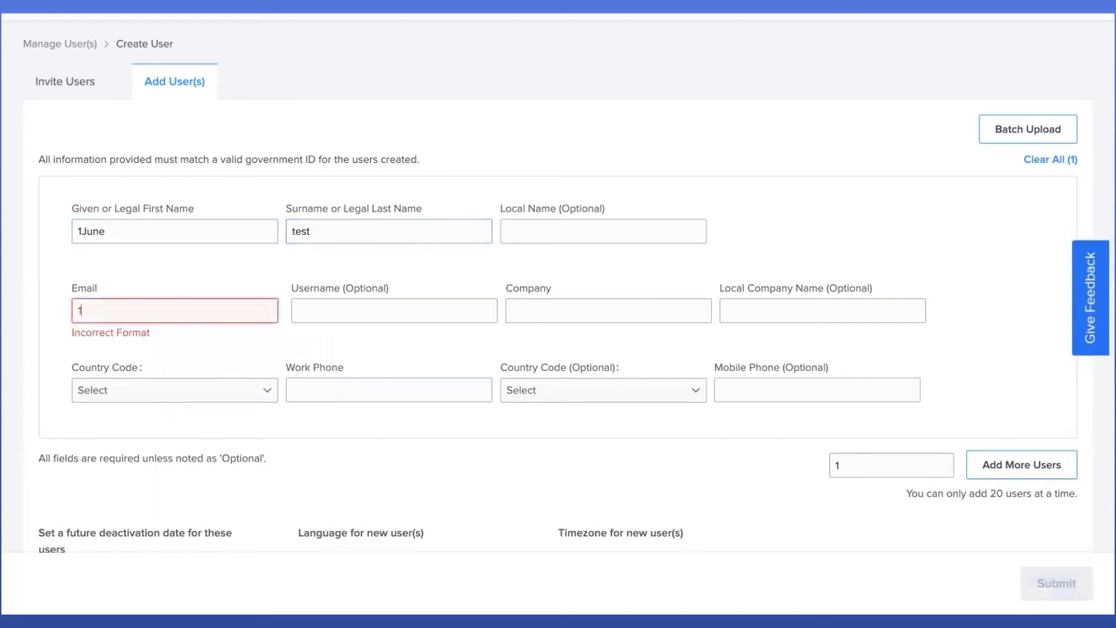
type("june@")
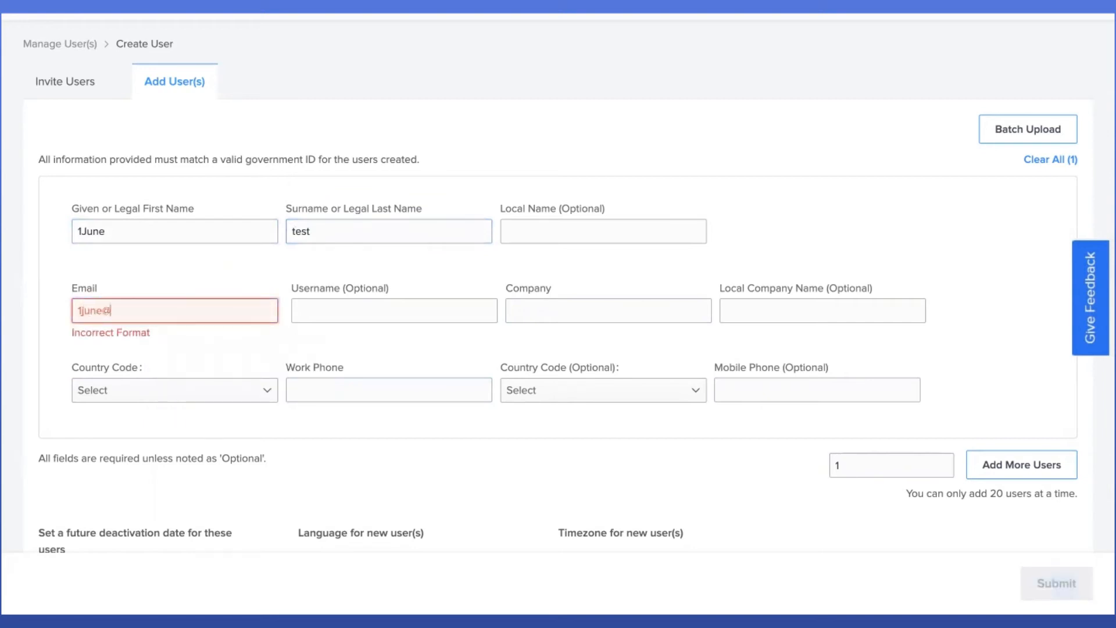
type("test.com")
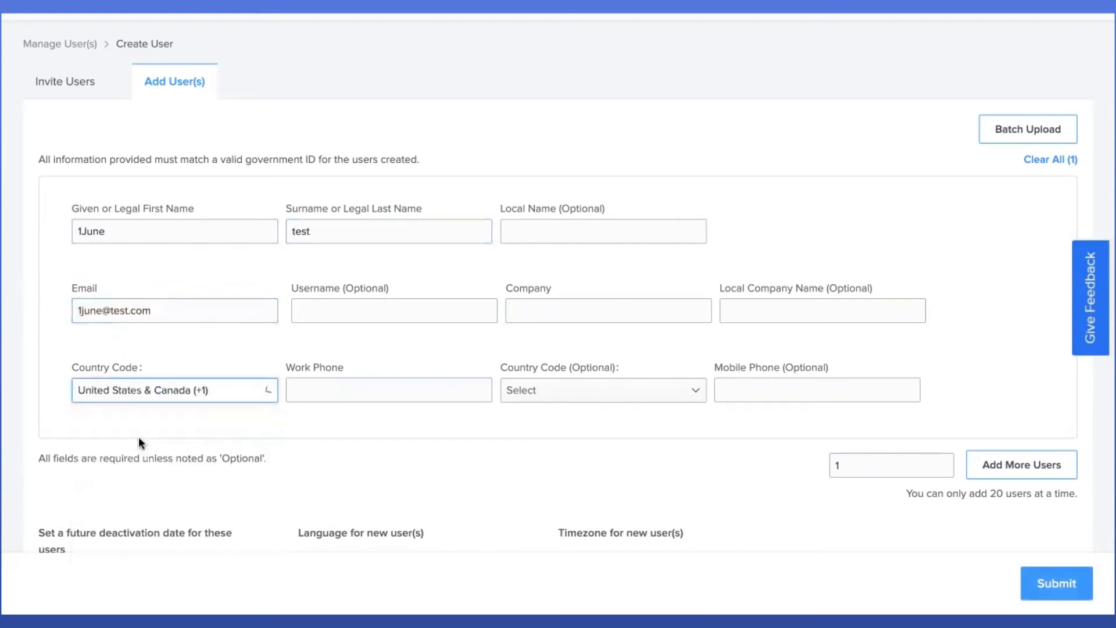
type("123456789")
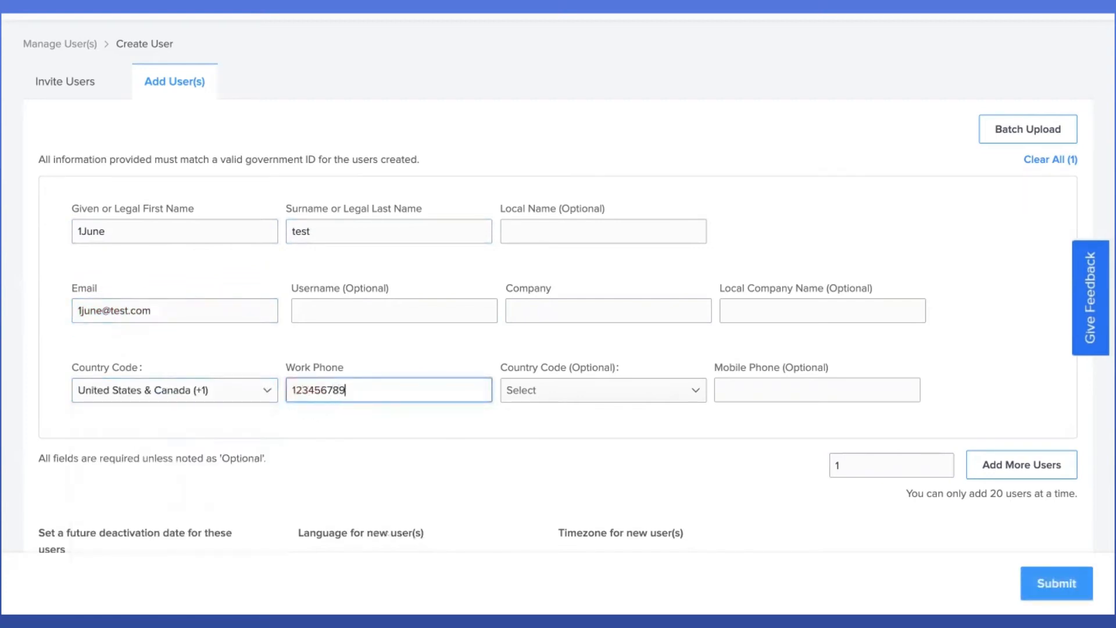
left_click(607, 309)
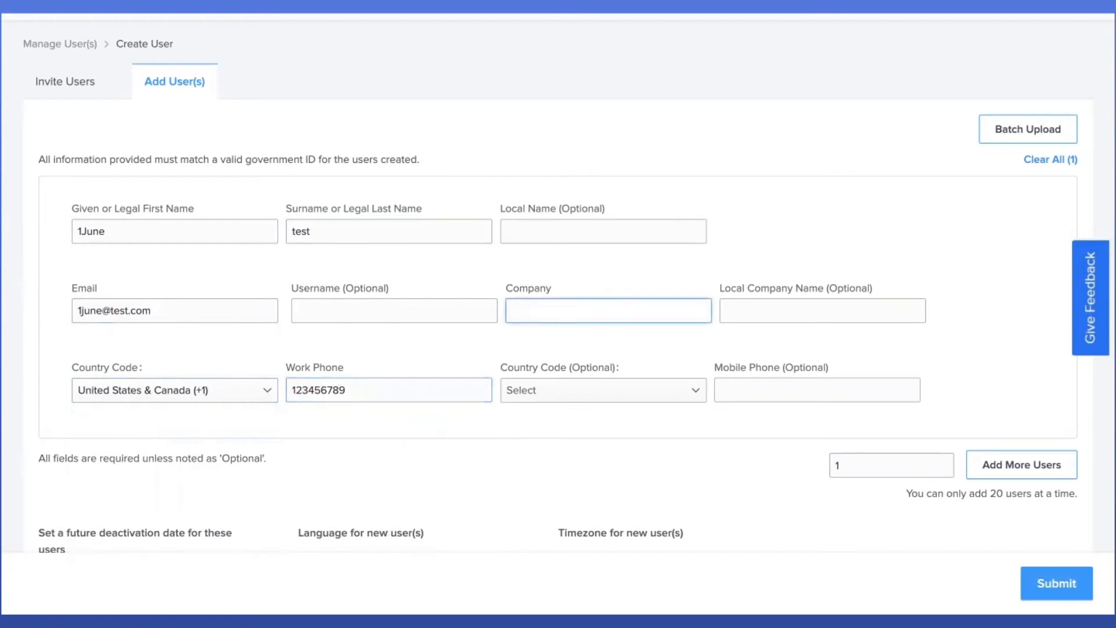
type("Test")
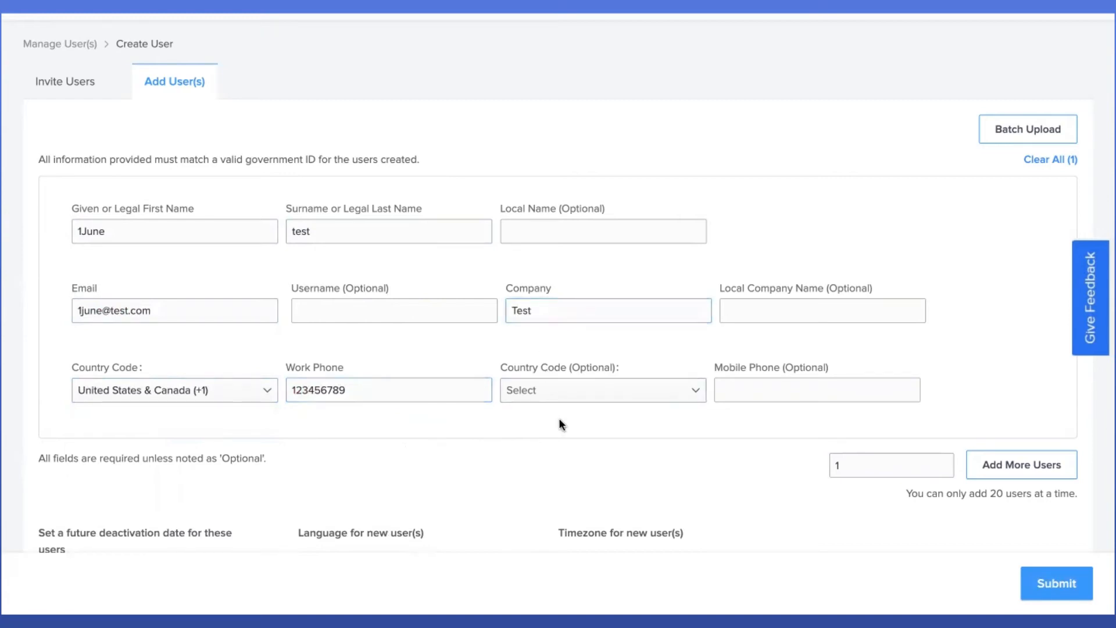
scroll("down", 3)
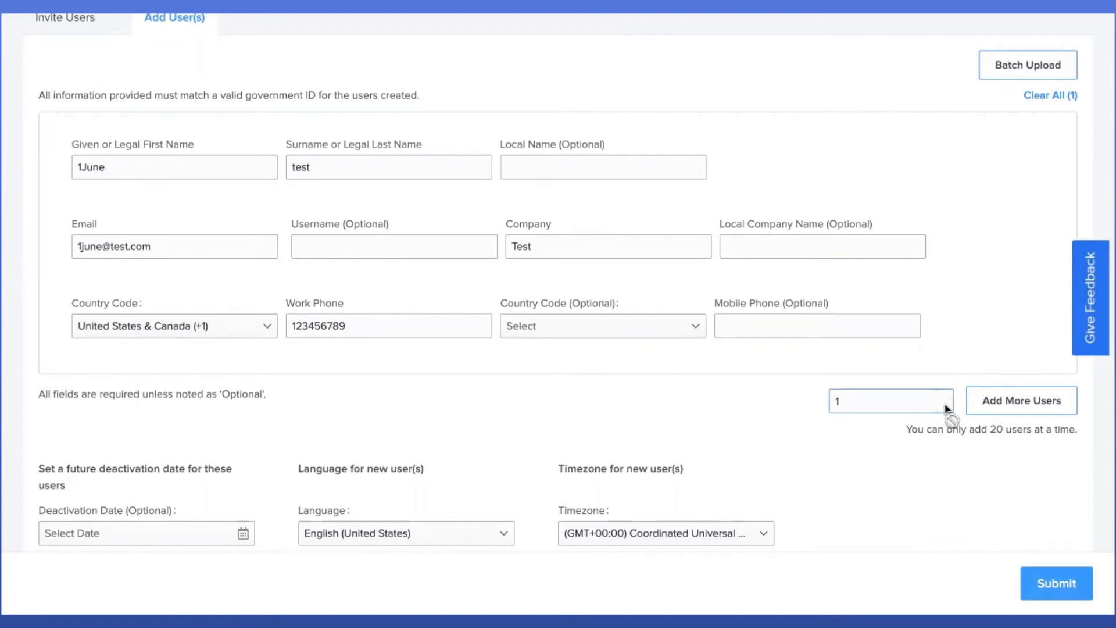
mouse_move(1020, 399)
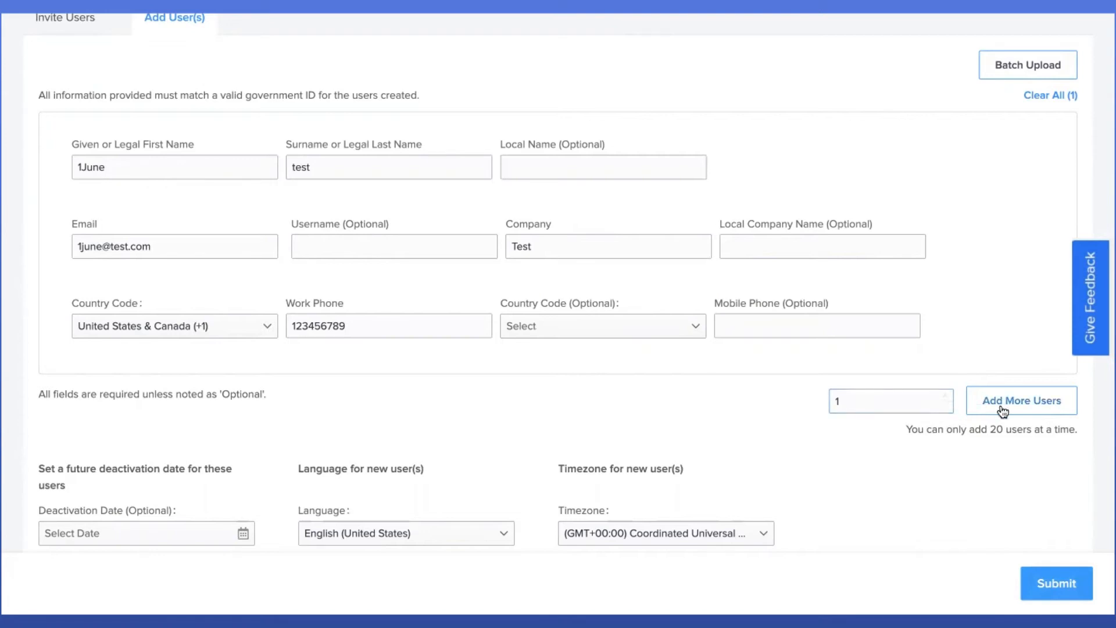
left_click(1020, 400)
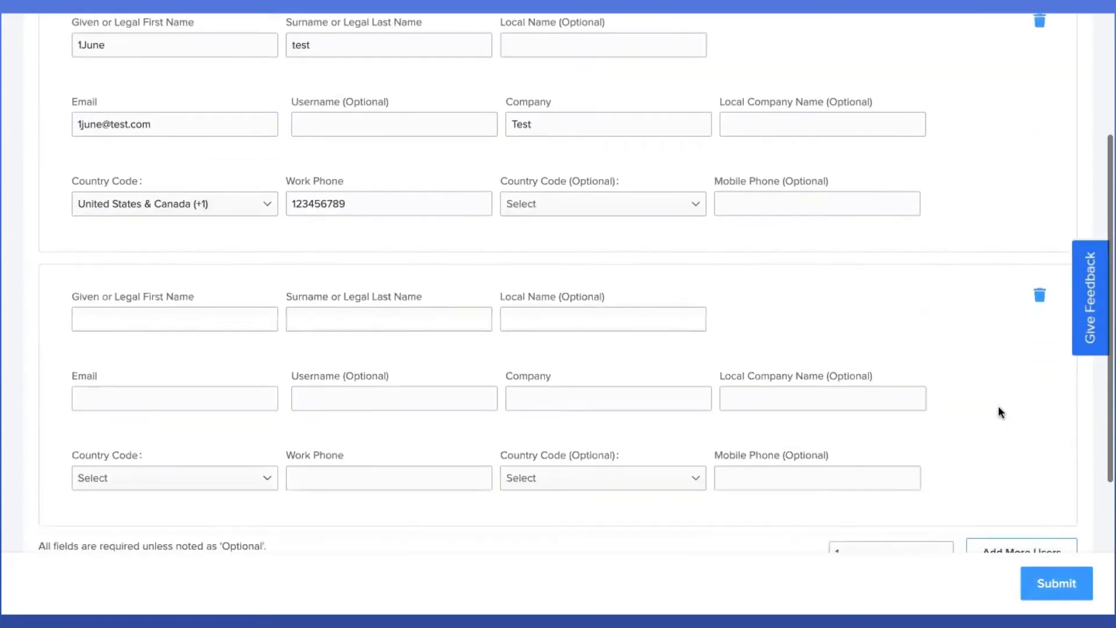
scroll("down", 3)
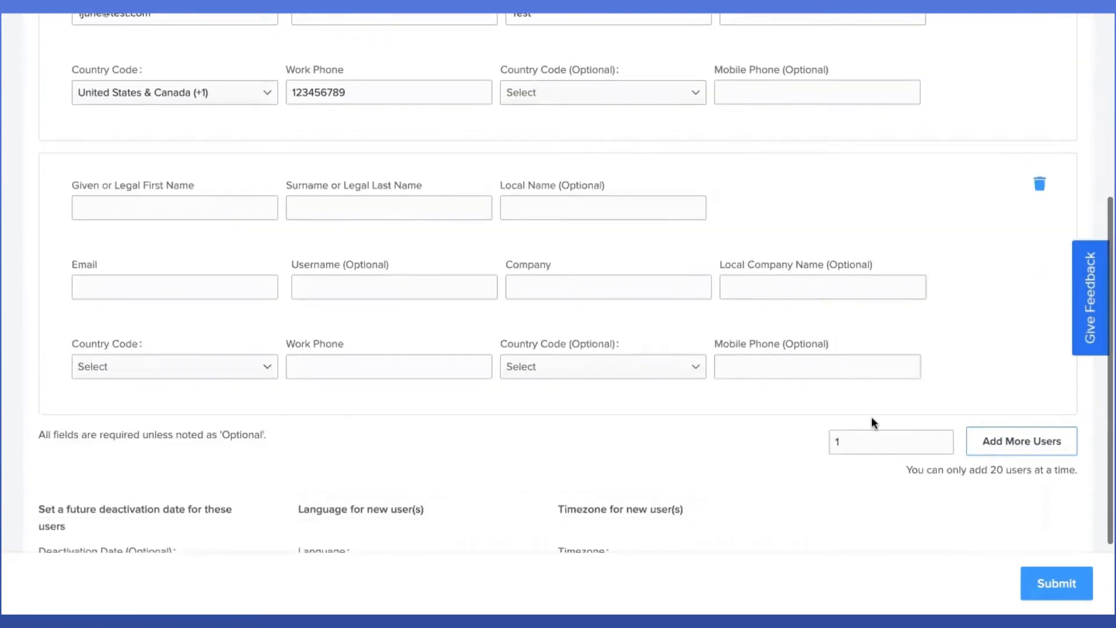
mouse_move(989, 459)
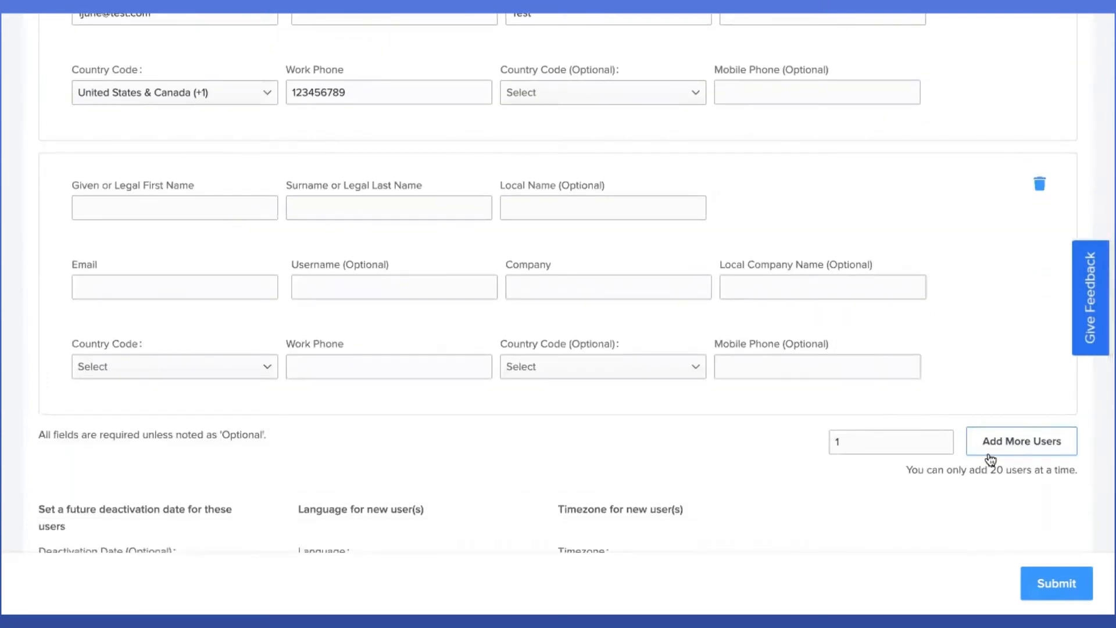
scroll("up", 3)
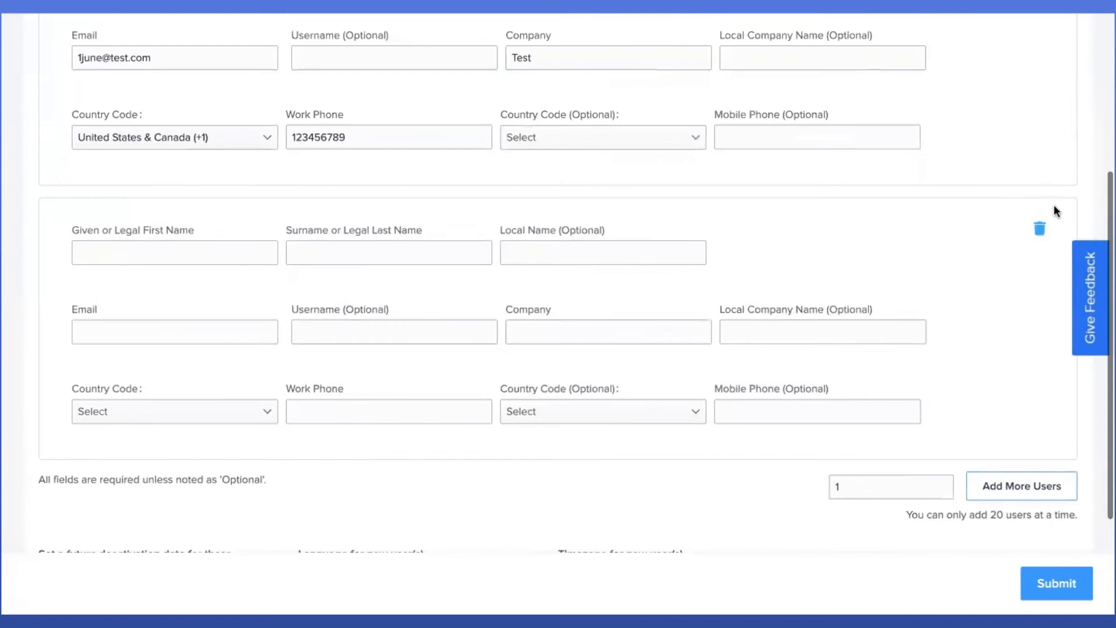
left_click(1038, 227)
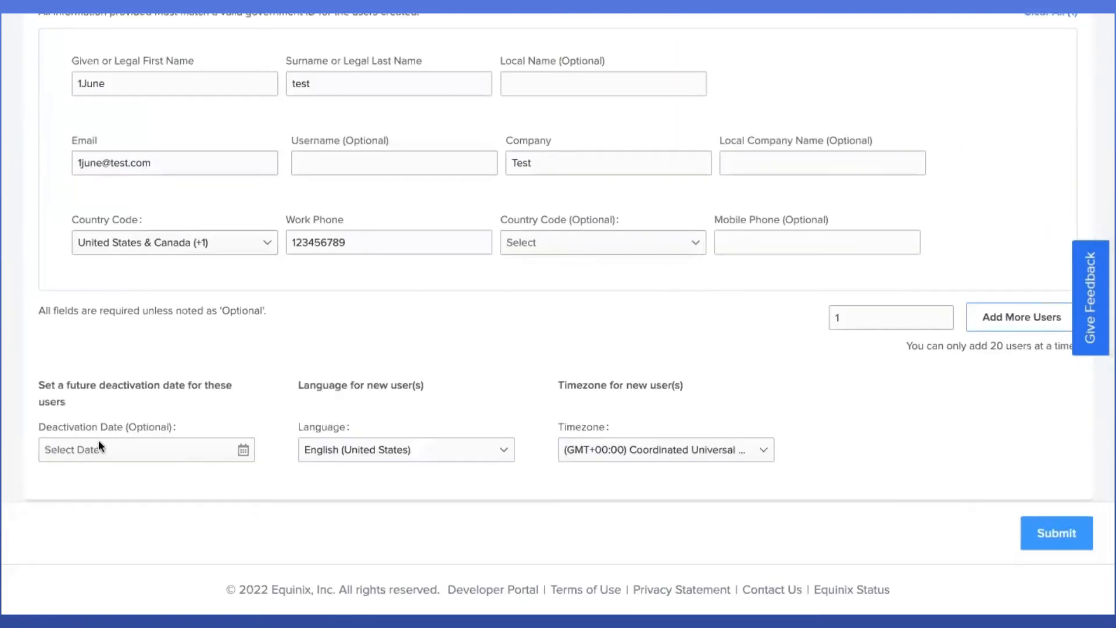
Review the form, keeping English (United States) language and GMT+00:00 timezone.
scroll("up", 3)
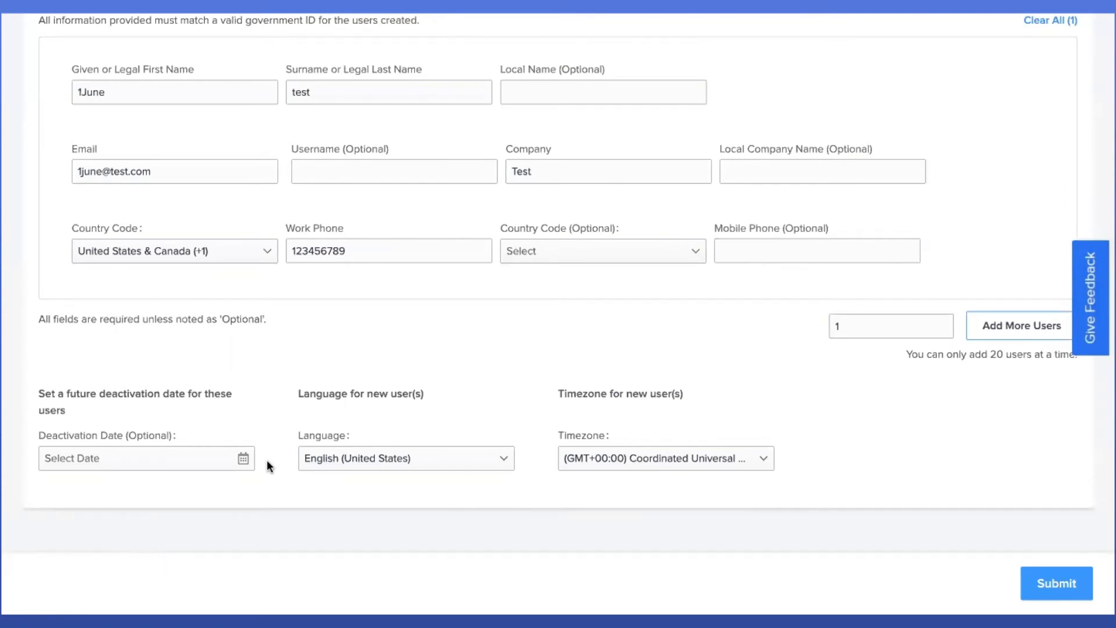
mouse_move(429, 507)
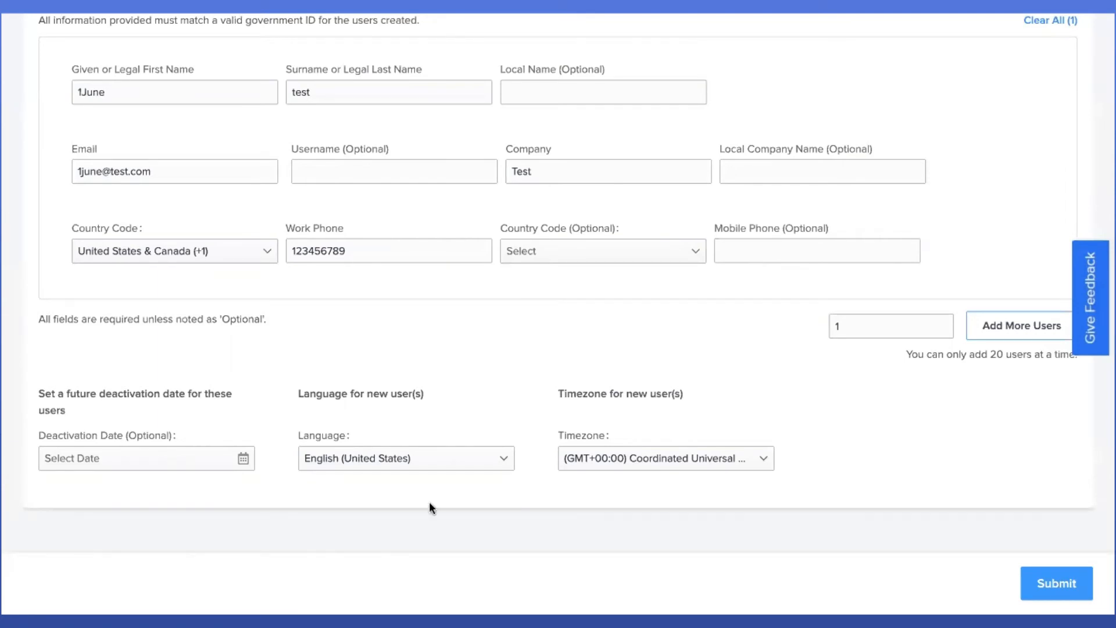
mouse_move(504, 496)
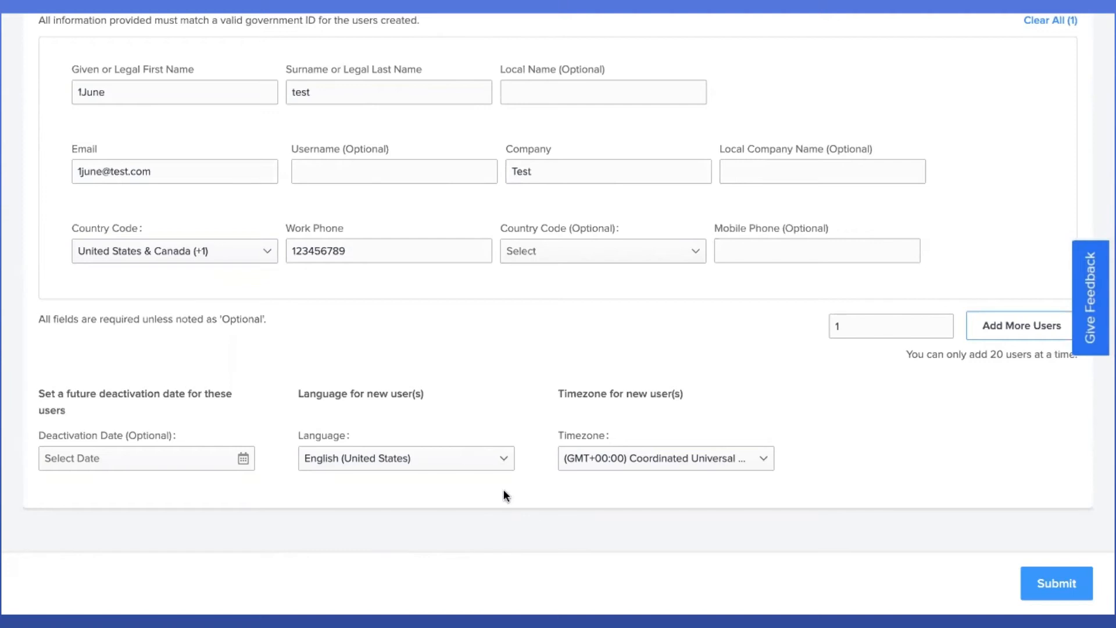
mouse_move(667, 457)
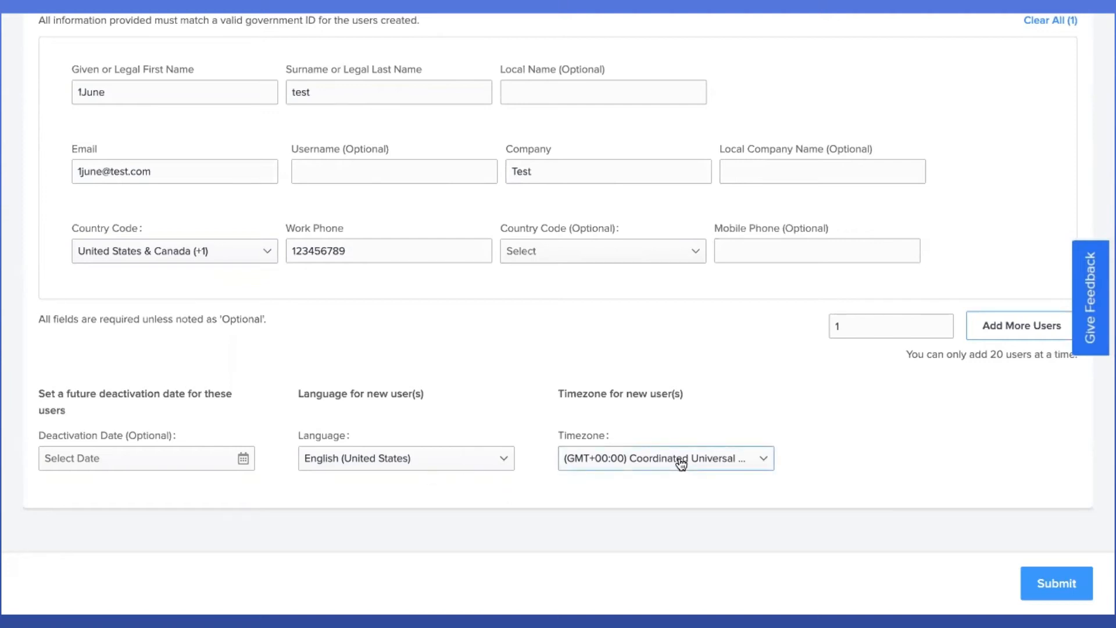
mouse_move(1037, 567)
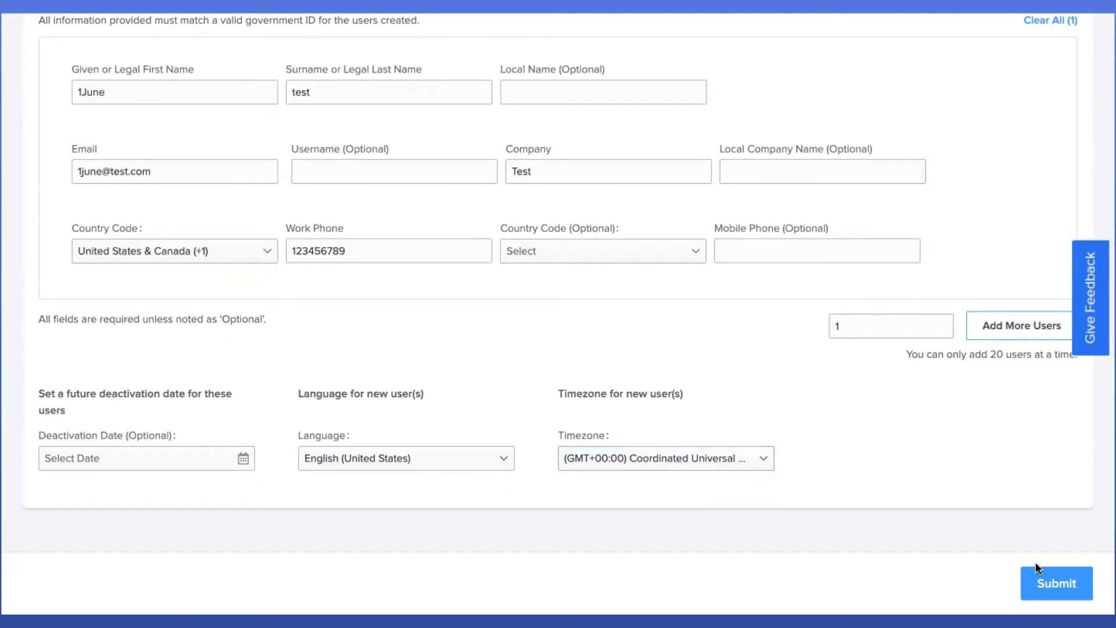
mouse_move(593, 471)
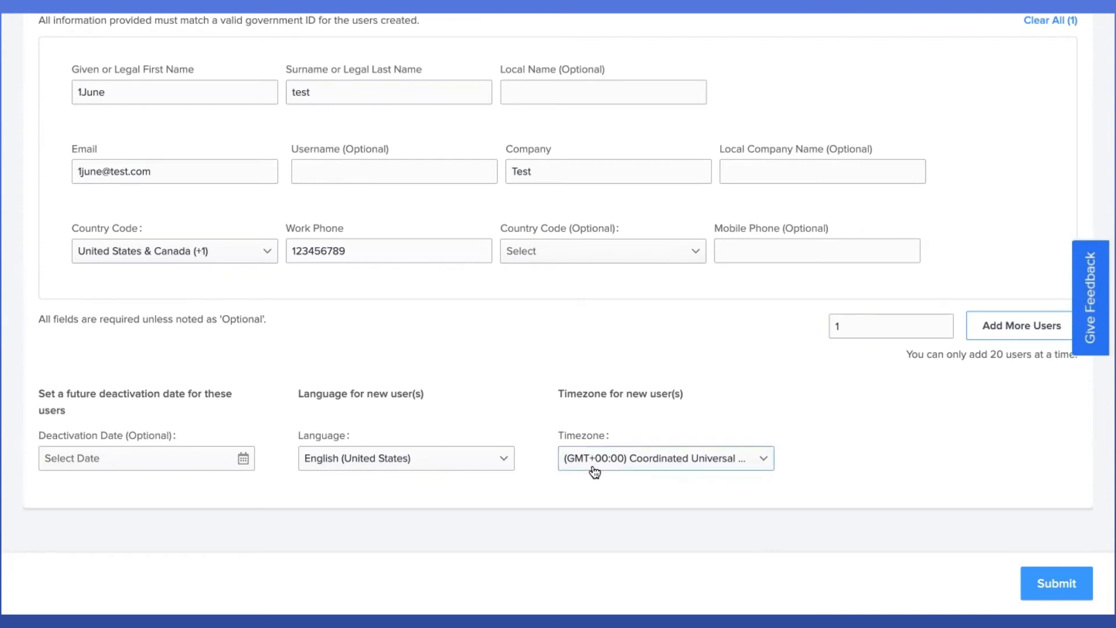
mouse_move(709, 477)
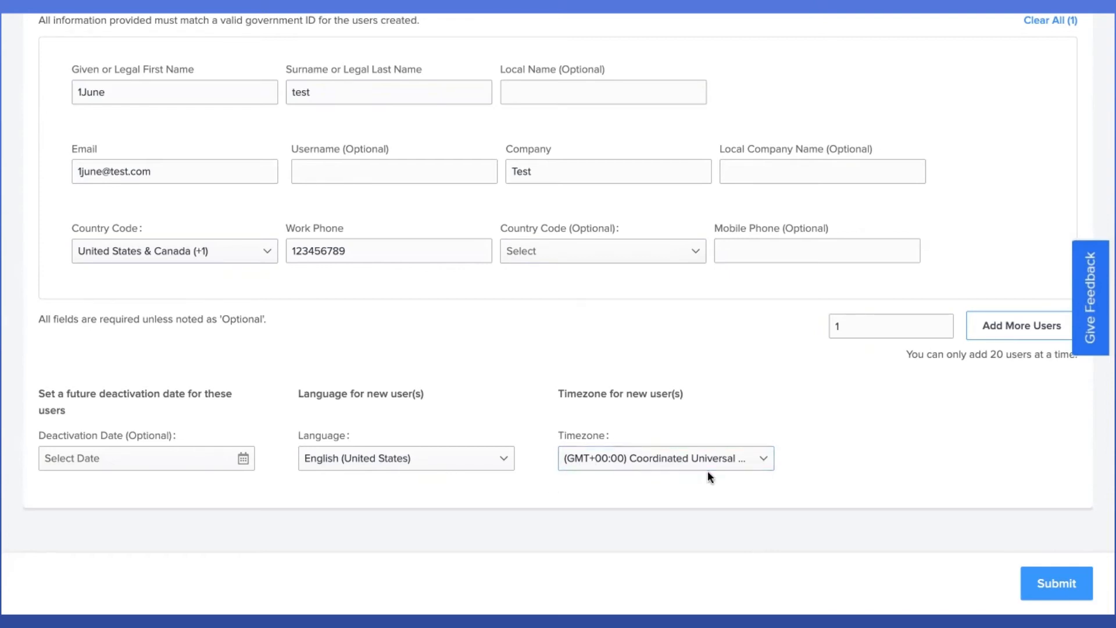
scroll("up", 3)
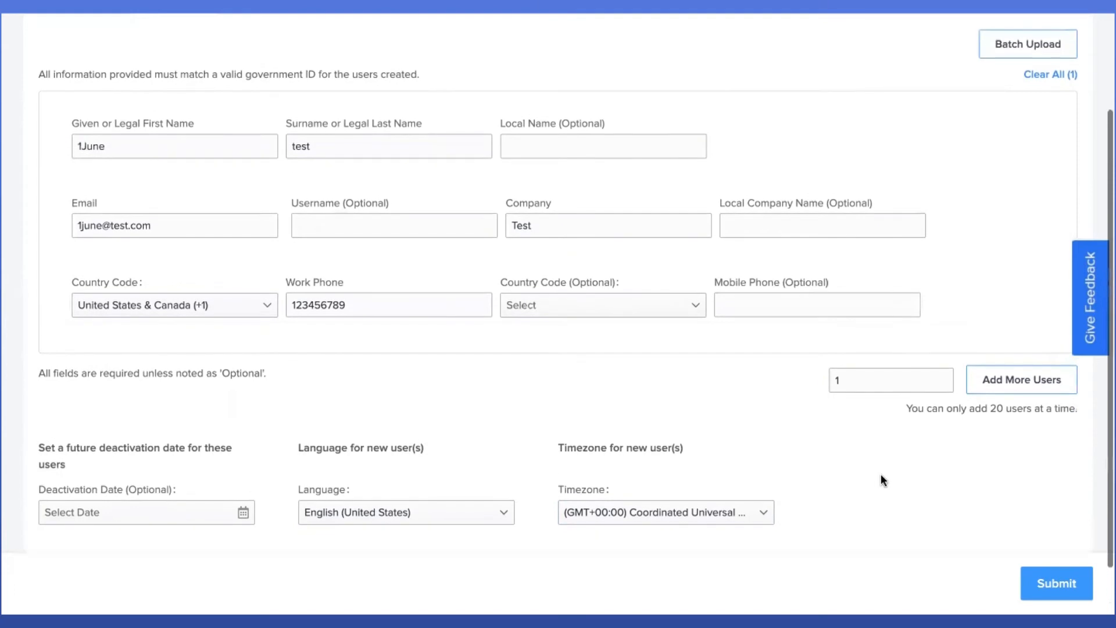
scroll("up", 3)
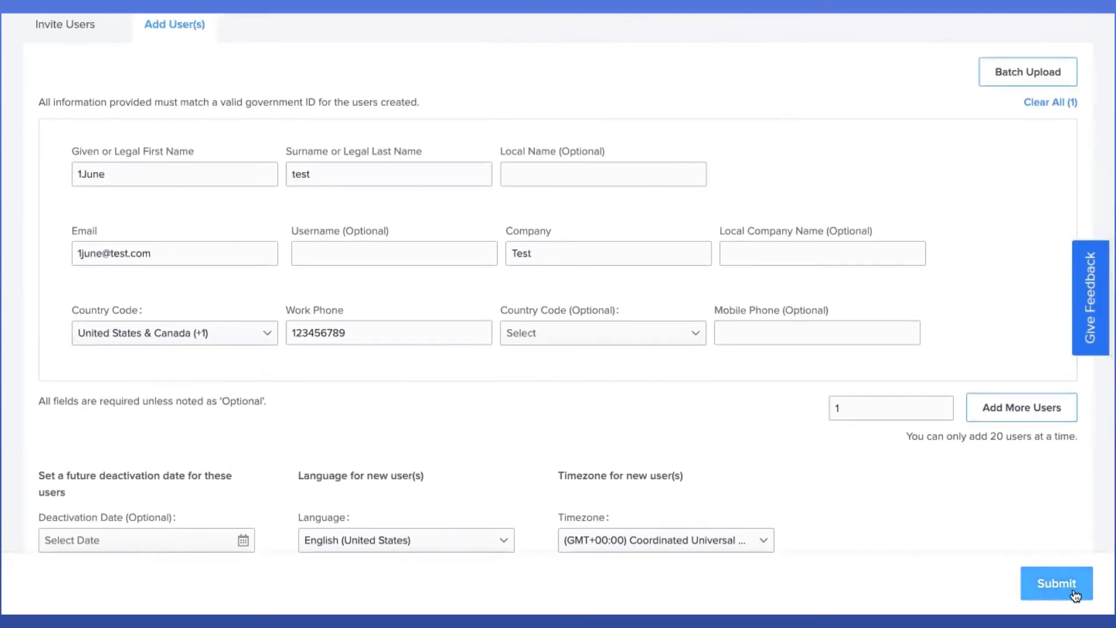
Submit the Add User(s) form for 1June test and wait for the Completed banner.
left_click(1056, 584)
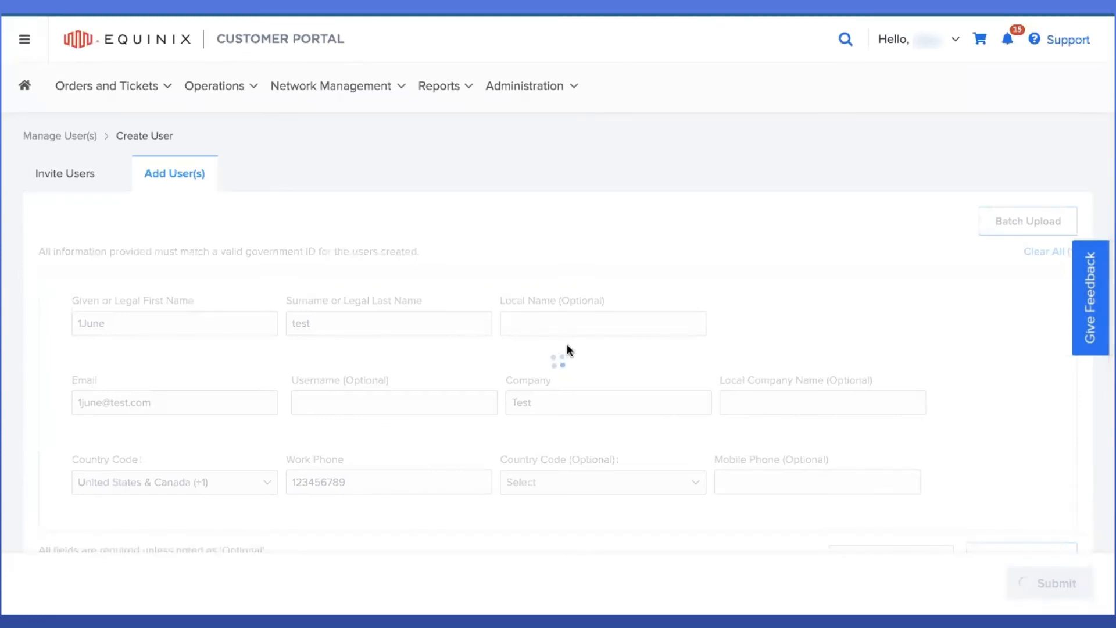
left_click(1048, 583)
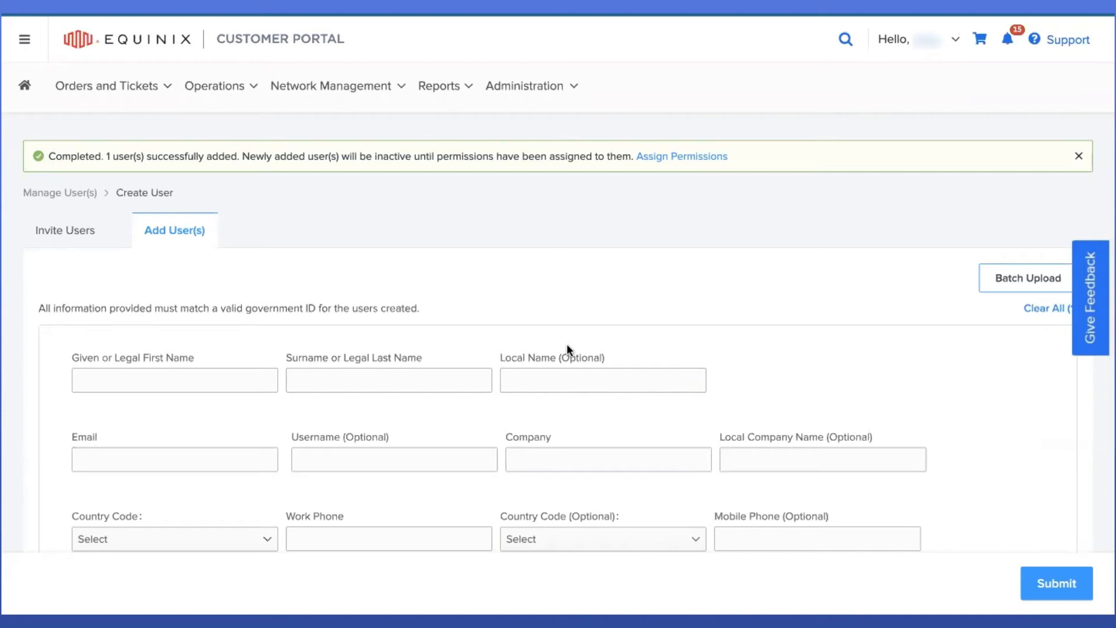
mouse_move(674, 207)
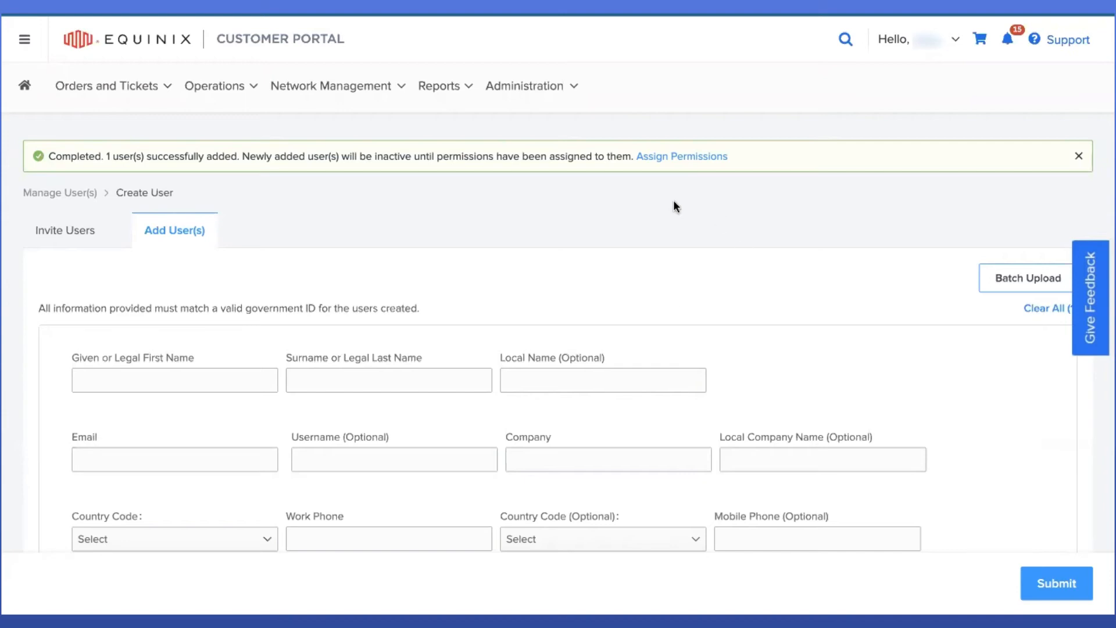
mouse_move(710, 164)
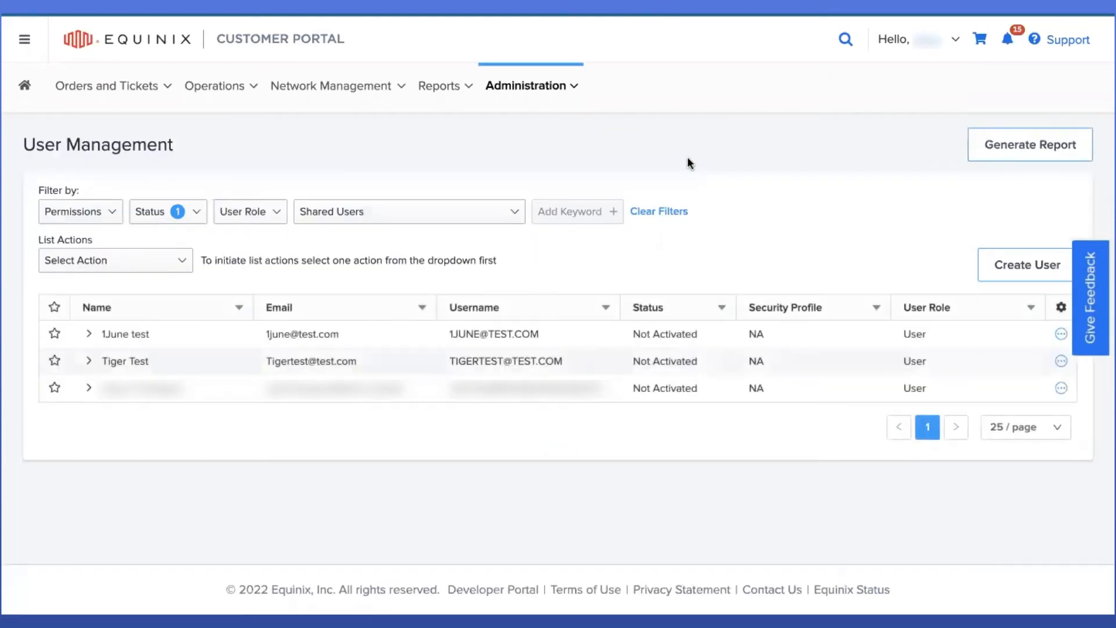
mouse_move(336, 329)
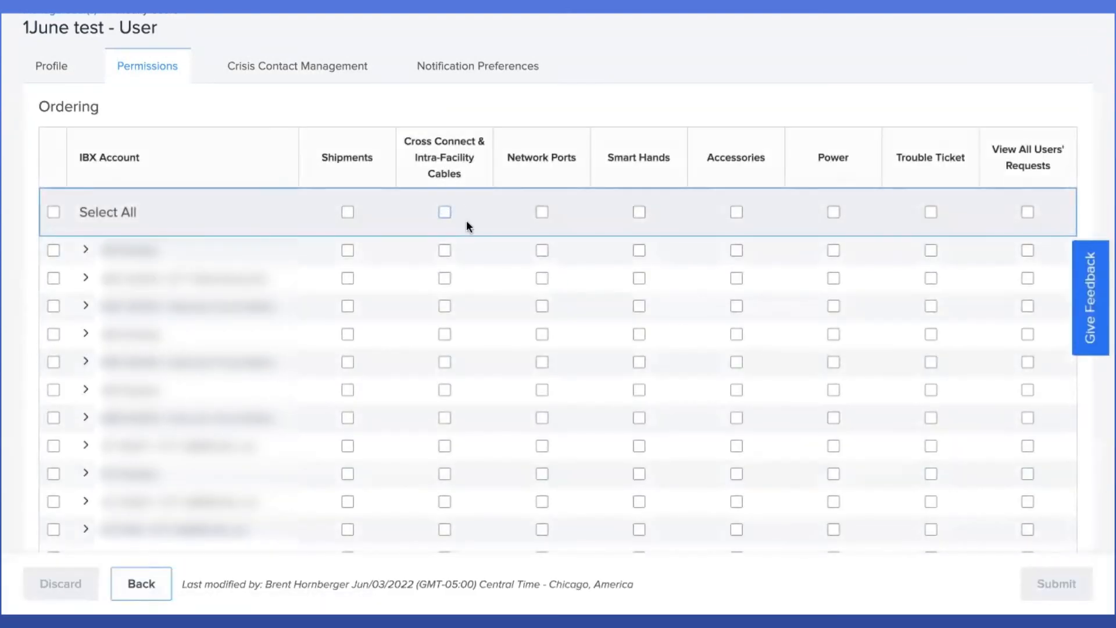
Select All under Cross Connect & Intra-Facility Cables, save, and return to Manage User(s).
left_click(444, 211)
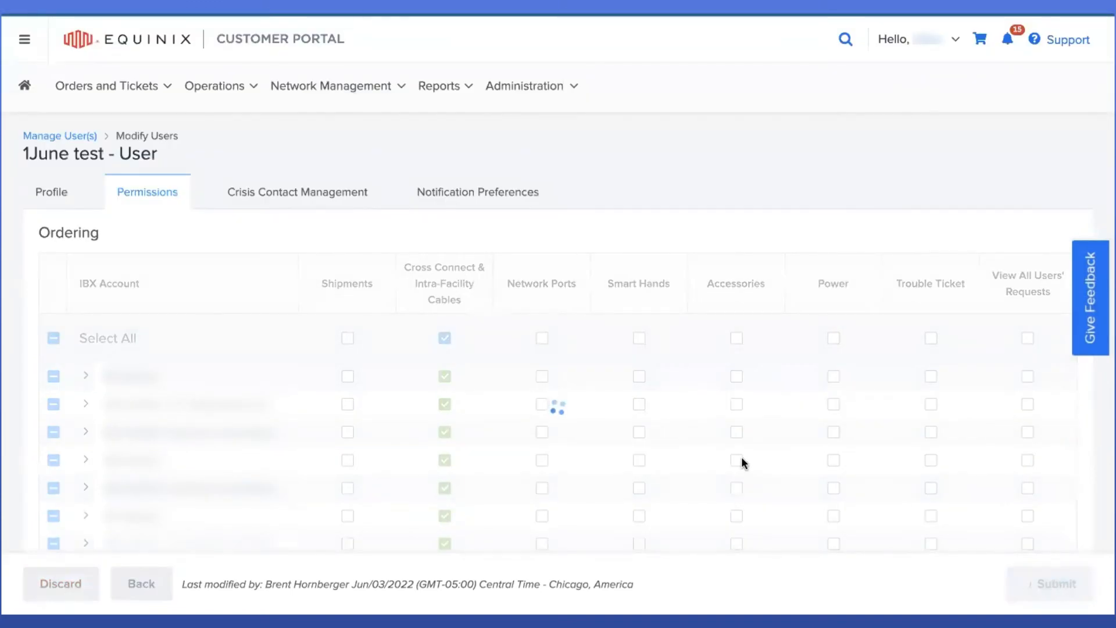
left_click(1051, 584)
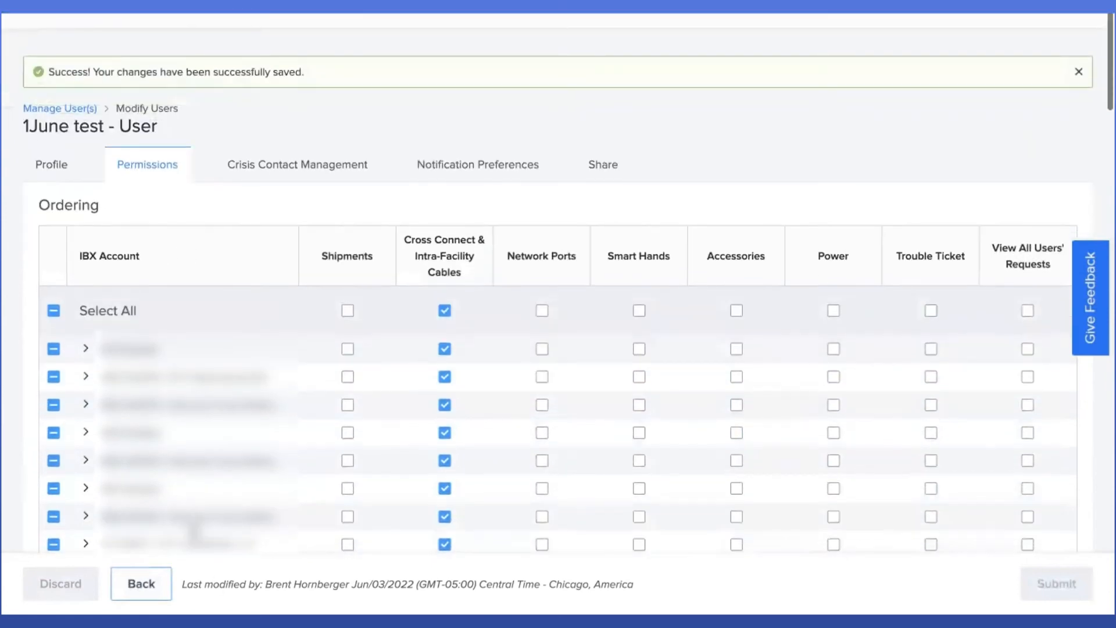
left_click(140, 582)
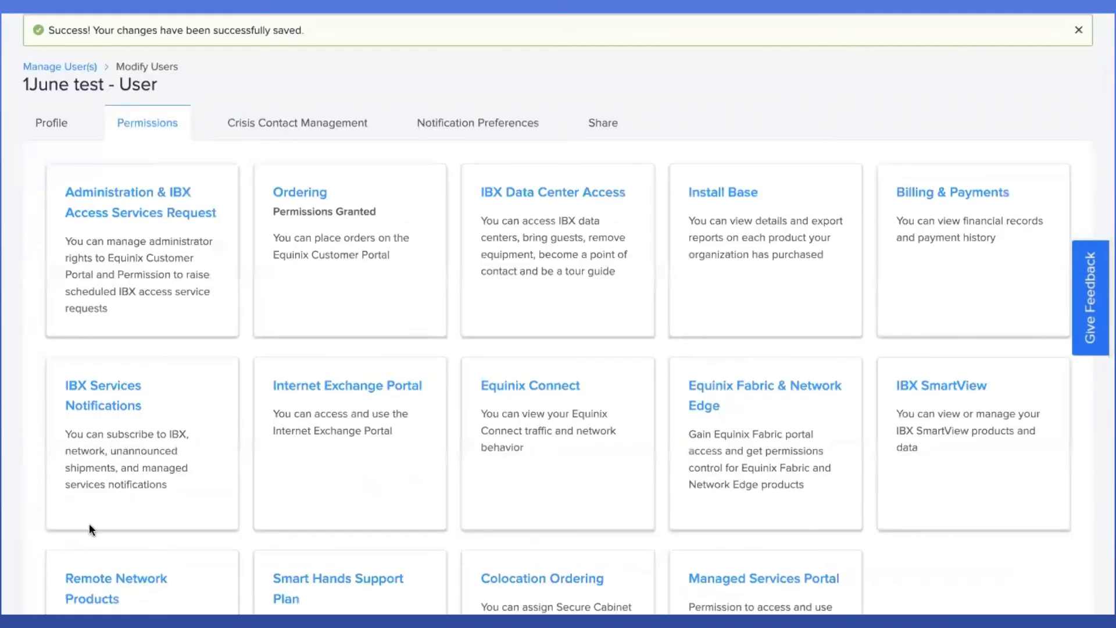
left_click(107, 86)
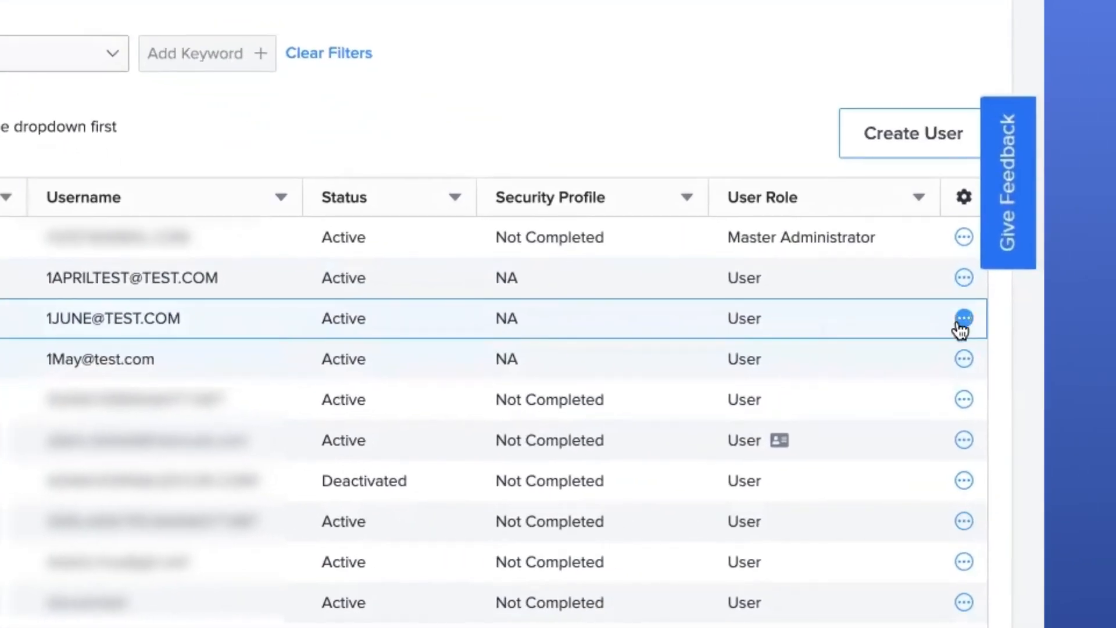
Open the ellipsis actions menu on the 1June test row.
left_click(962, 318)
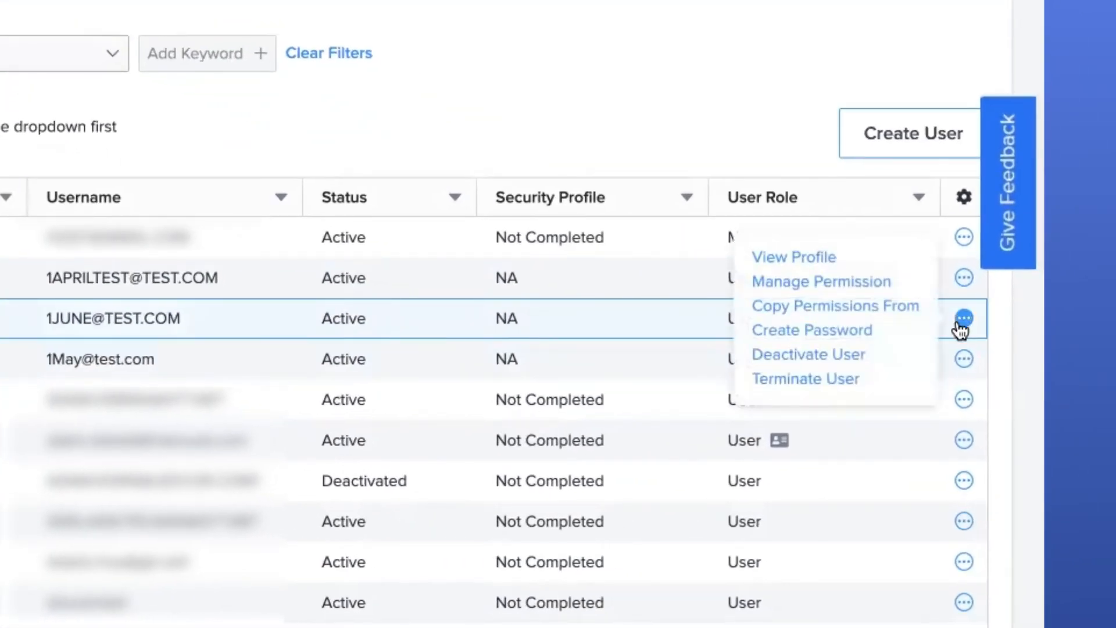
mouse_move(848, 336)
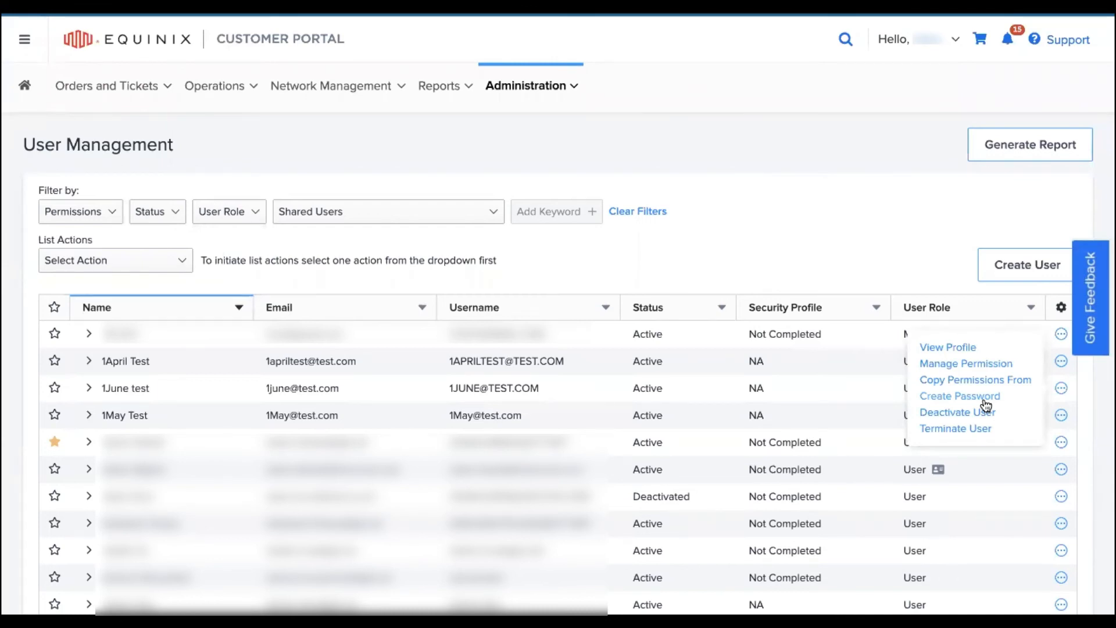
mouse_move(973, 404)
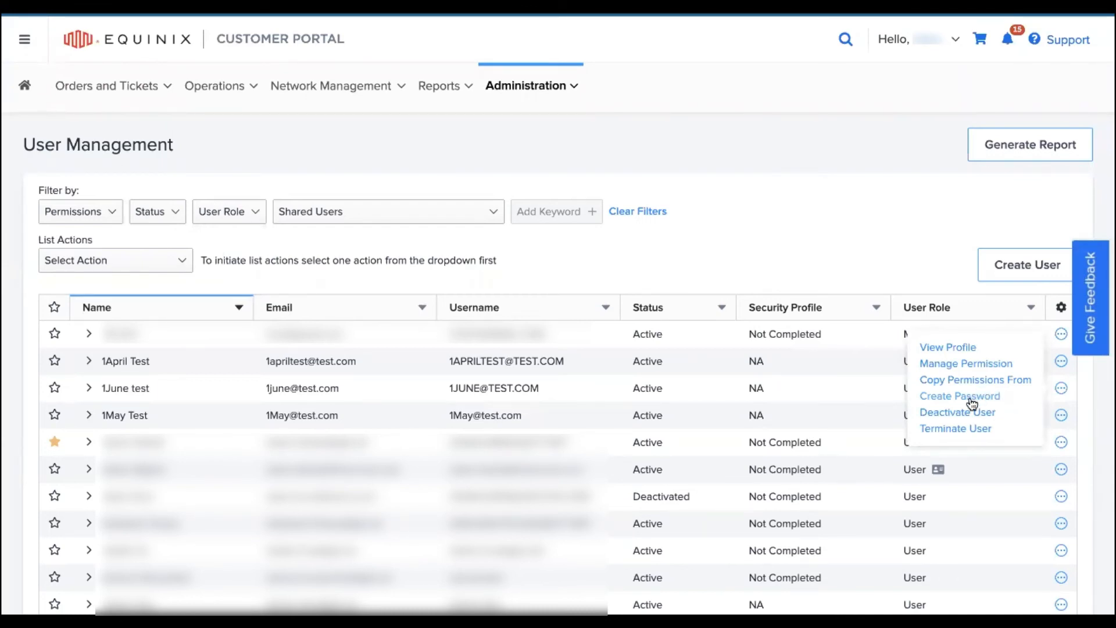
left_click(960, 396)
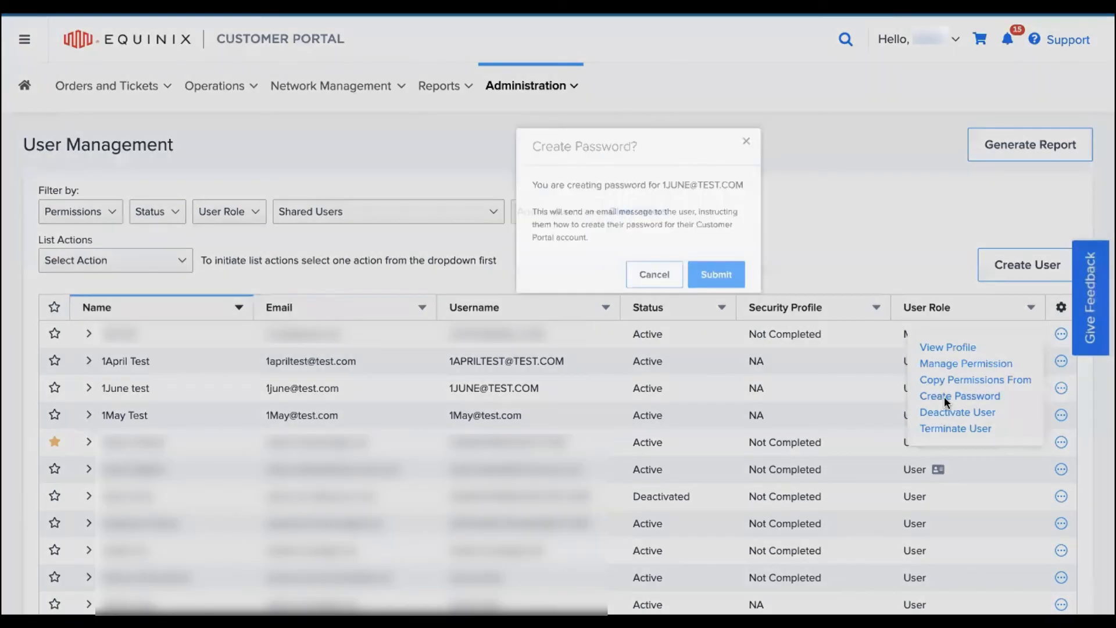
left_click(960, 396)
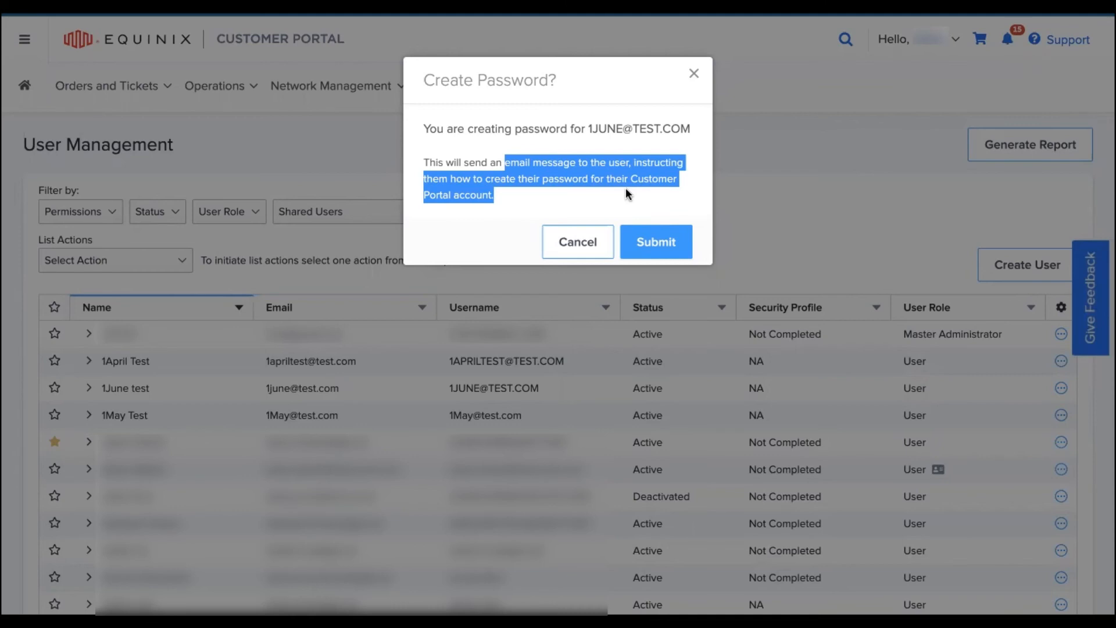
left_click(655, 242)
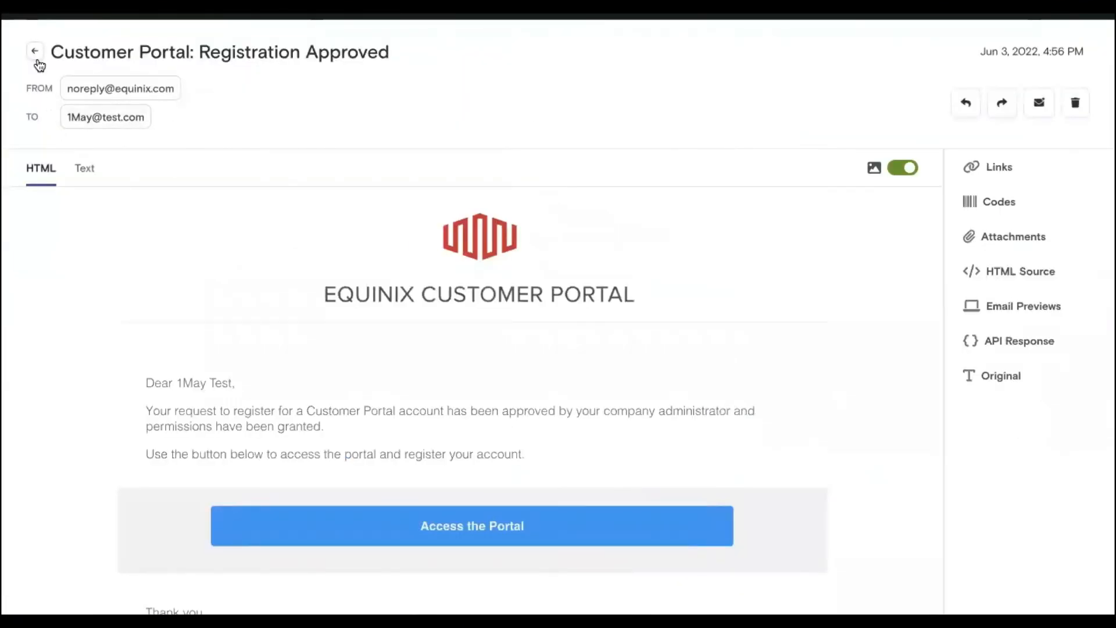
left_click(34, 52)
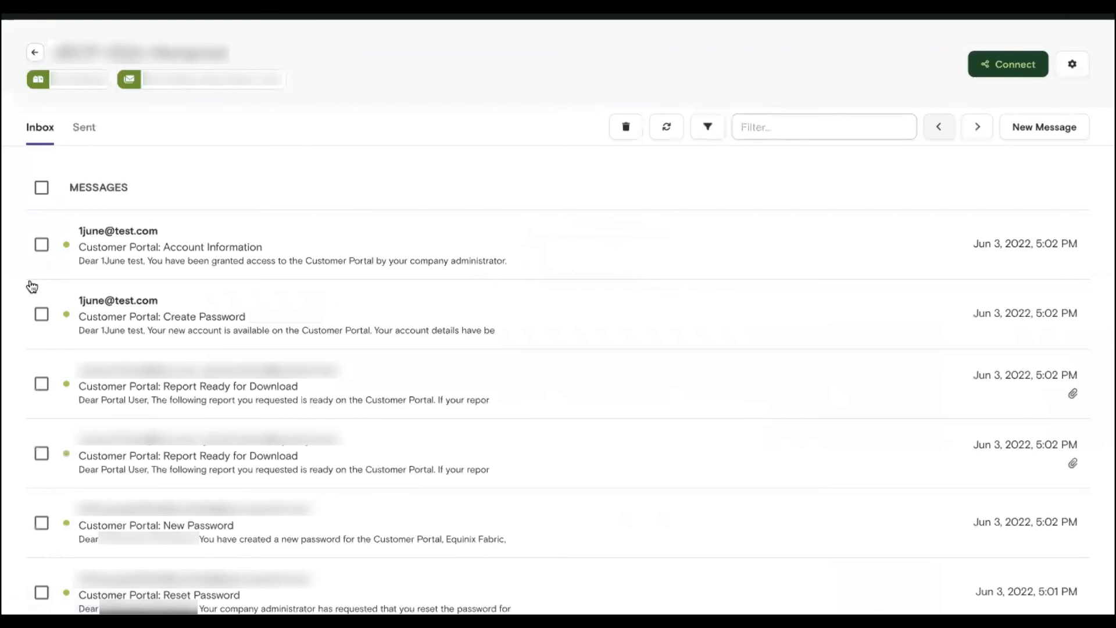
mouse_move(130, 241)
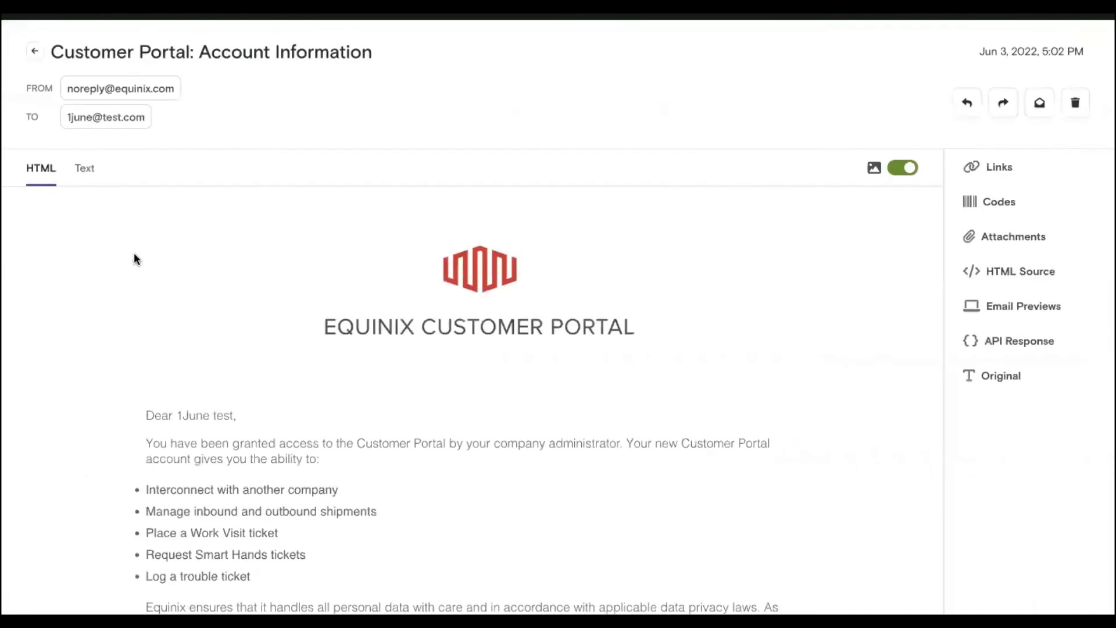
mouse_move(316, 85)
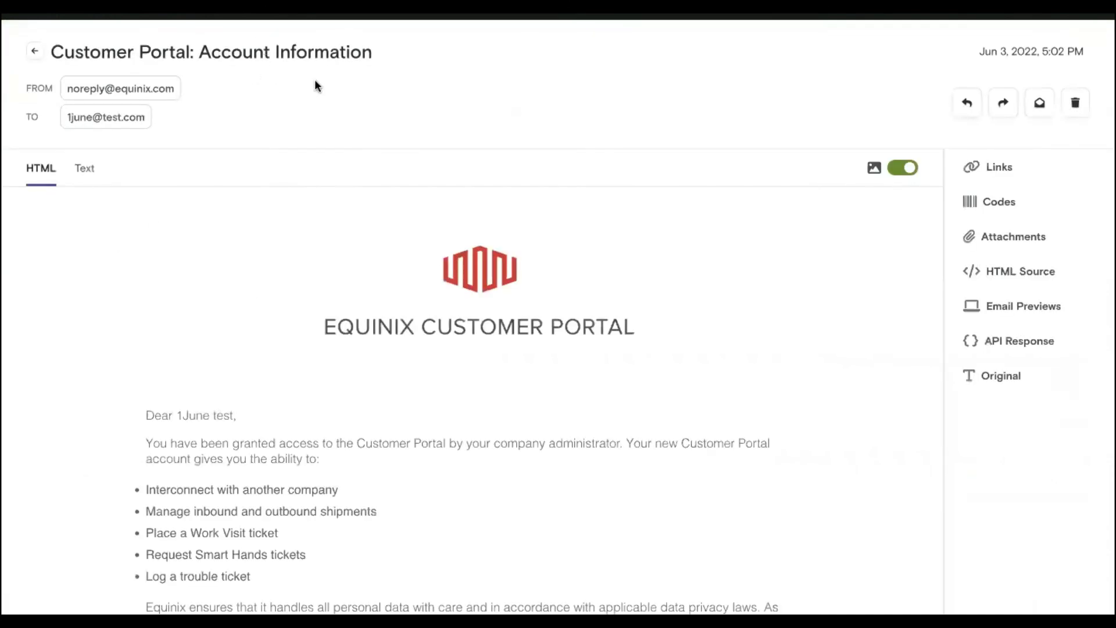
scroll("down", 3)
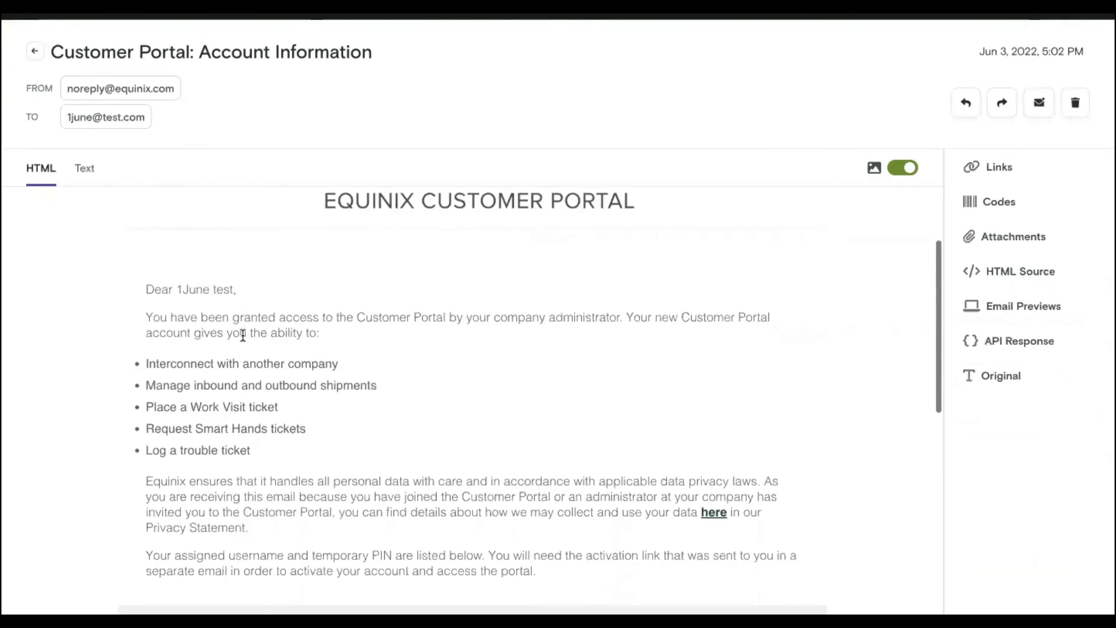
scroll("up", 3)
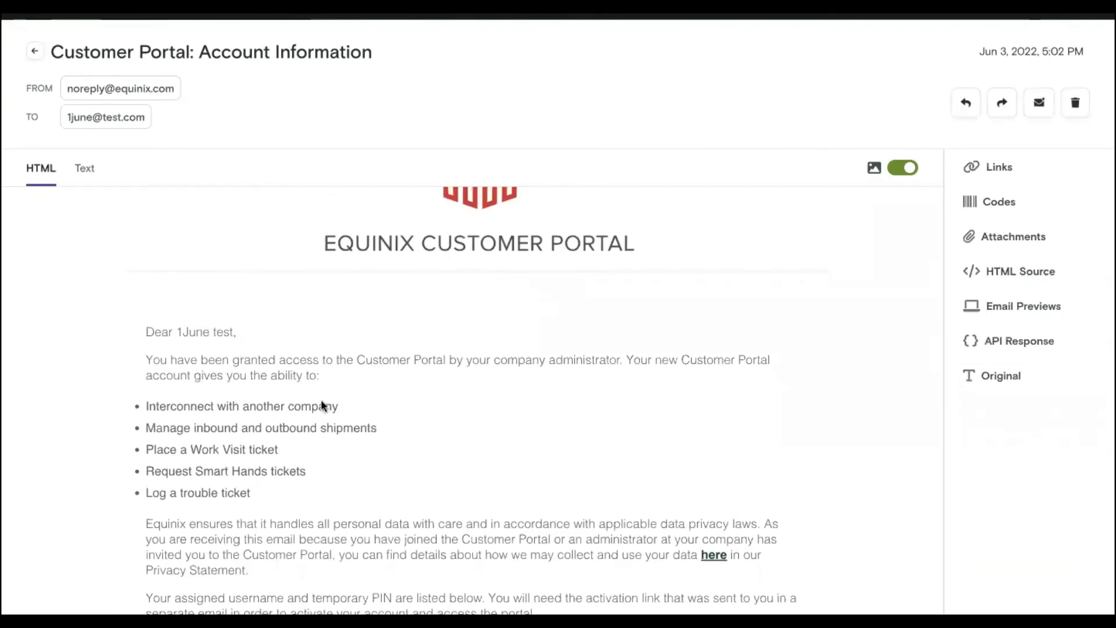
scroll("down", 3)
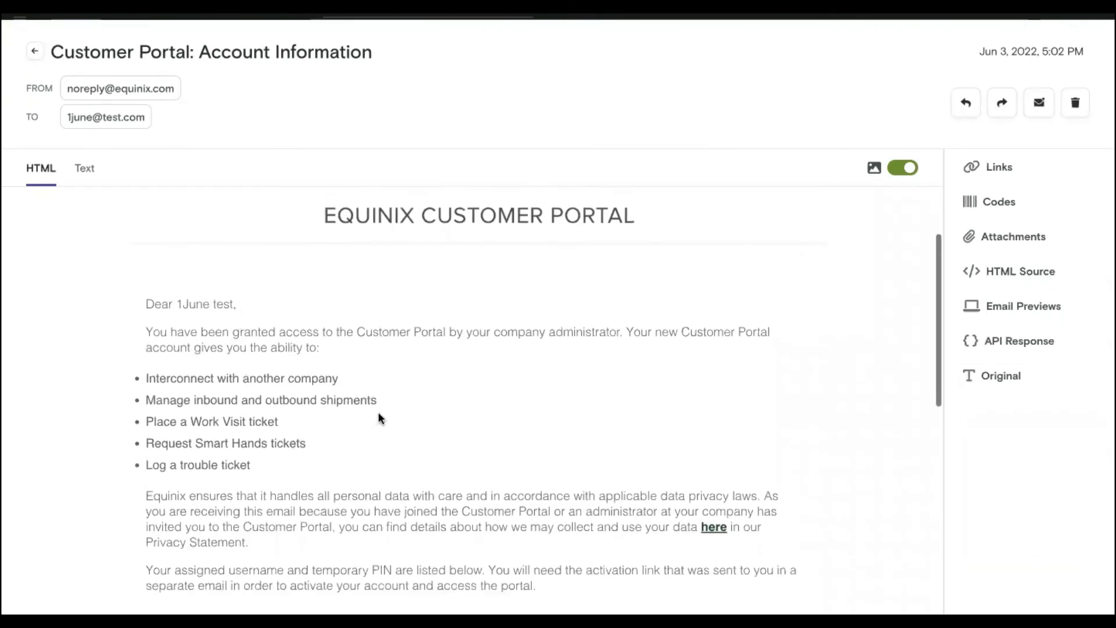
scroll("down", 3)
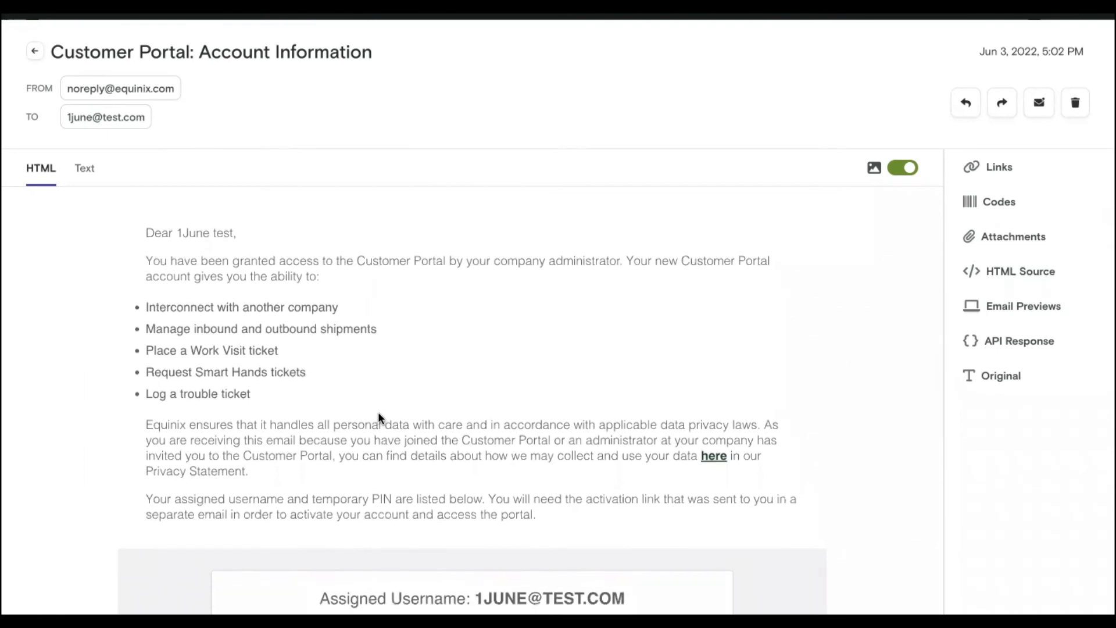
scroll("down", 3)
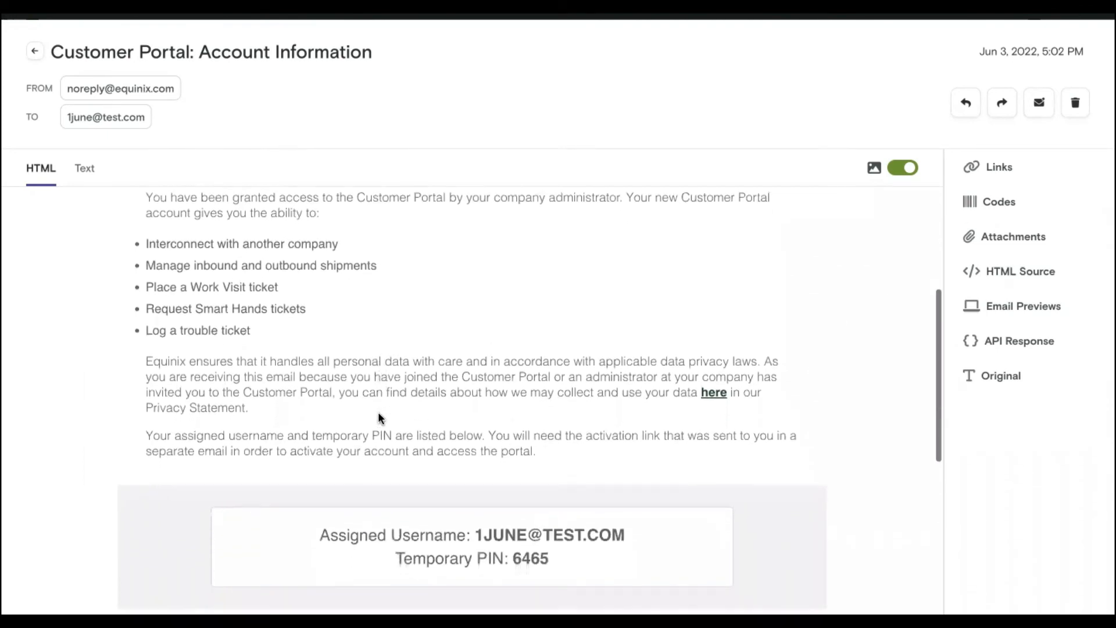
scroll("down", 3)
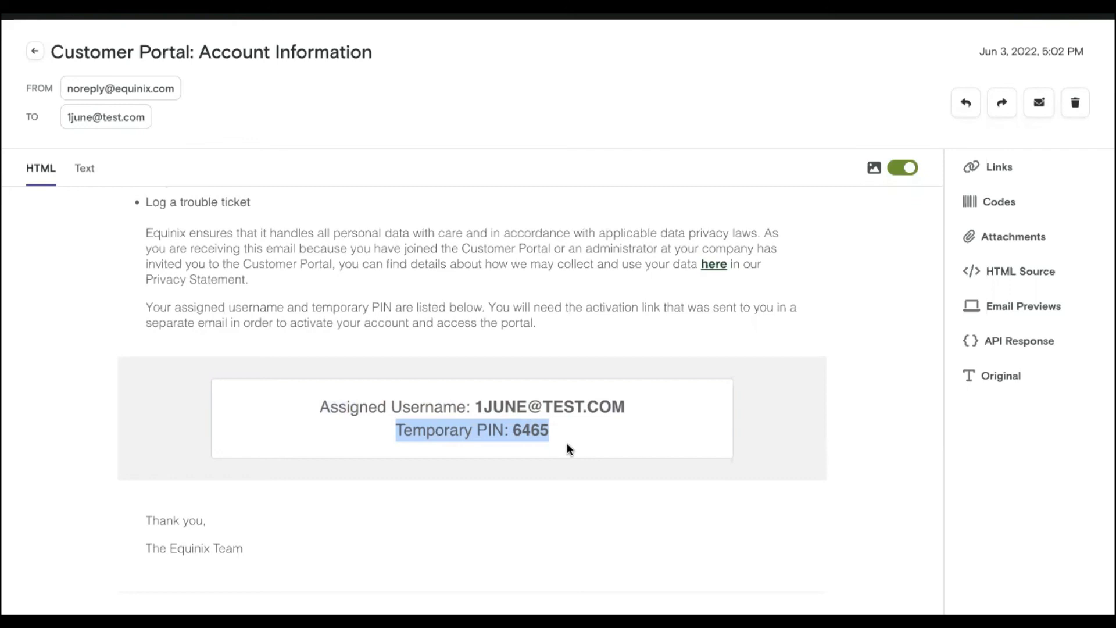
scroll("up", 3)
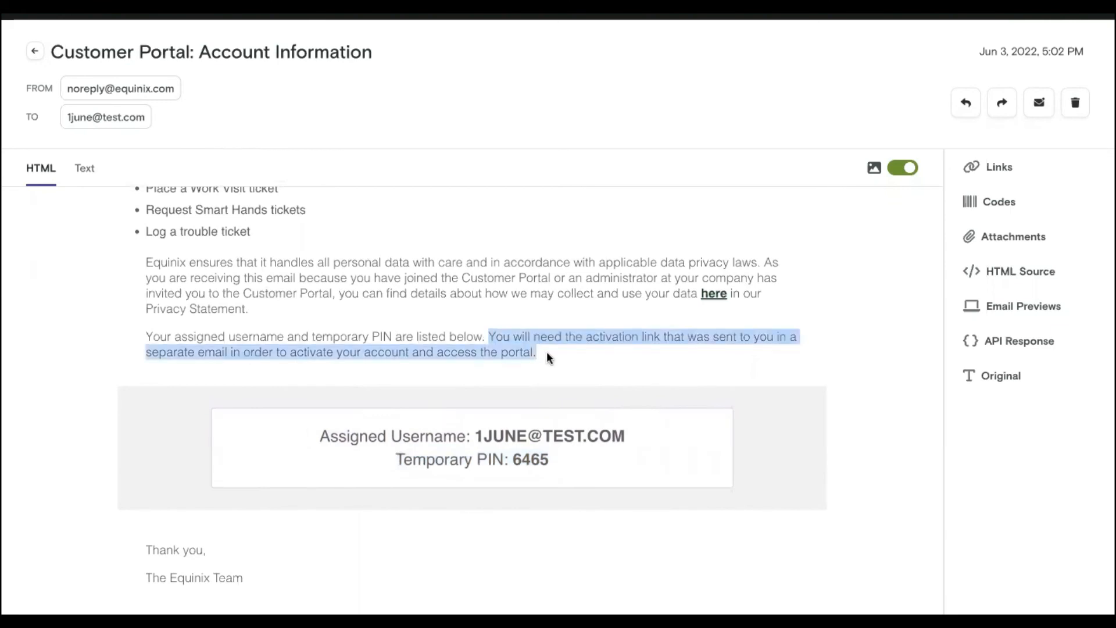
mouse_move(18, 58)
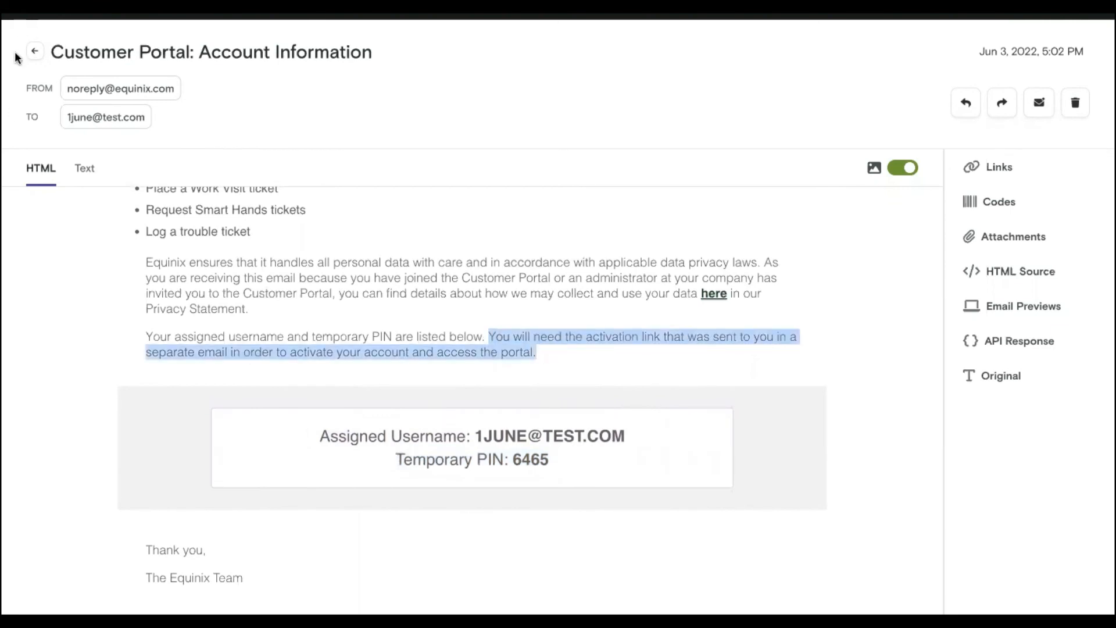
left_click(35, 51)
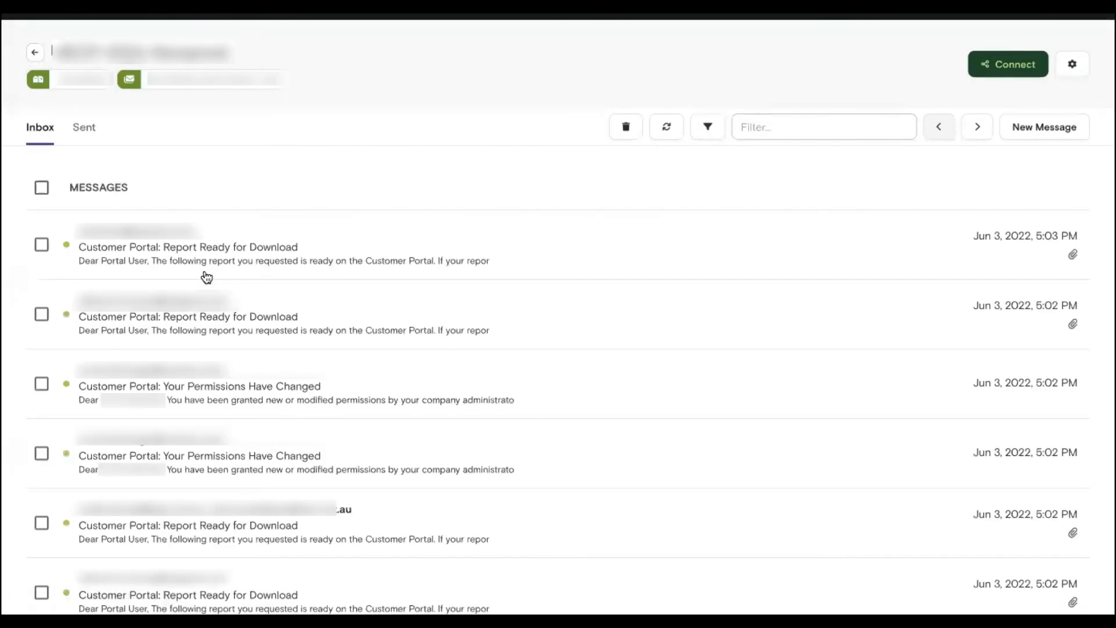
scroll("down", 3)
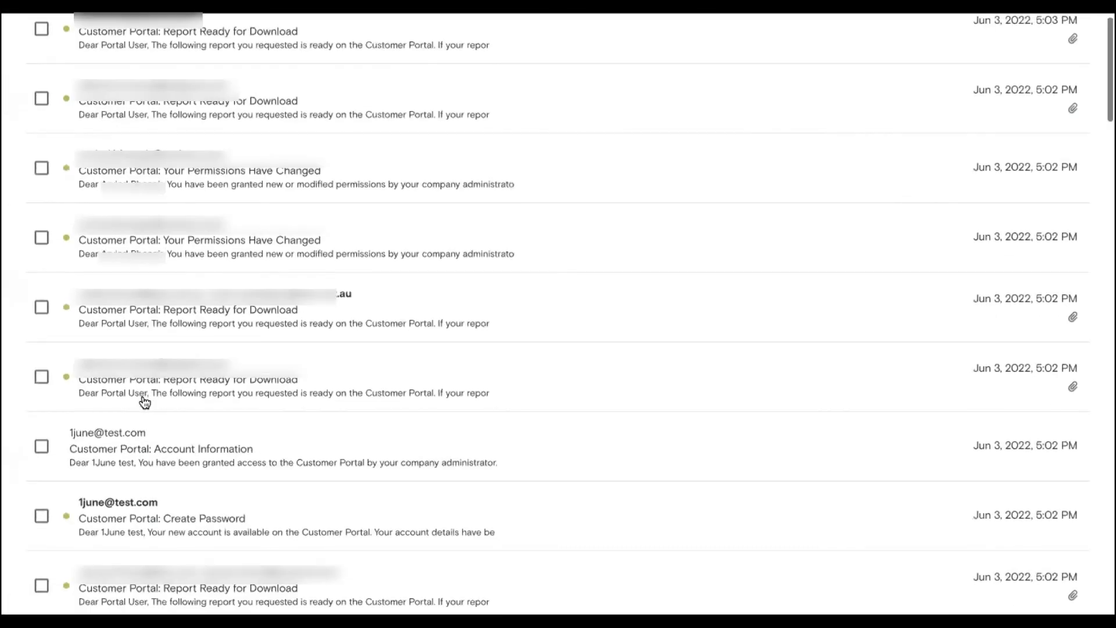
scroll("down", 3)
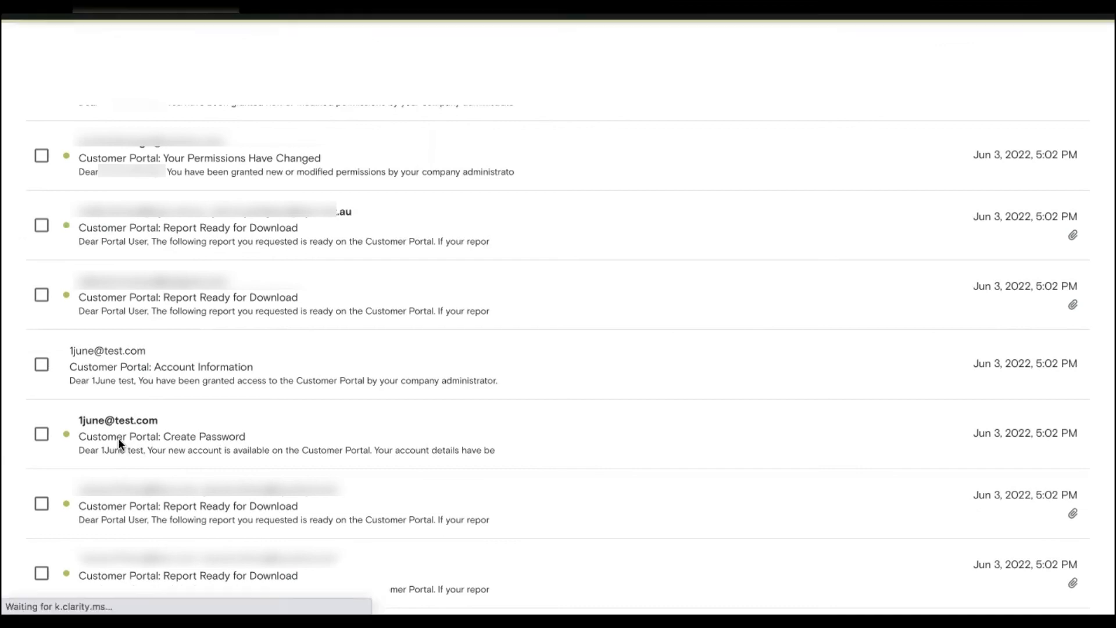
left_click(162, 435)
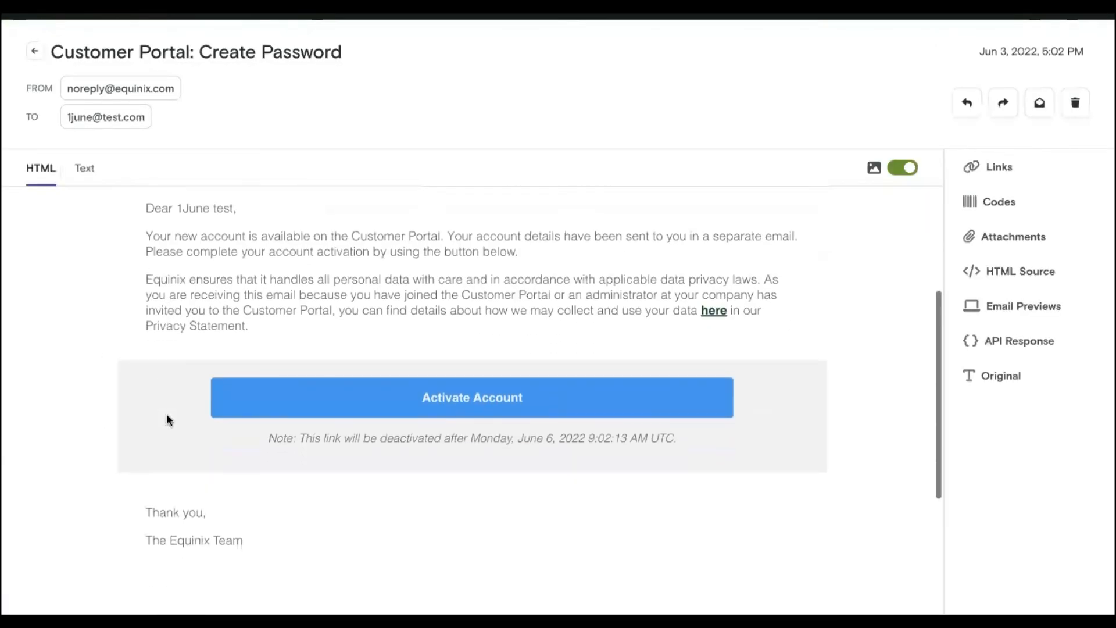
mouse_move(472, 397)
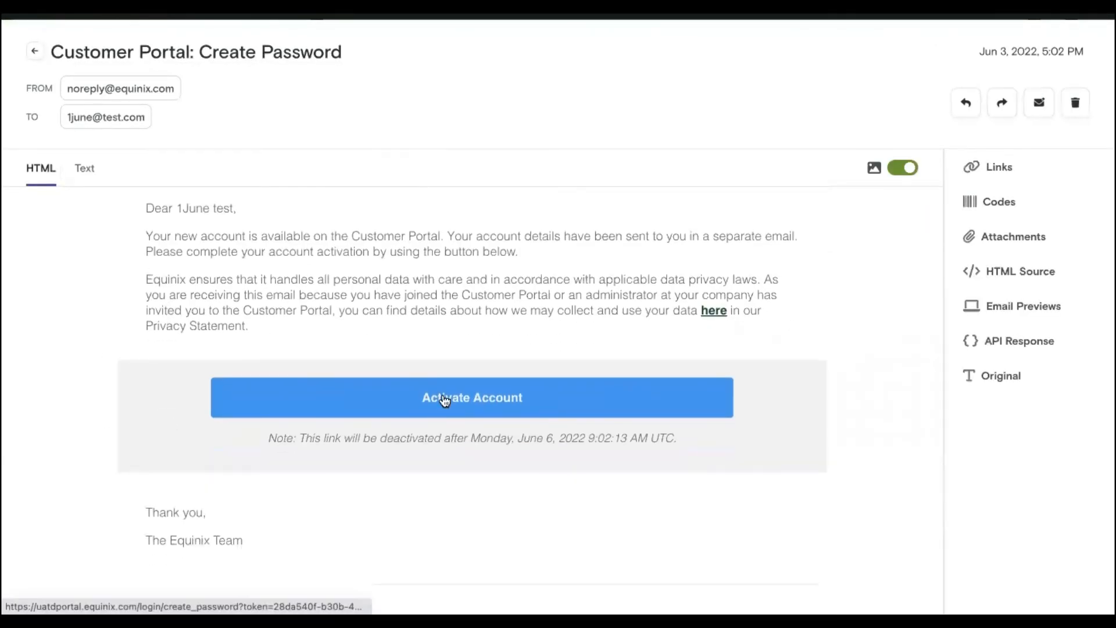
mouse_move(471, 397)
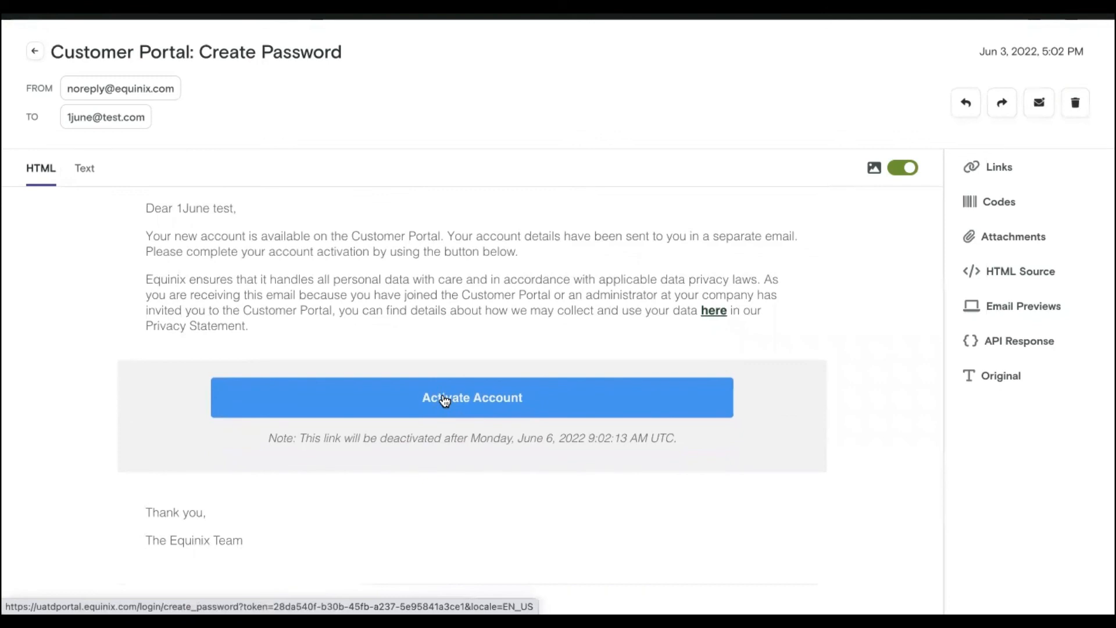
mouse_move(479, 406)
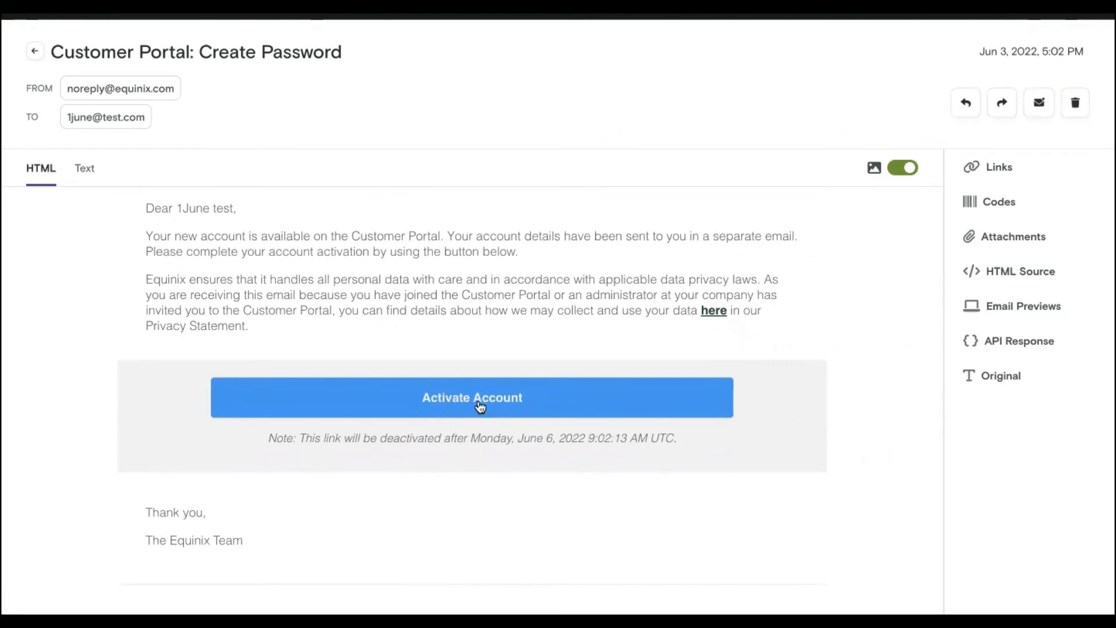
left_click(471, 397)
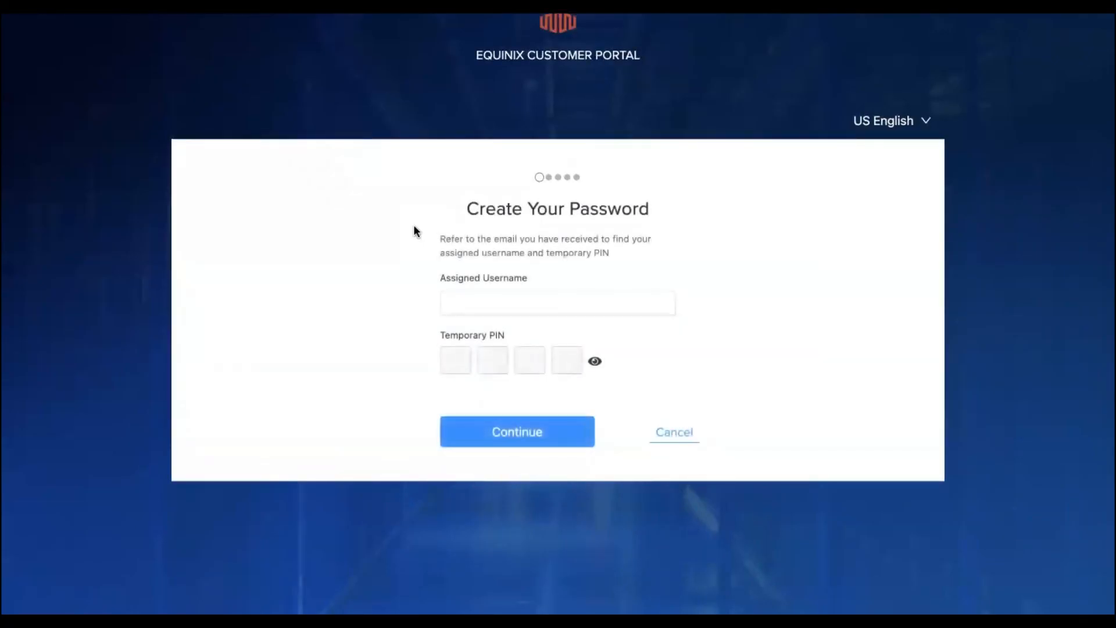
left_click(558, 302)
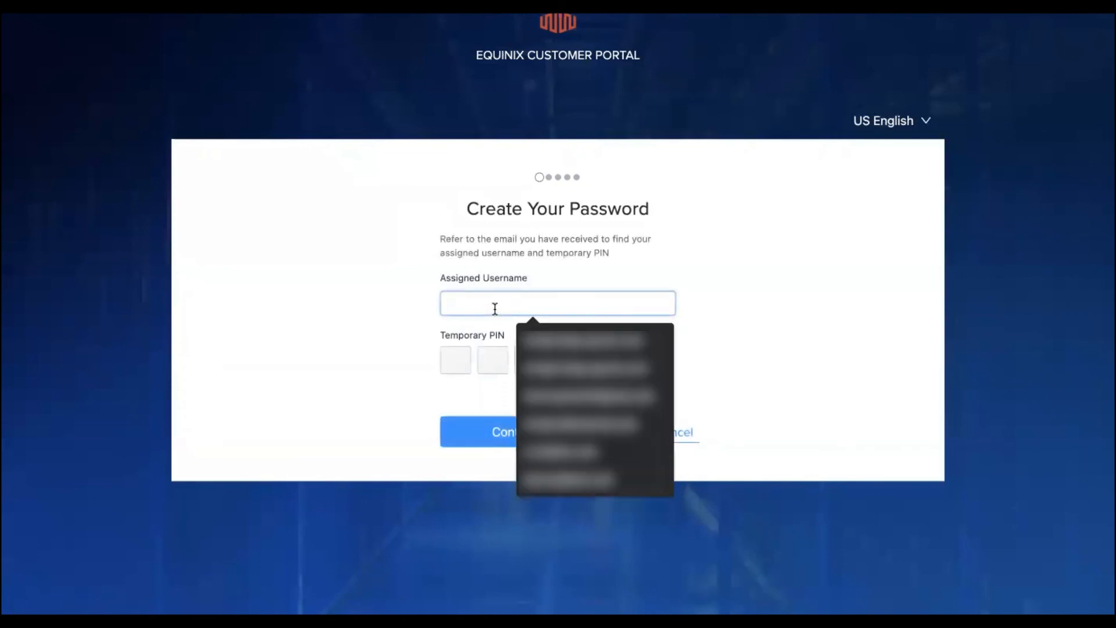
mouse_move(406, 381)
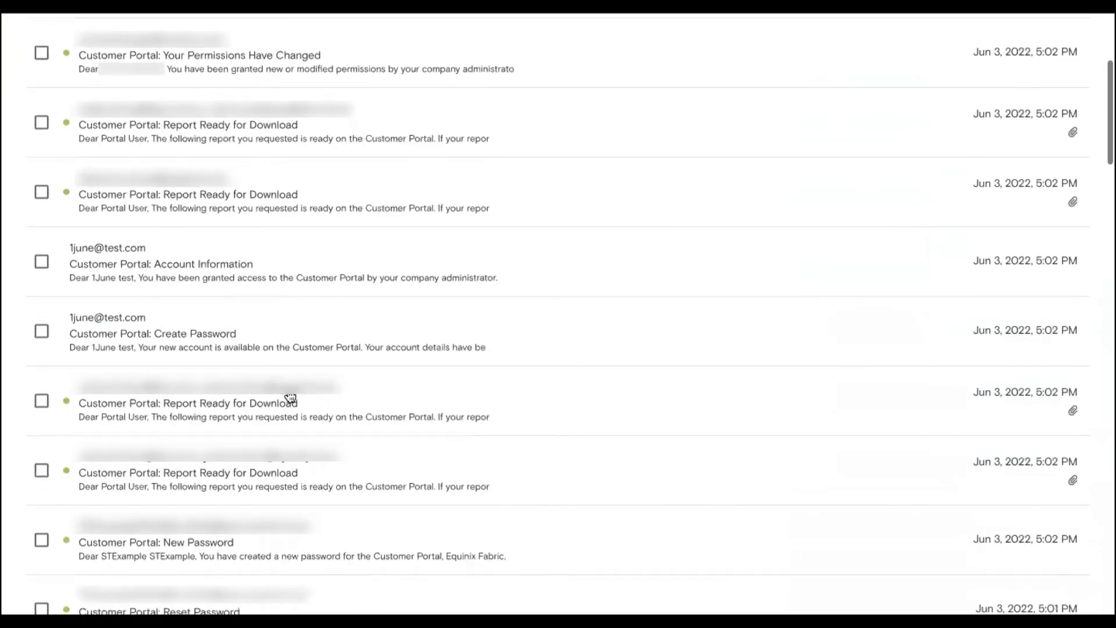
left_click(161, 263)
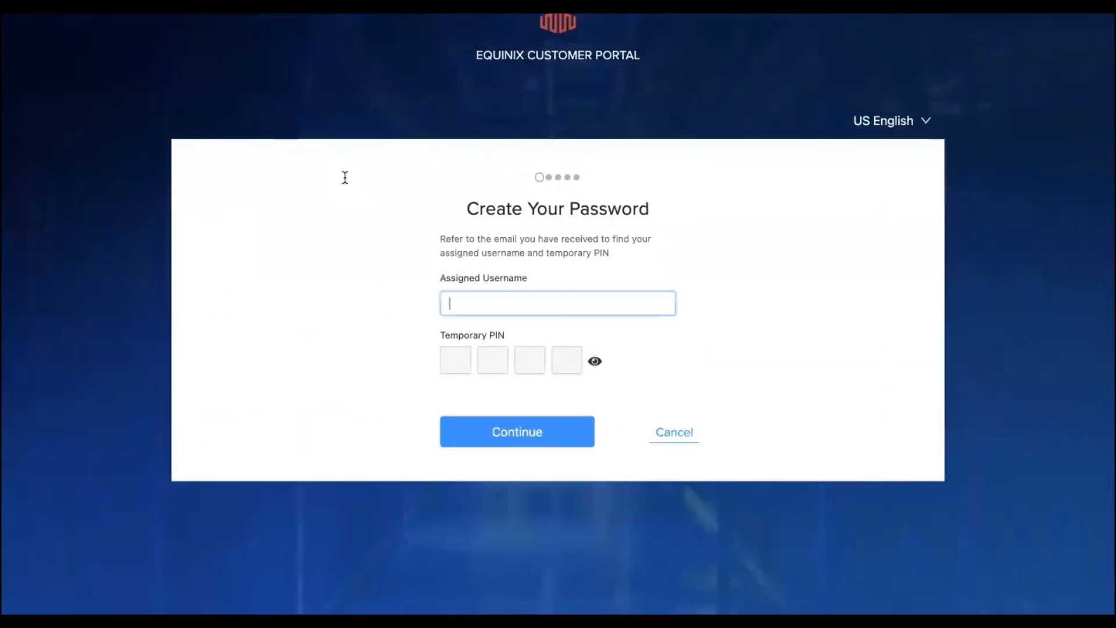
type("1JUNE@TEST.COM")
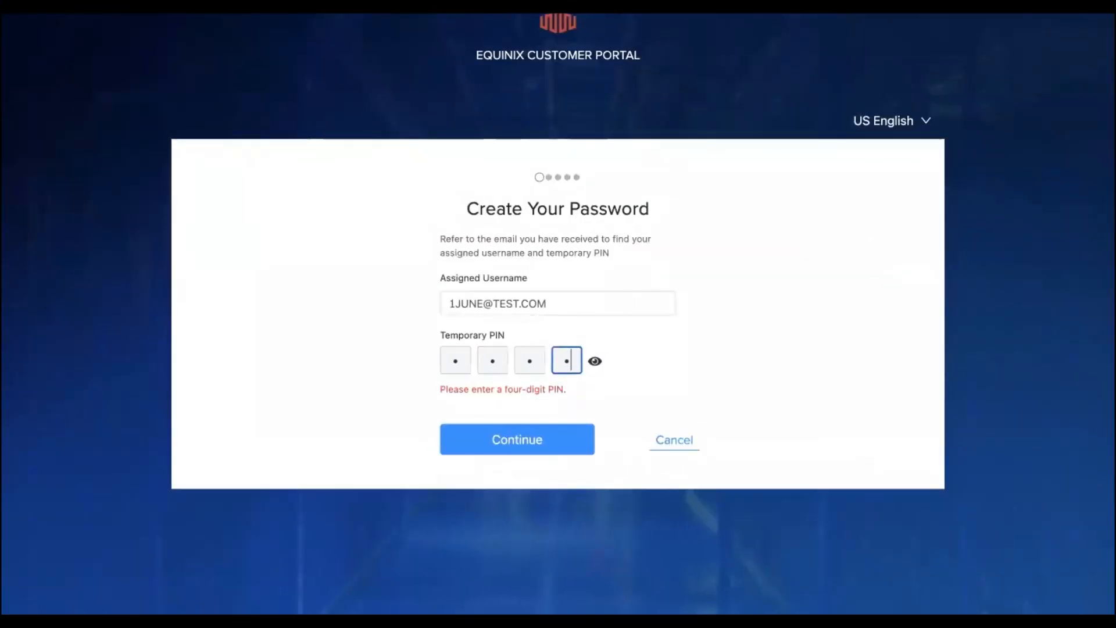
left_click(516, 440)
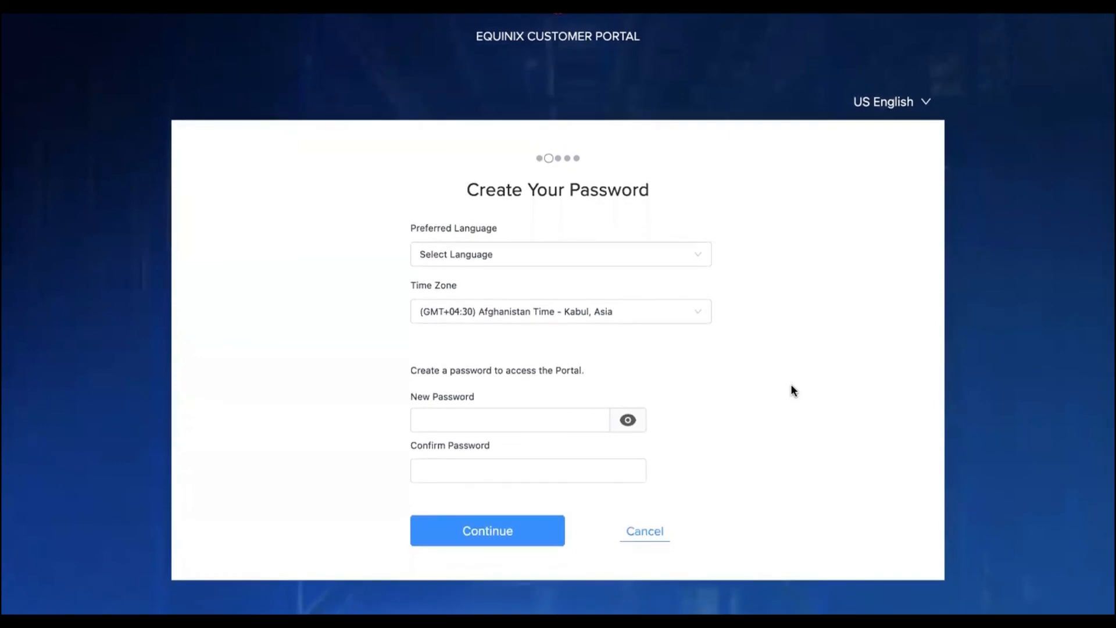
Choose English (United States) and Central Time - Chicago, enter the new password, and continue.
left_click(559, 254)
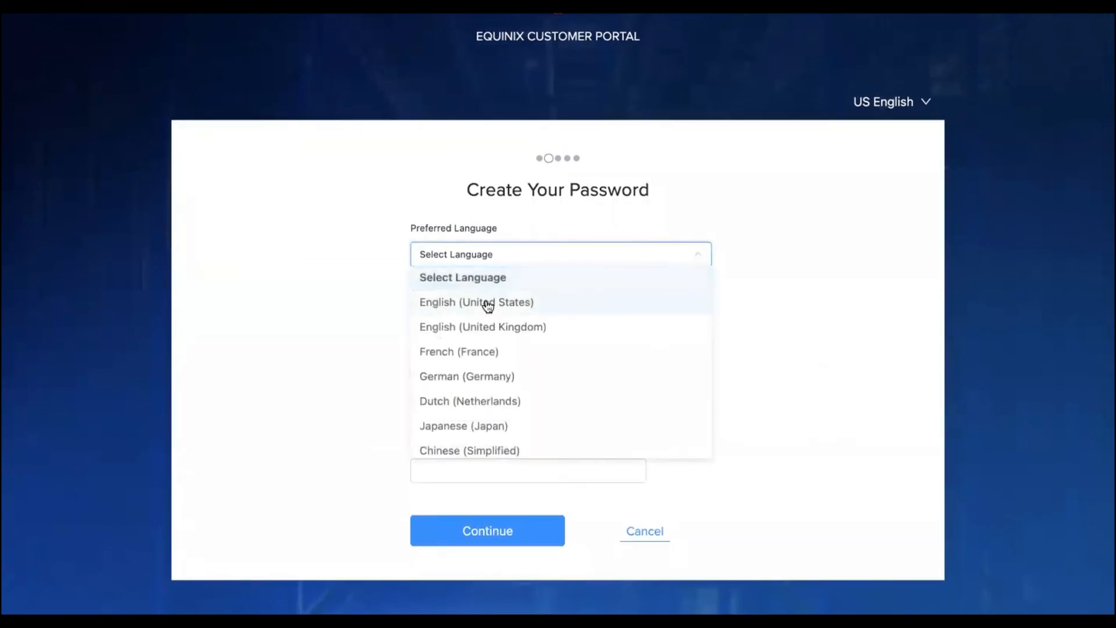
left_click(476, 302)
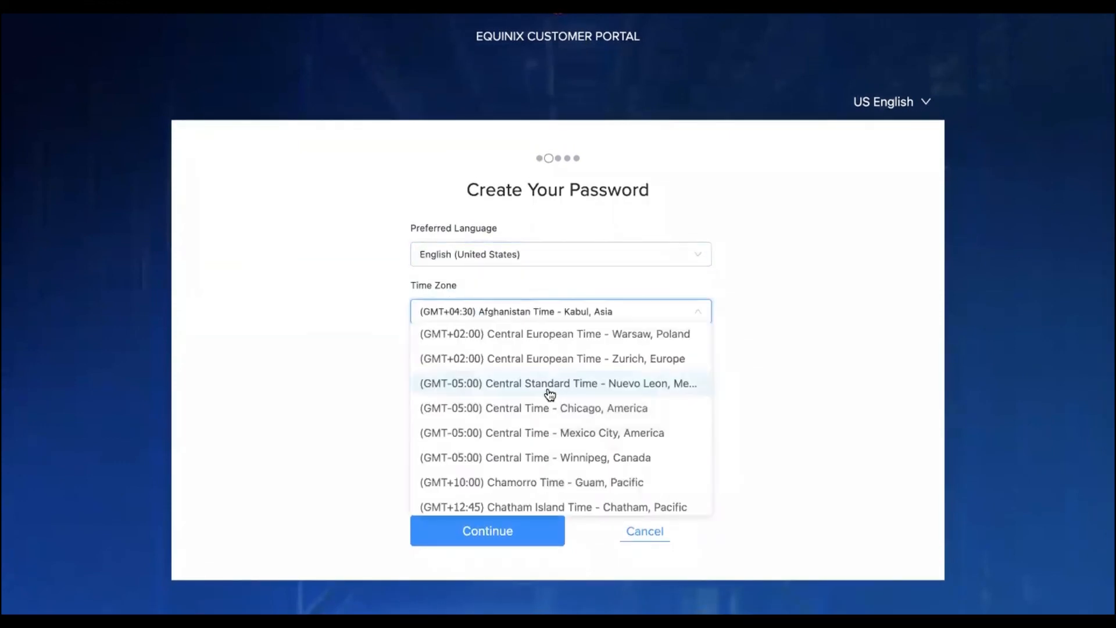
left_click(532, 408)
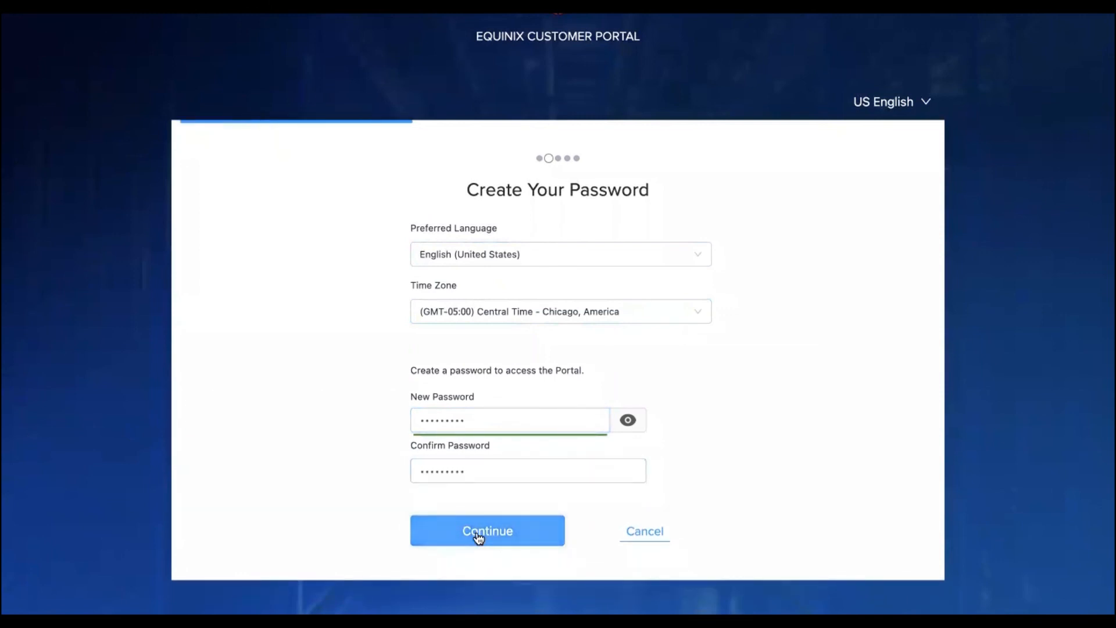
left_click(487, 530)
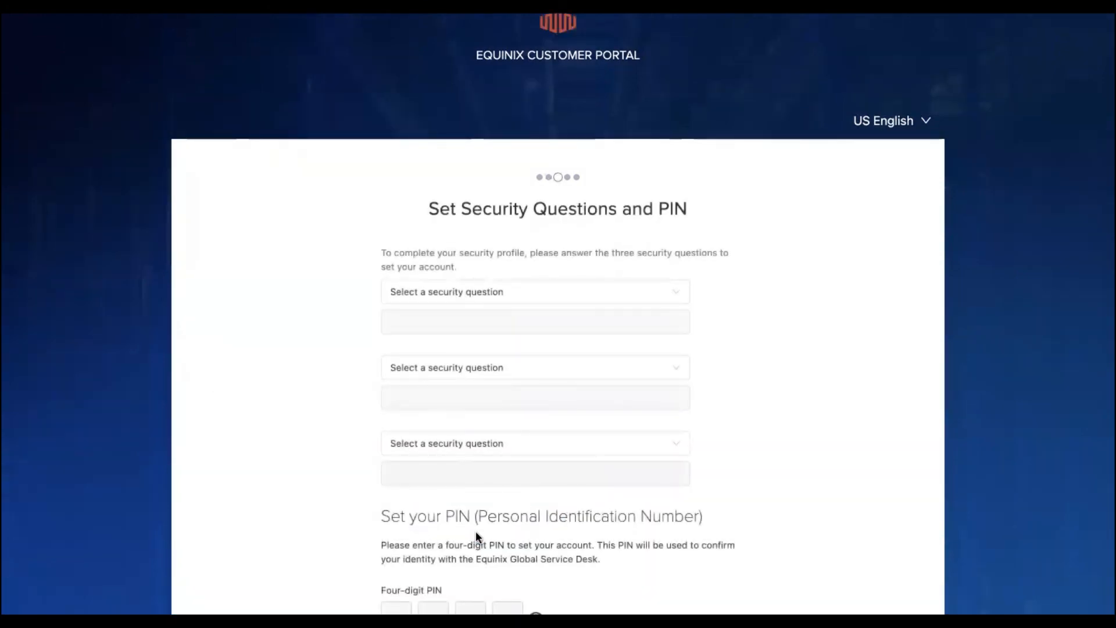
Fill in three security answers and a confirmed four-digit PIN, then continue.
scroll("down", 3)
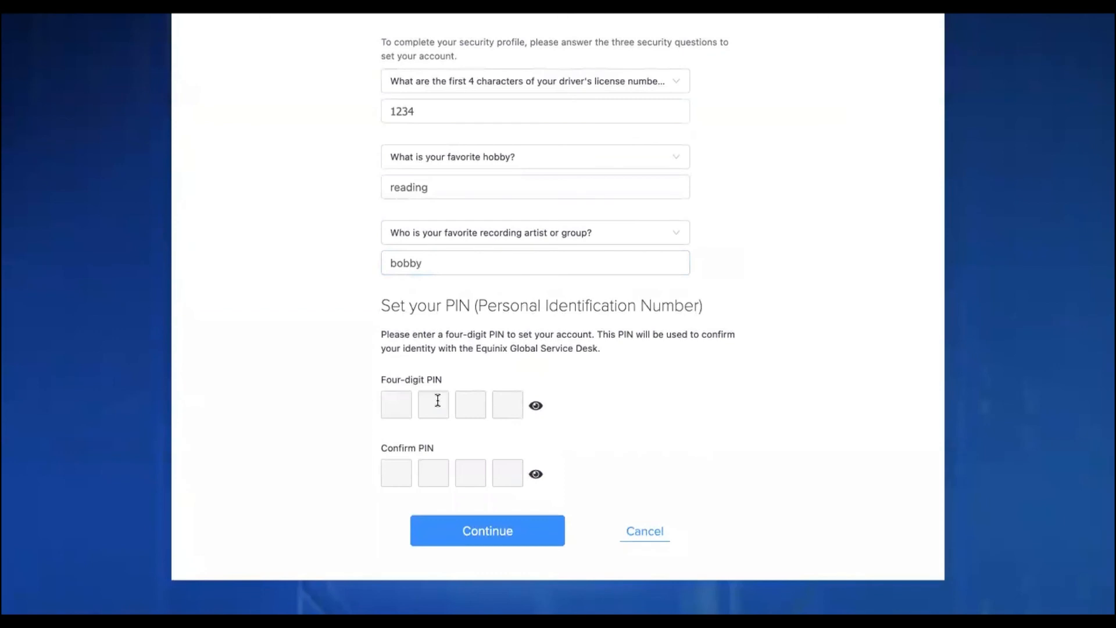
left_click(396, 405)
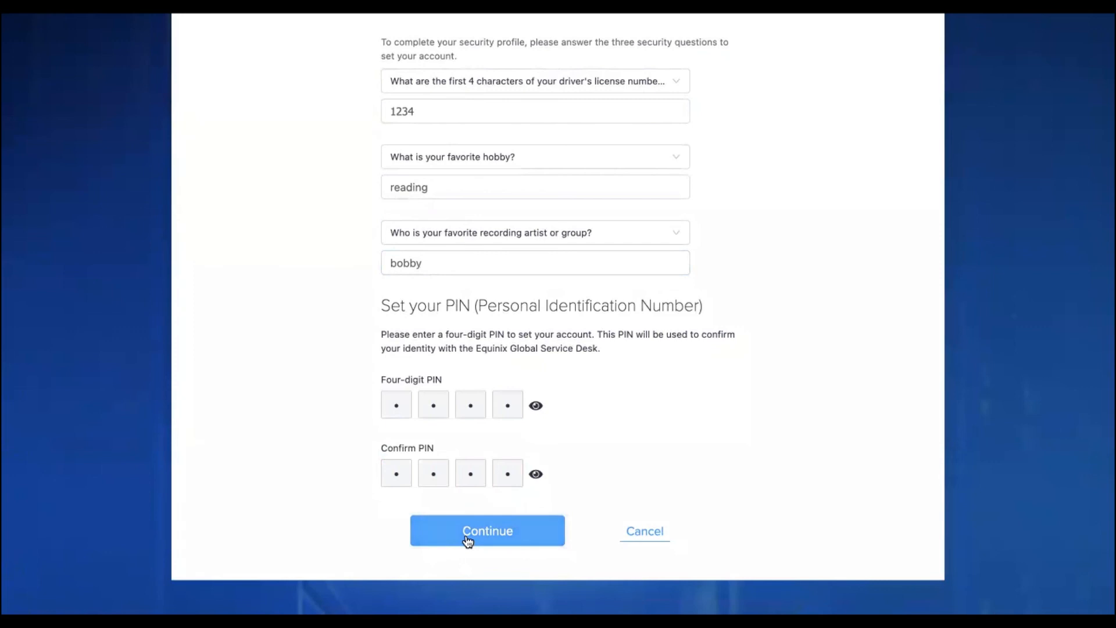
left_click(487, 530)
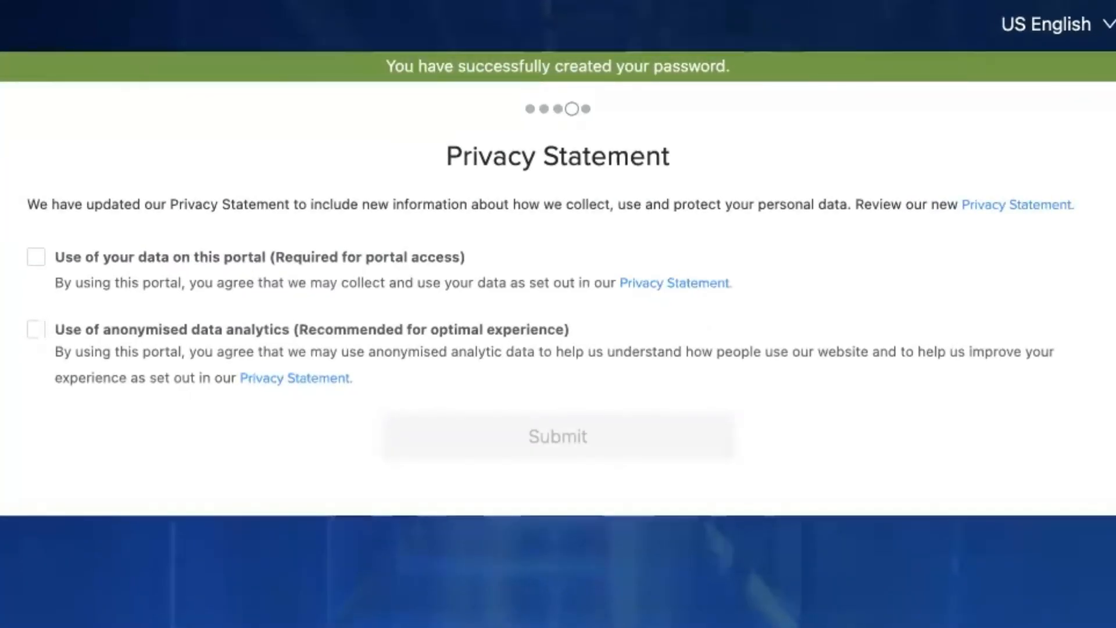
Proceed past the Privacy Statement to the Our Portals page.
left_click(557, 435)
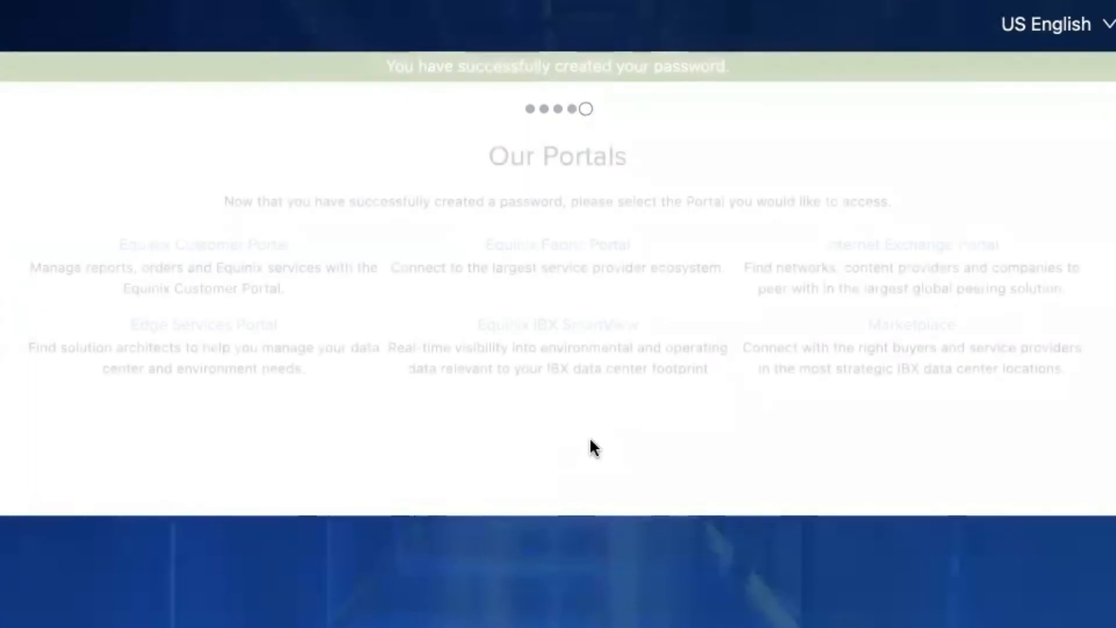